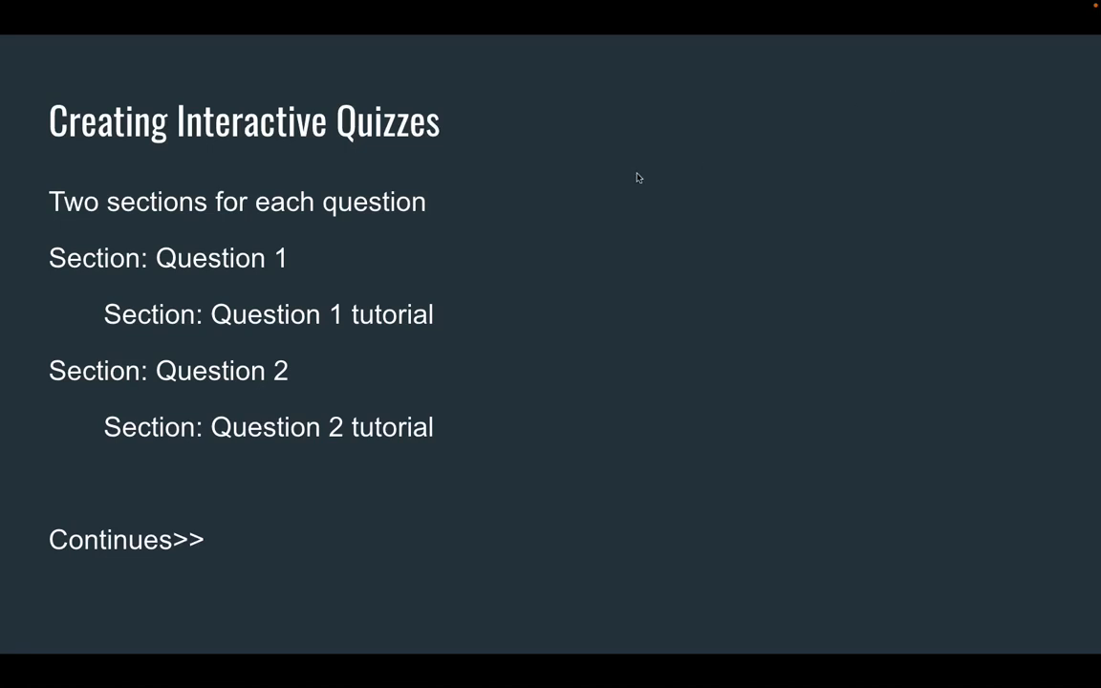
pyautogui.moveTo(506, 212)
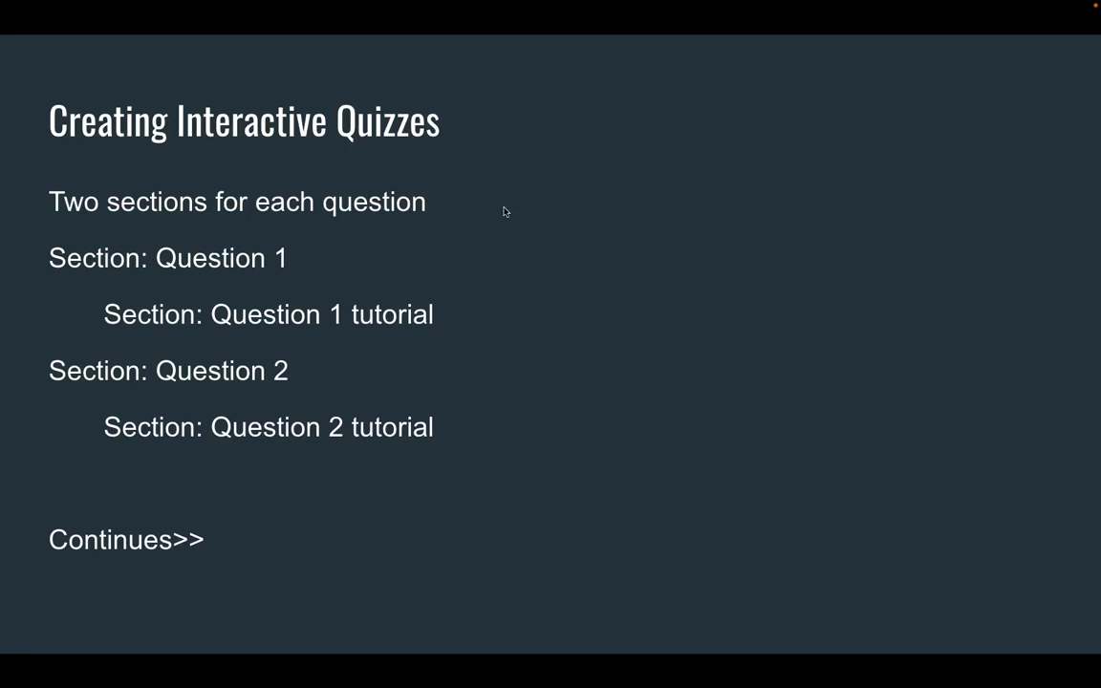
pyautogui.moveTo(459, 216)
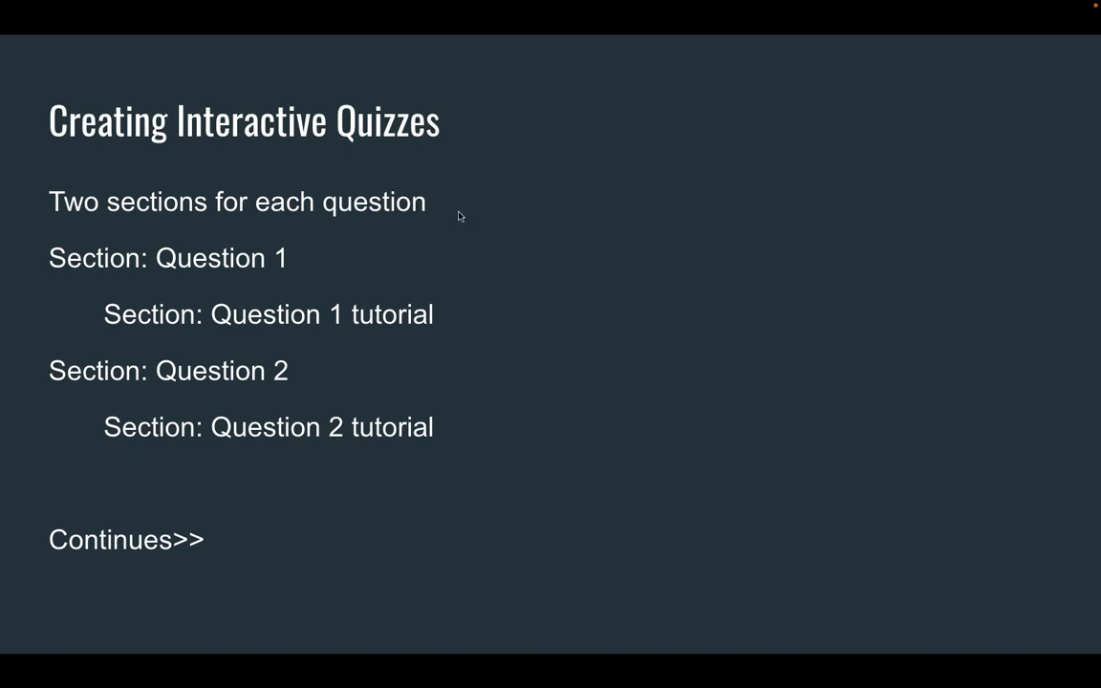
pyautogui.moveTo(469, 228)
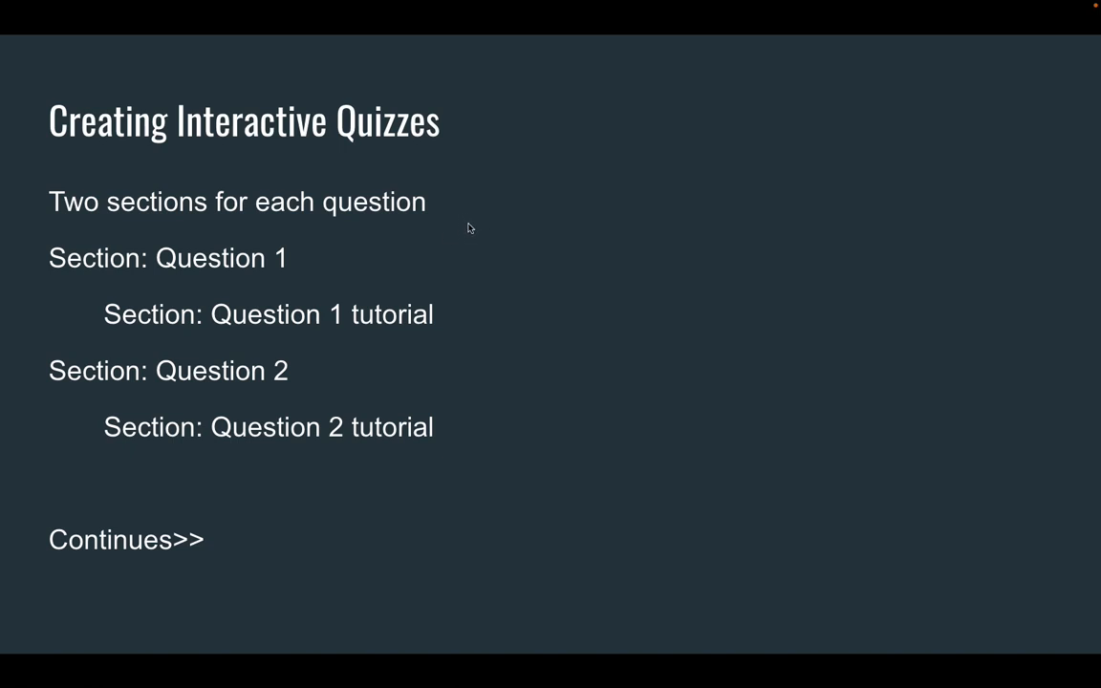
pyautogui.moveTo(464, 235)
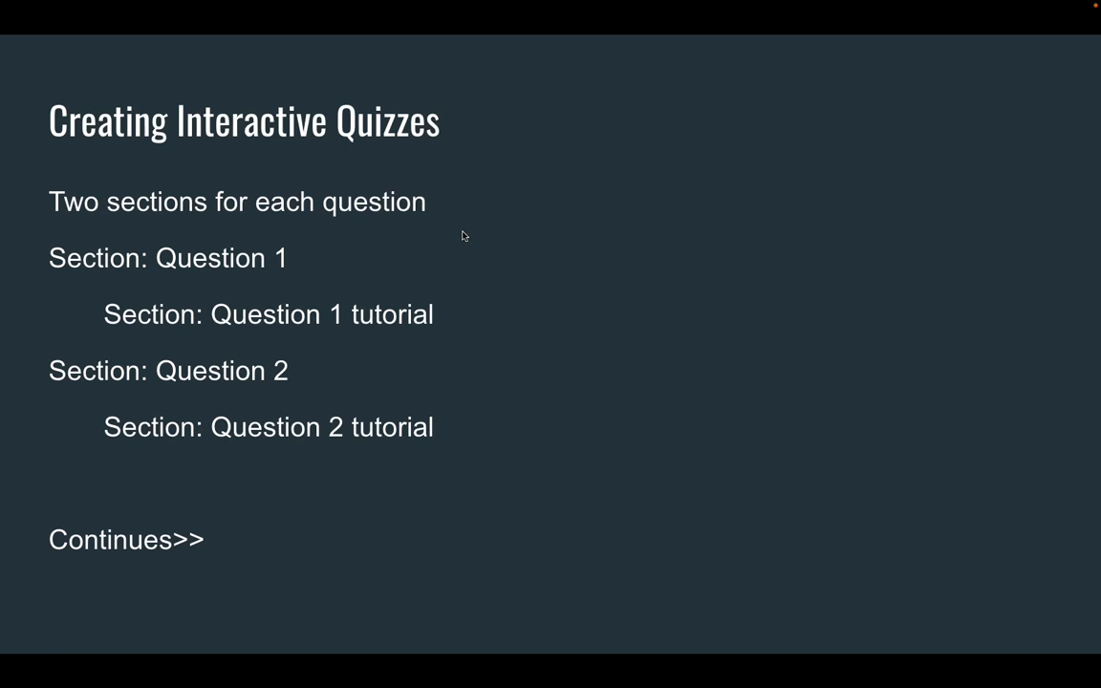
pyautogui.moveTo(382, 265)
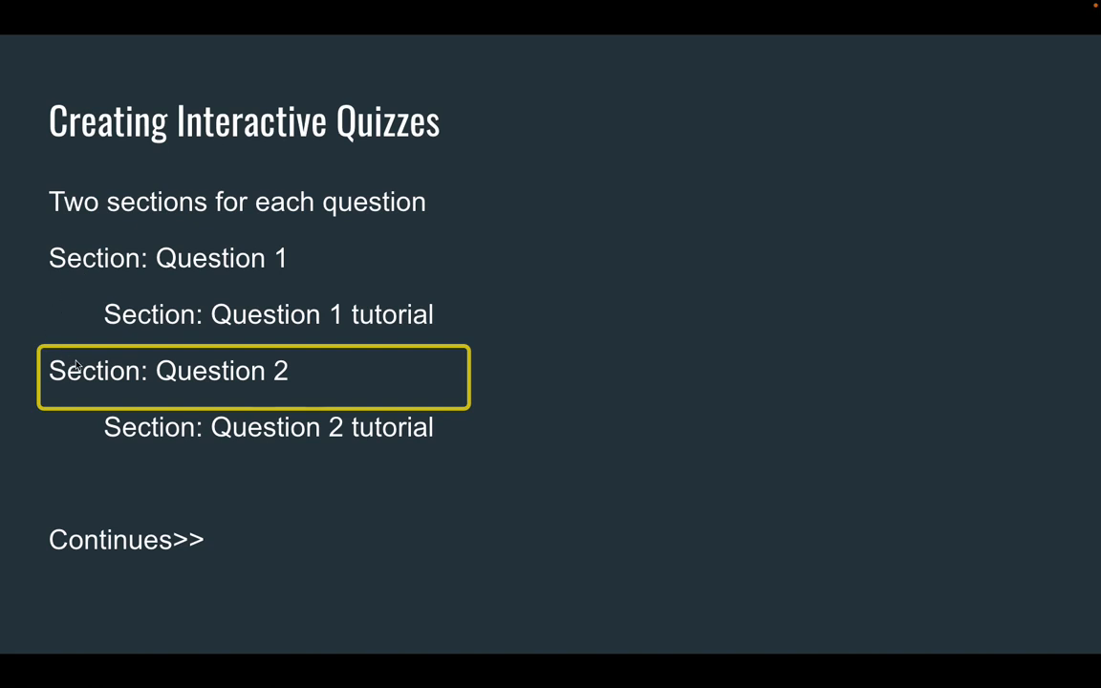
pyautogui.moveTo(116, 375)
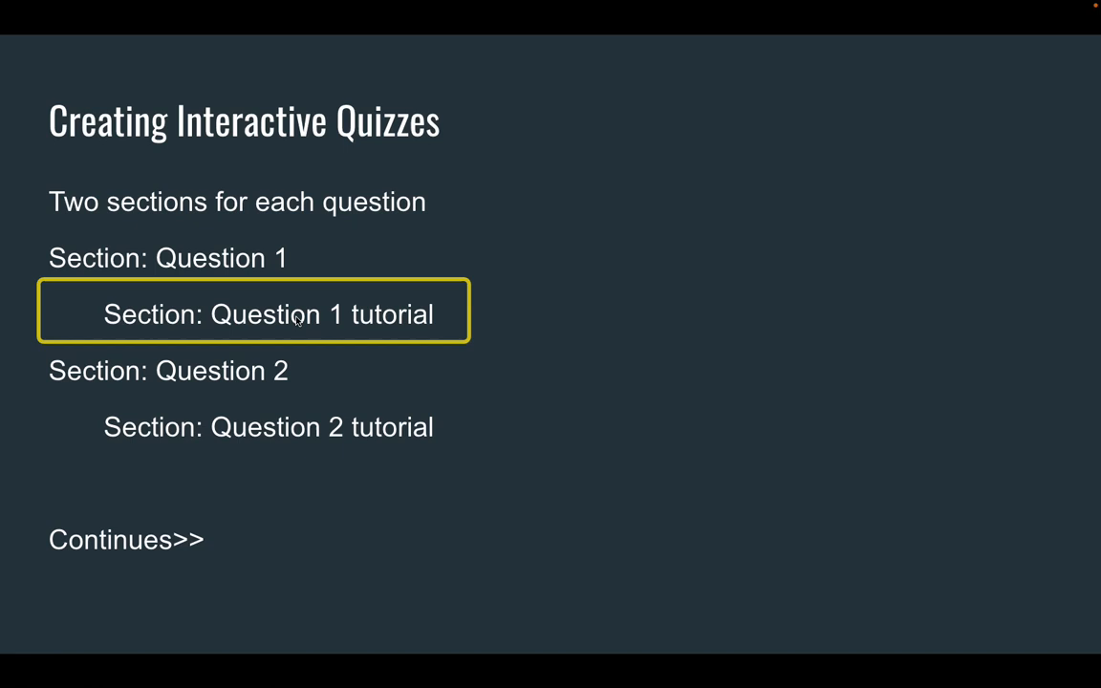
pyautogui.moveTo(328, 346)
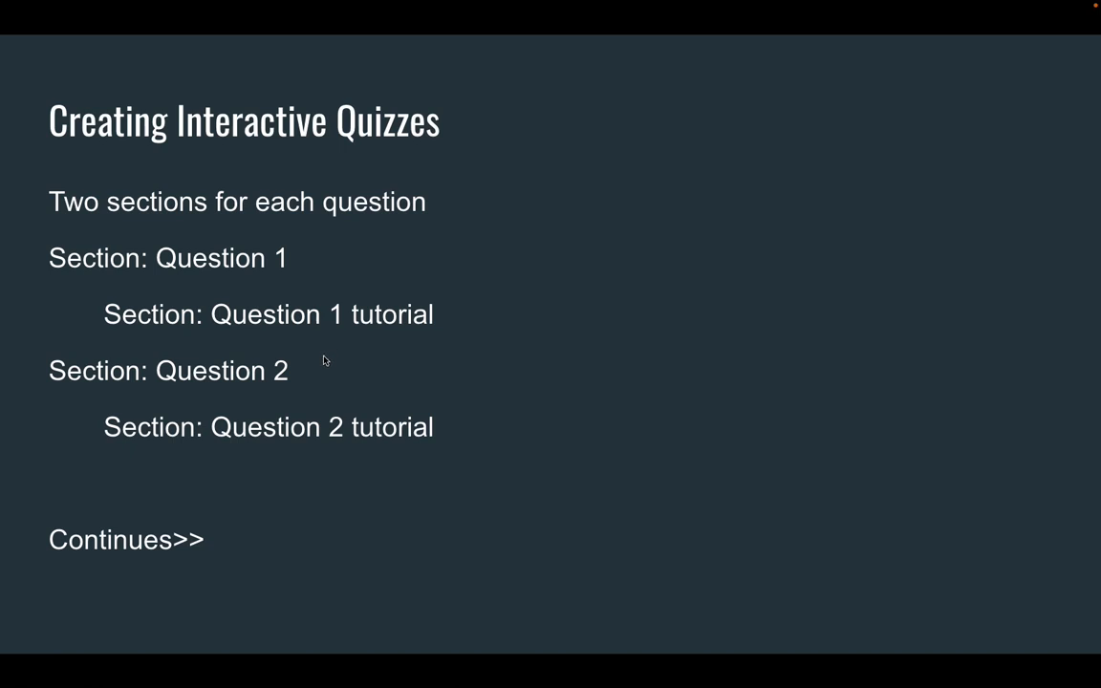
# Switch on 'Make this a quiz' in the form's settings and return to the questions
pyautogui.click(168, 371)
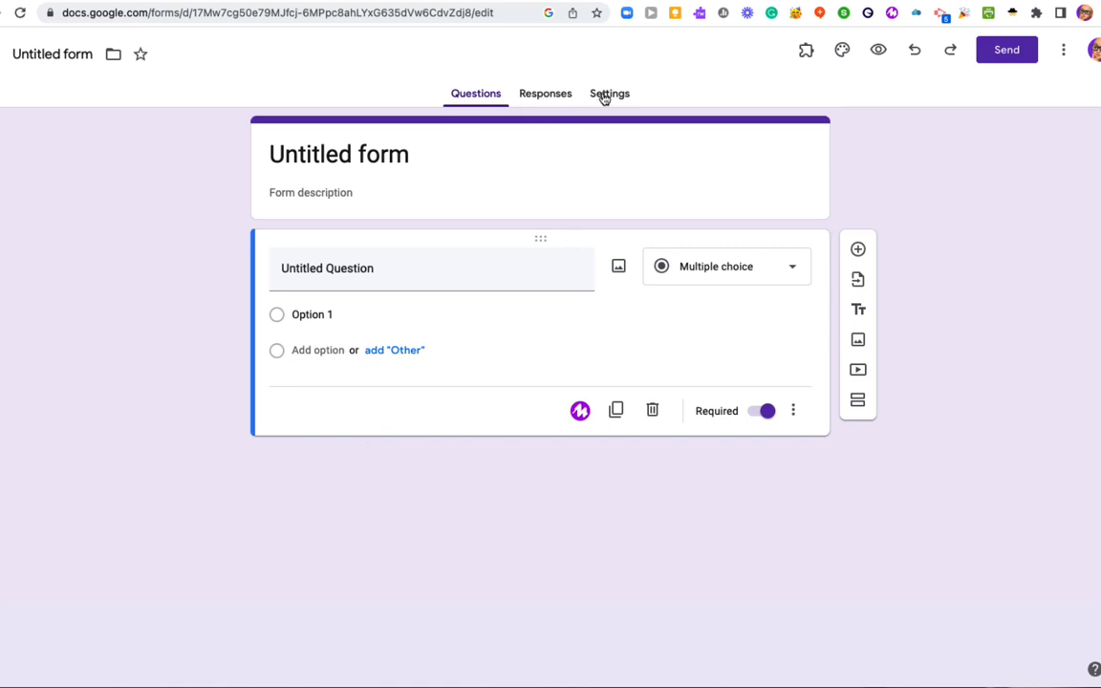
pyautogui.click(609, 93)
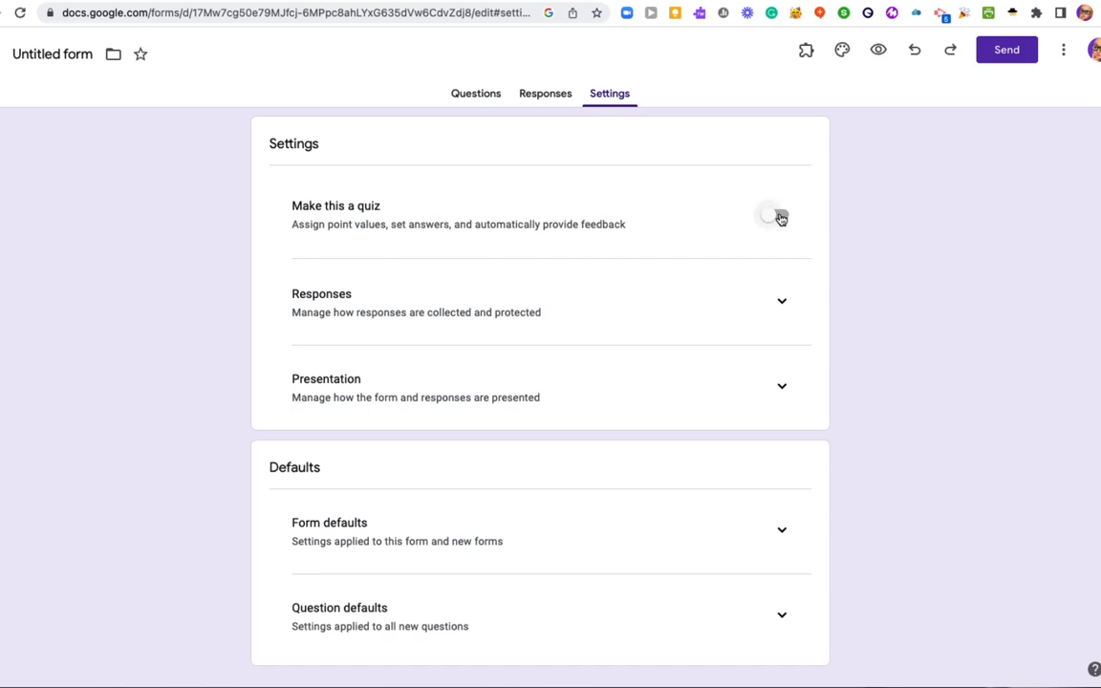
pyautogui.click(776, 214)
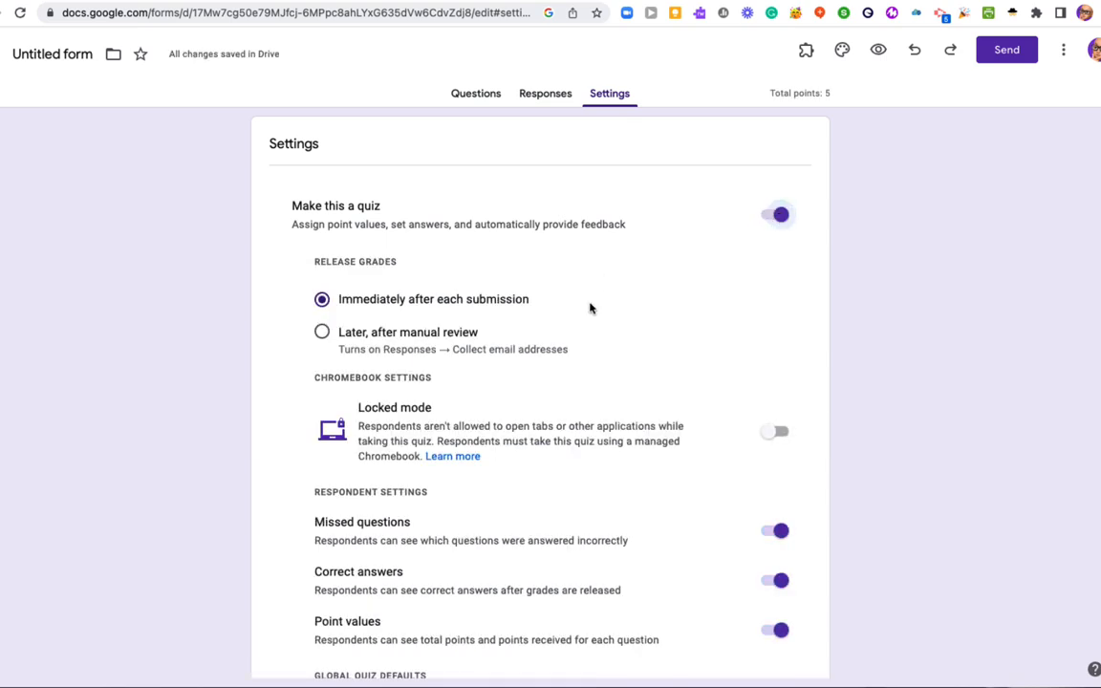
pyautogui.scroll(-3)
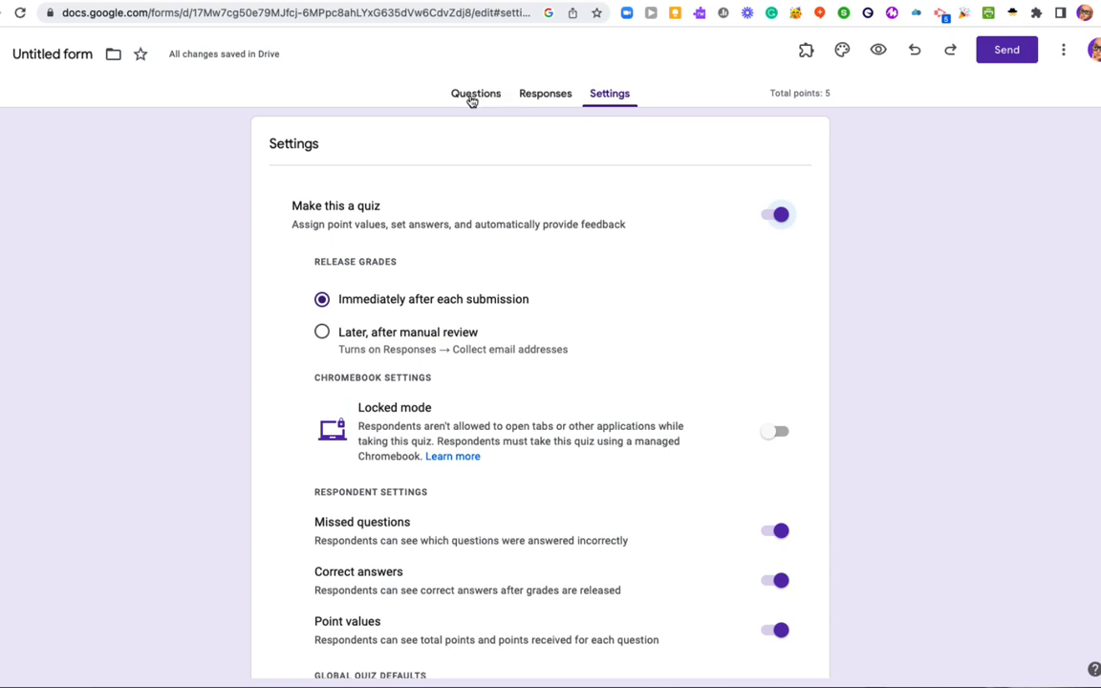
pyautogui.click(475, 93)
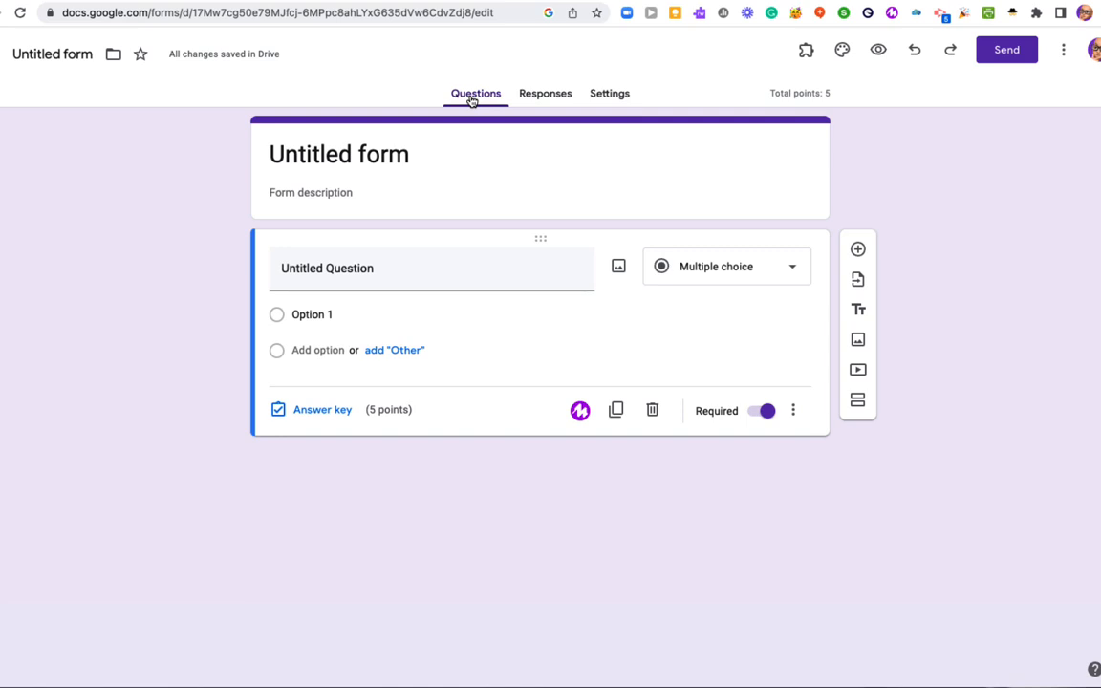
# Add new sections after the first question, for four sections in total
pyautogui.click(427, 268)
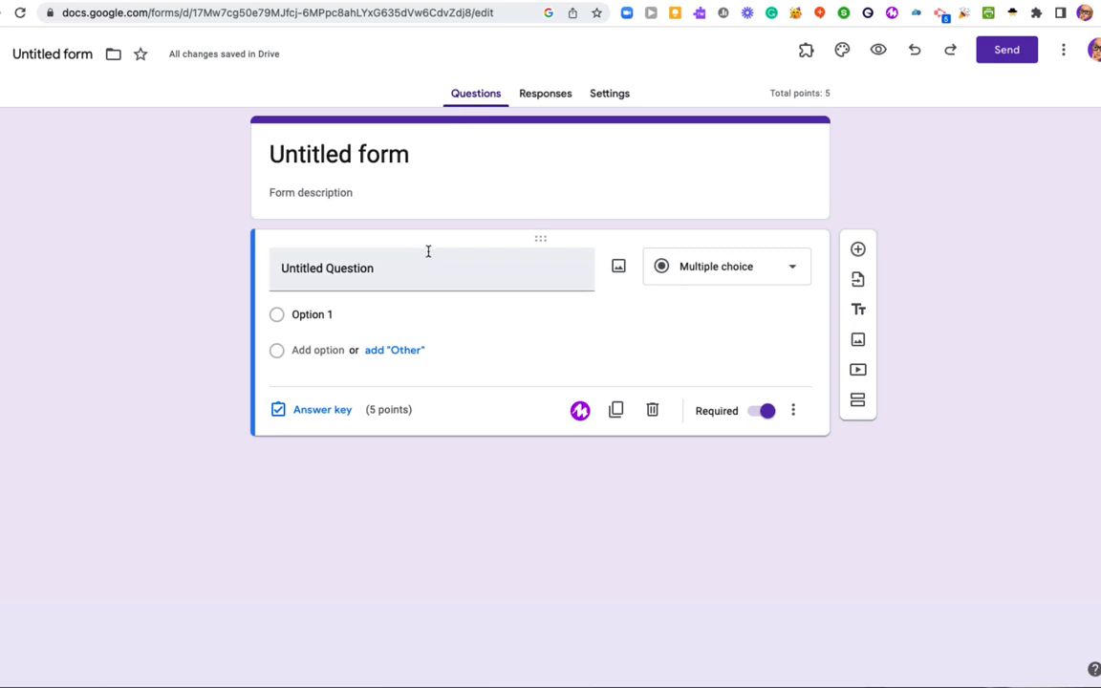
pyautogui.moveTo(946, 285)
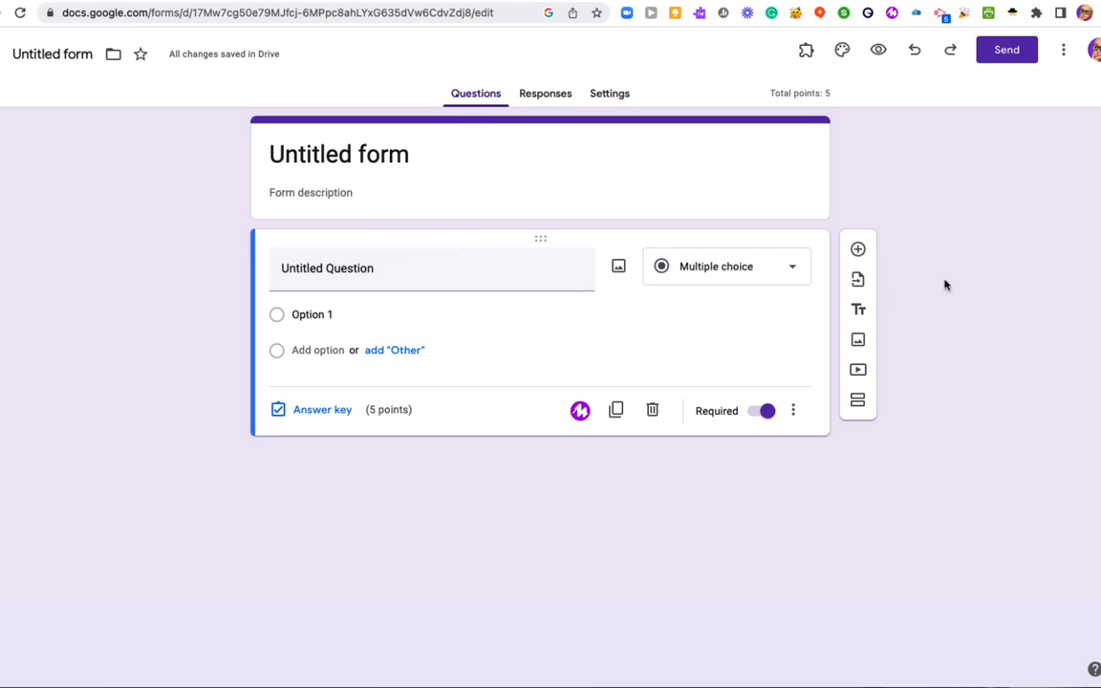
pyautogui.moveTo(857, 401)
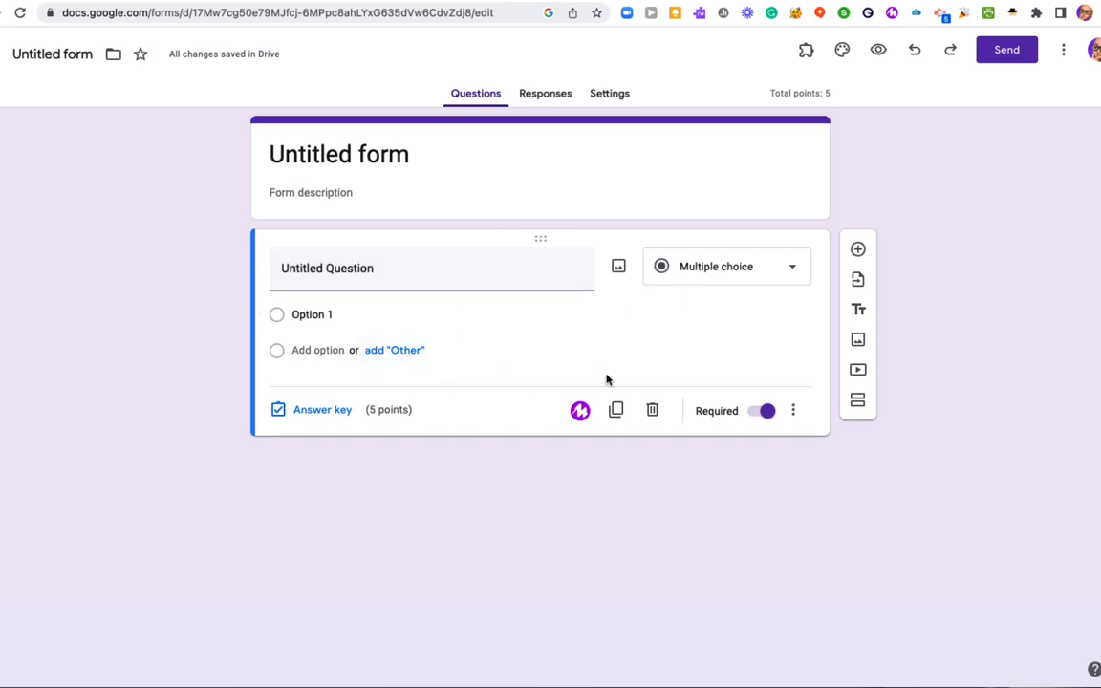
pyautogui.click(857, 400)
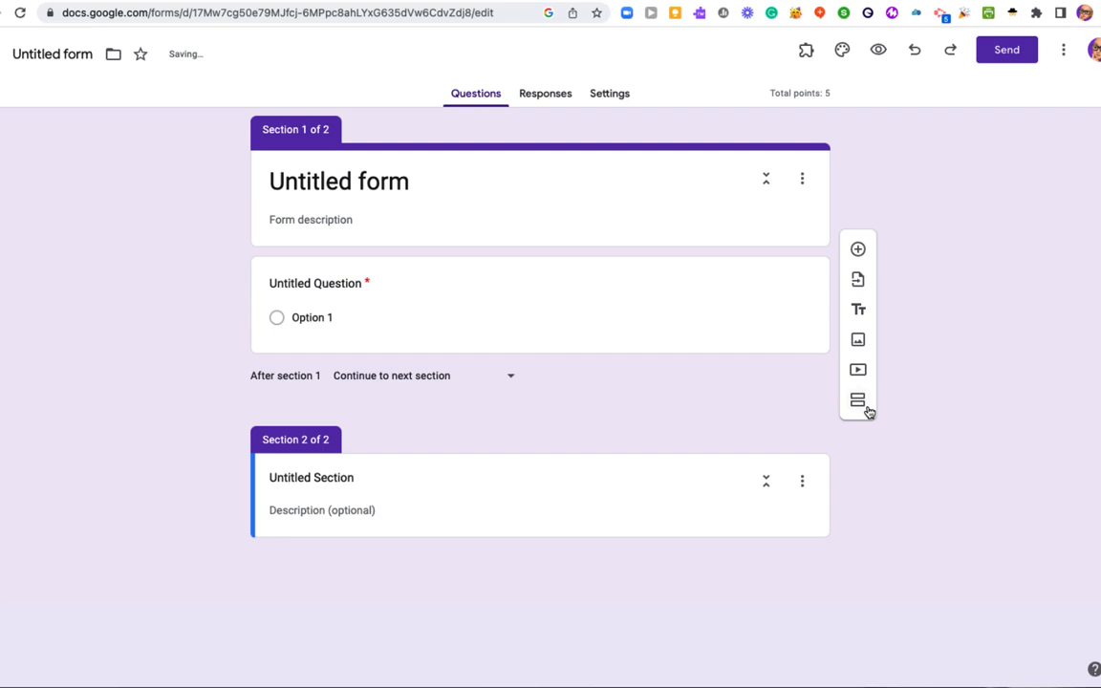
pyautogui.click(857, 400)
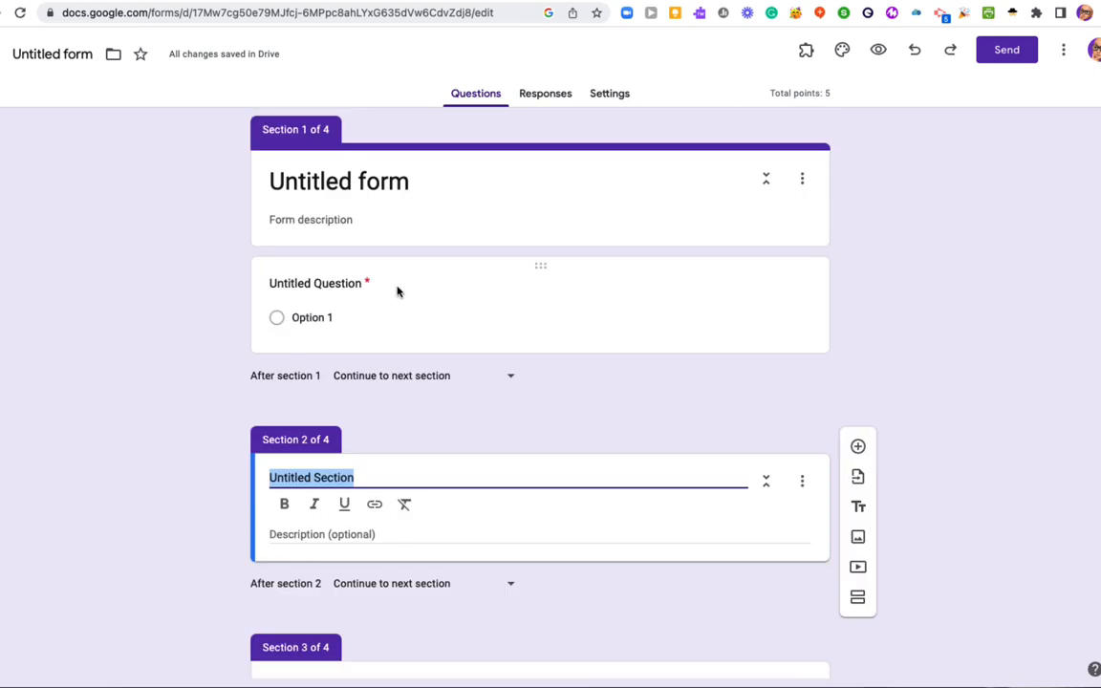
pyautogui.moveTo(375, 465)
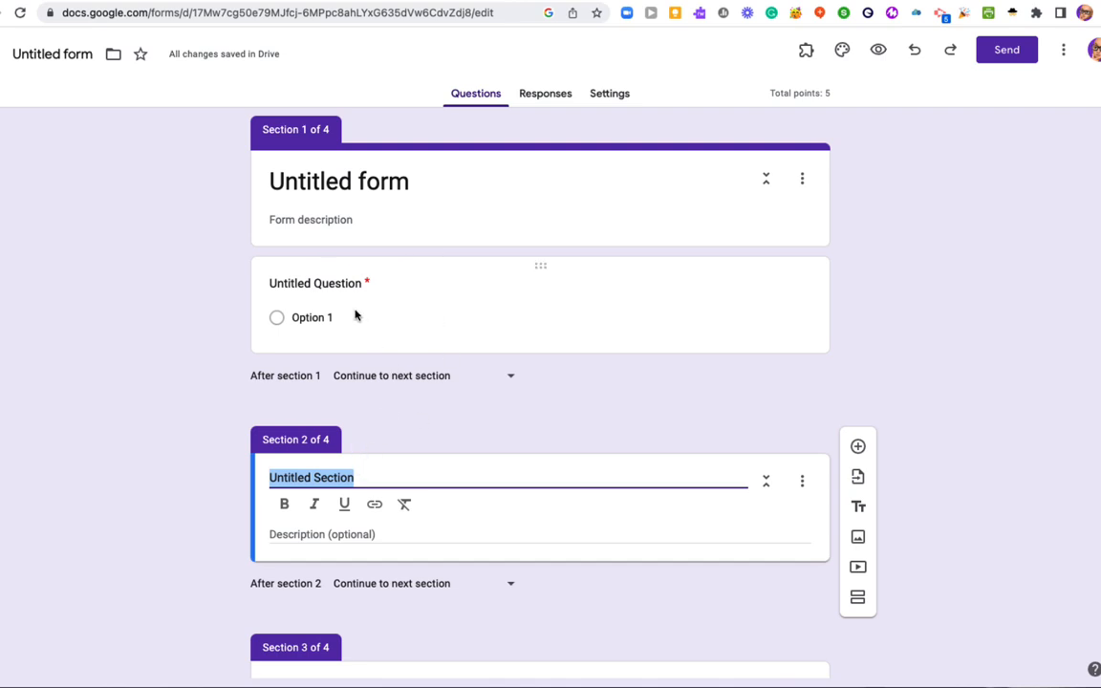
# Rename the second section 'Question 1 Tutorial' and the third 'Question 2'
pyautogui.click(289, 477)
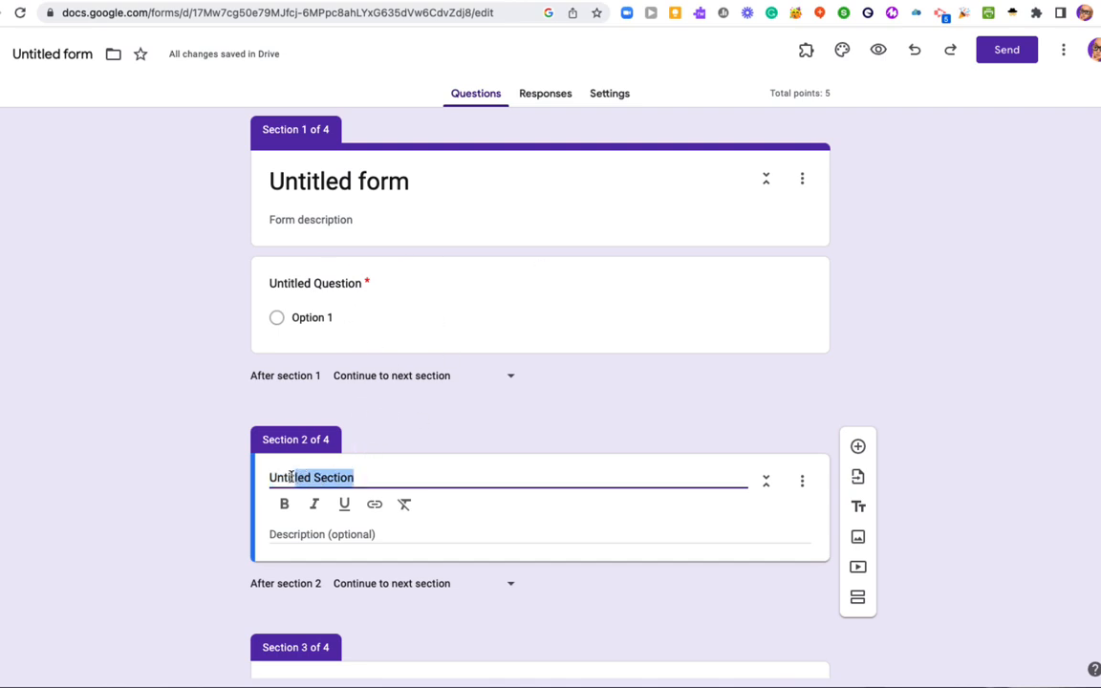
pyautogui.doubleClick(310, 477)
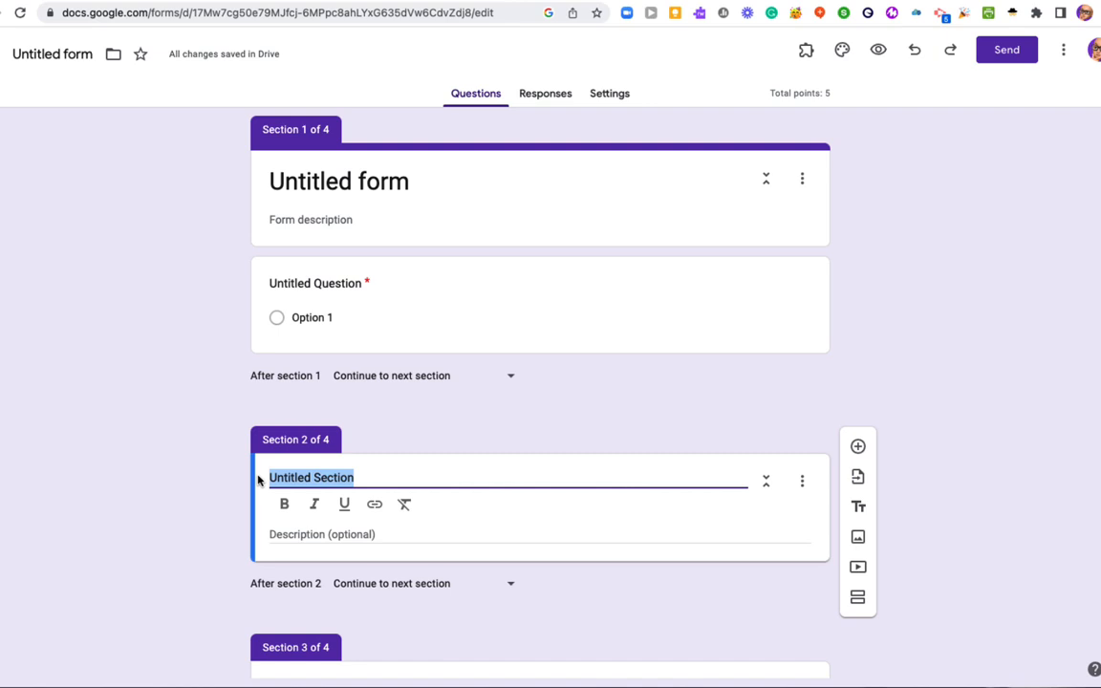
pyautogui.write('Question 1 Tutorial')
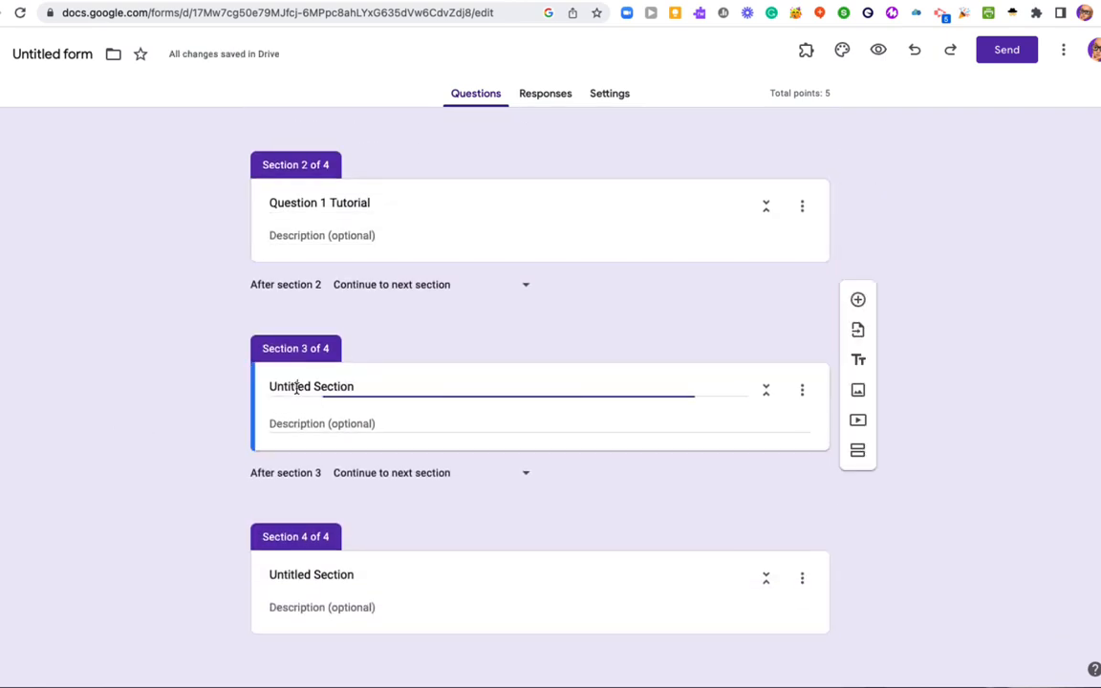
pyautogui.doubleClick(310, 386)
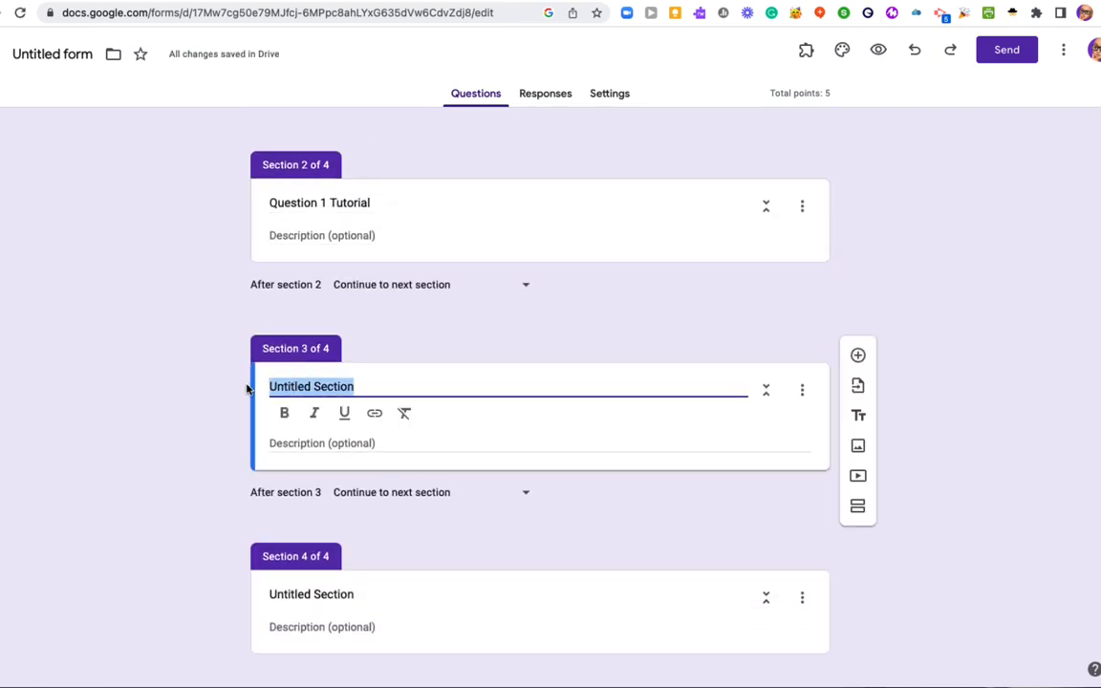
pyautogui.write('Question 2')
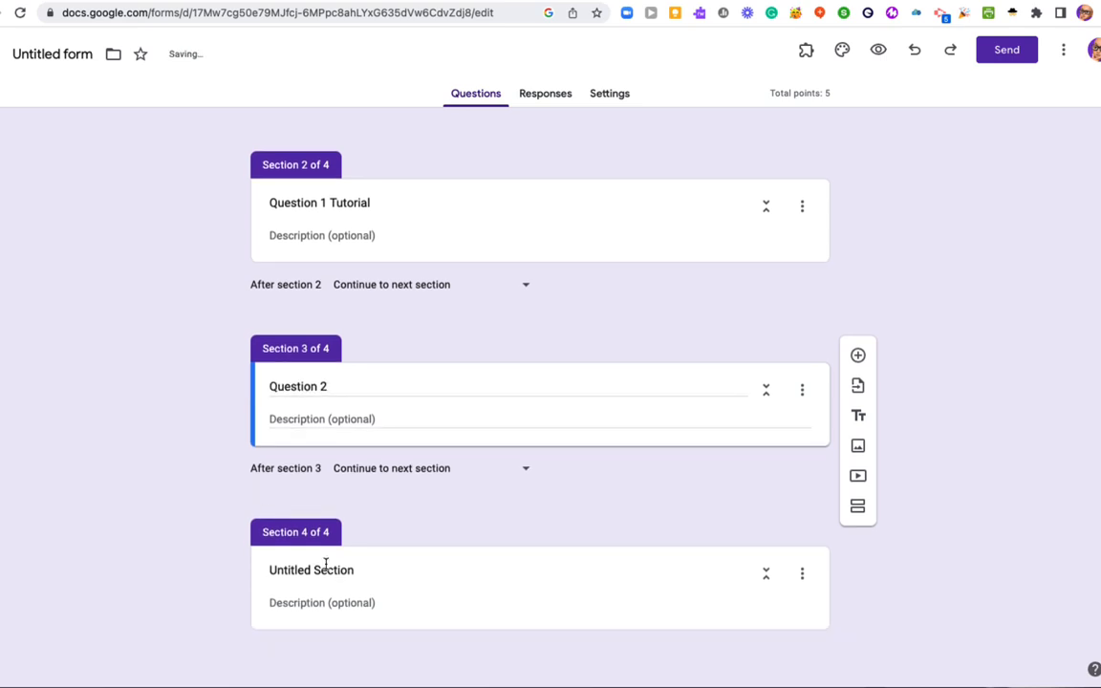
pyautogui.doubleClick(332, 570)
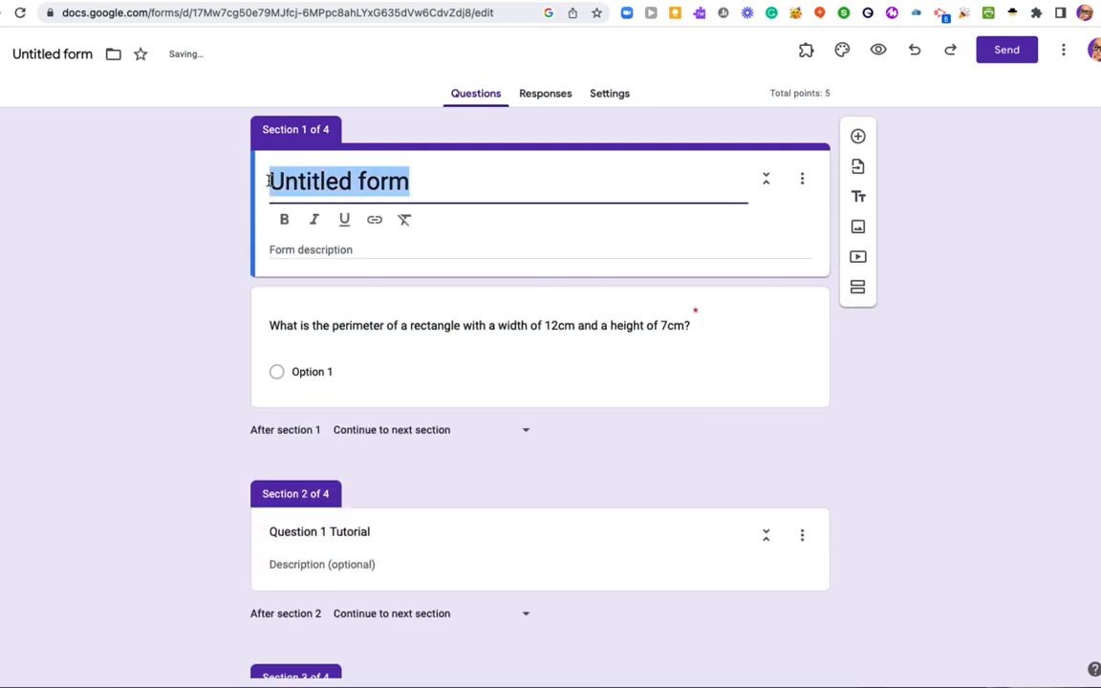
# Title the form 'Rectangle Quiz' and enter answer options 36, 38, 127 and 22
pyautogui.write('Rectangle')
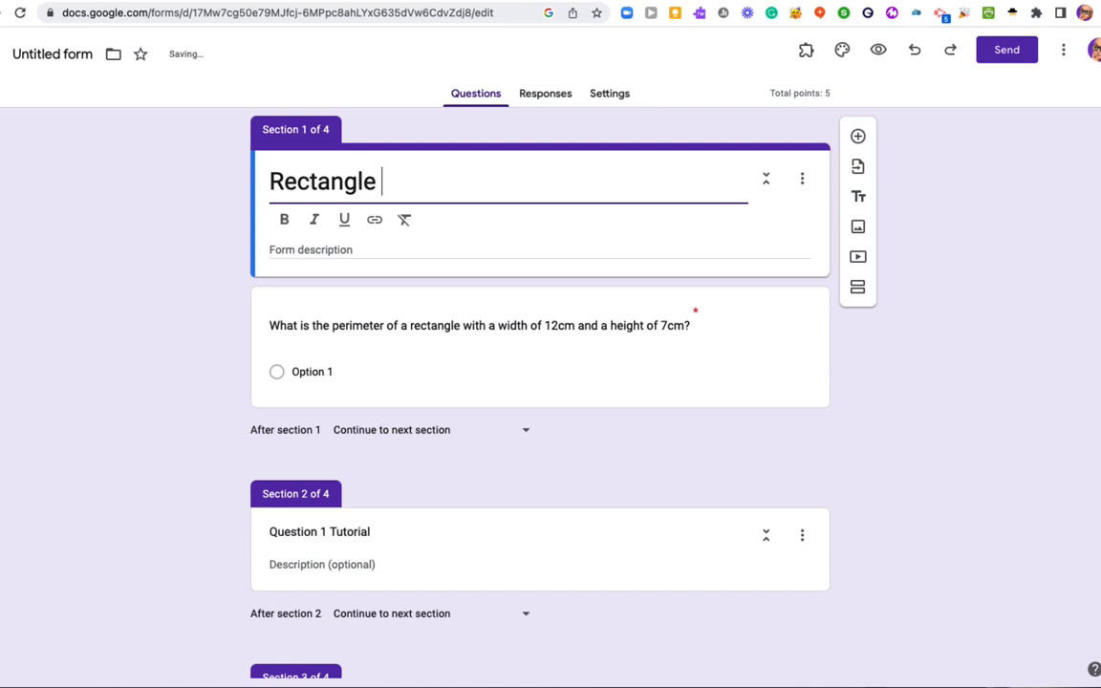
pyautogui.write('Quiz')
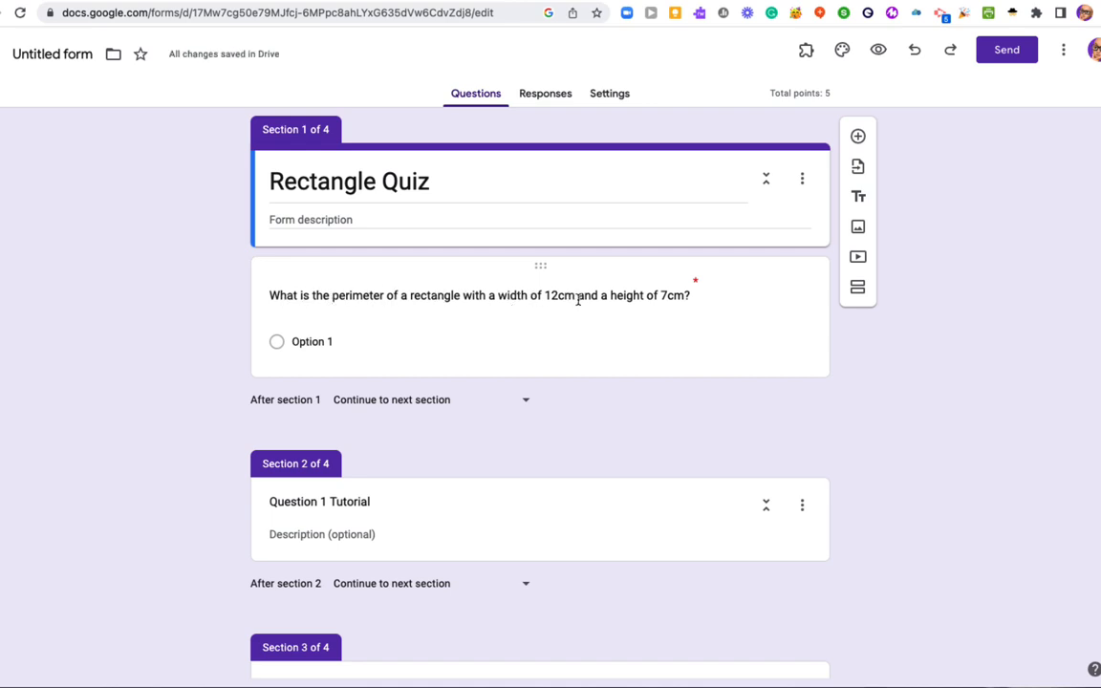
pyautogui.moveTo(650, 313)
pyautogui.write('36')
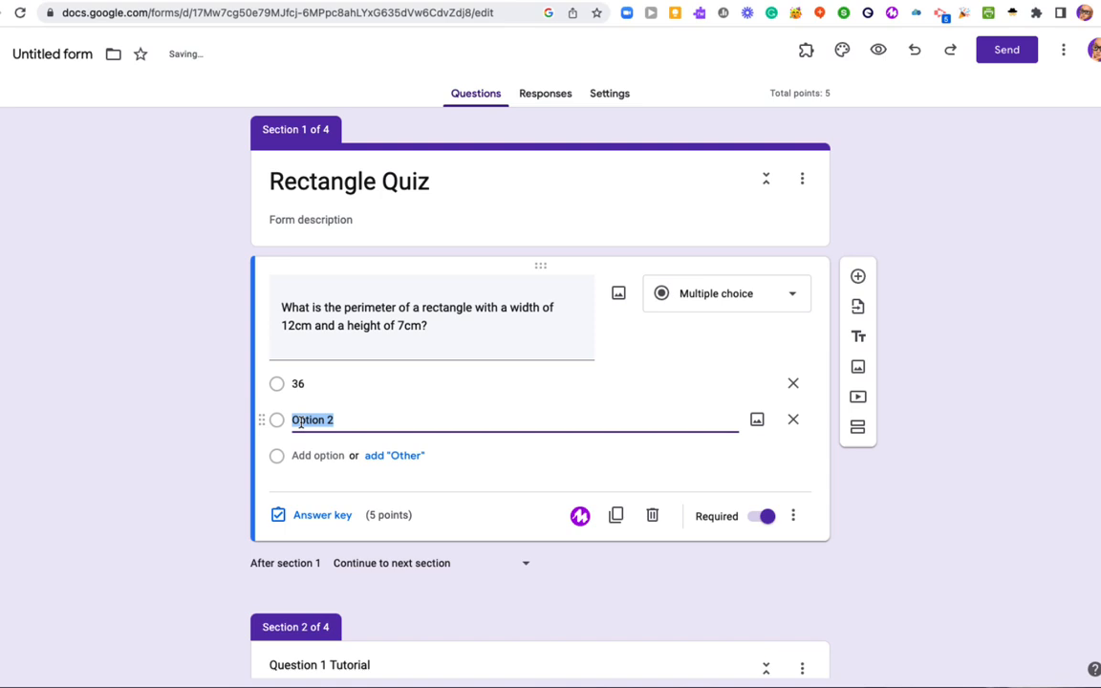
pyautogui.write('38')
pyautogui.write('1')
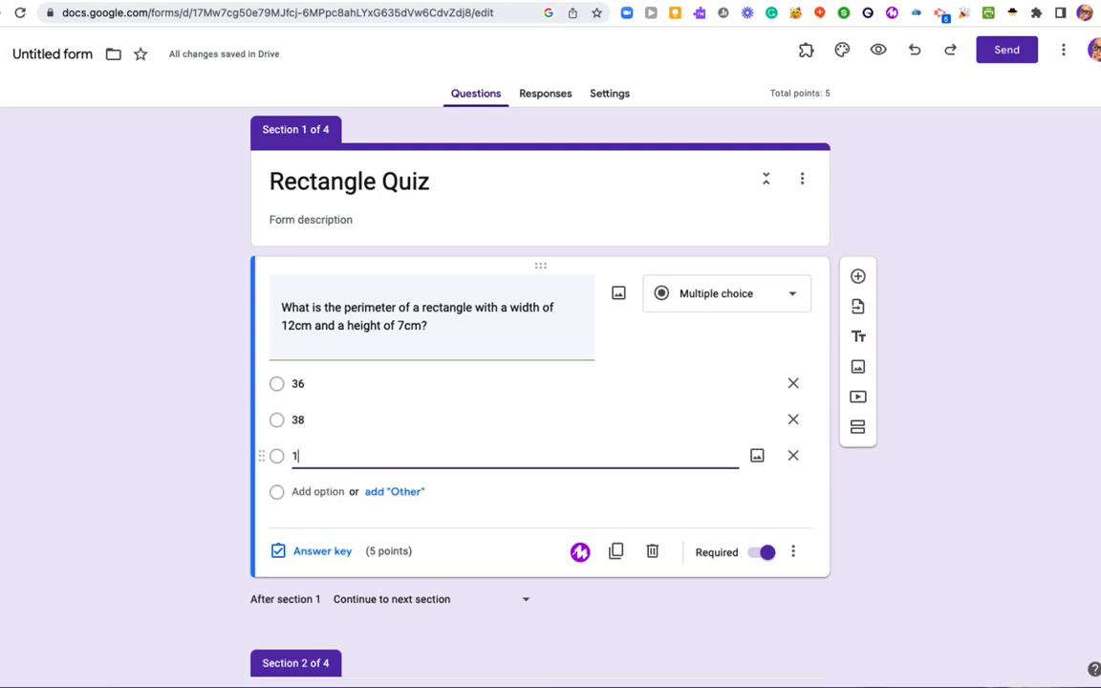
pyautogui.write('27')
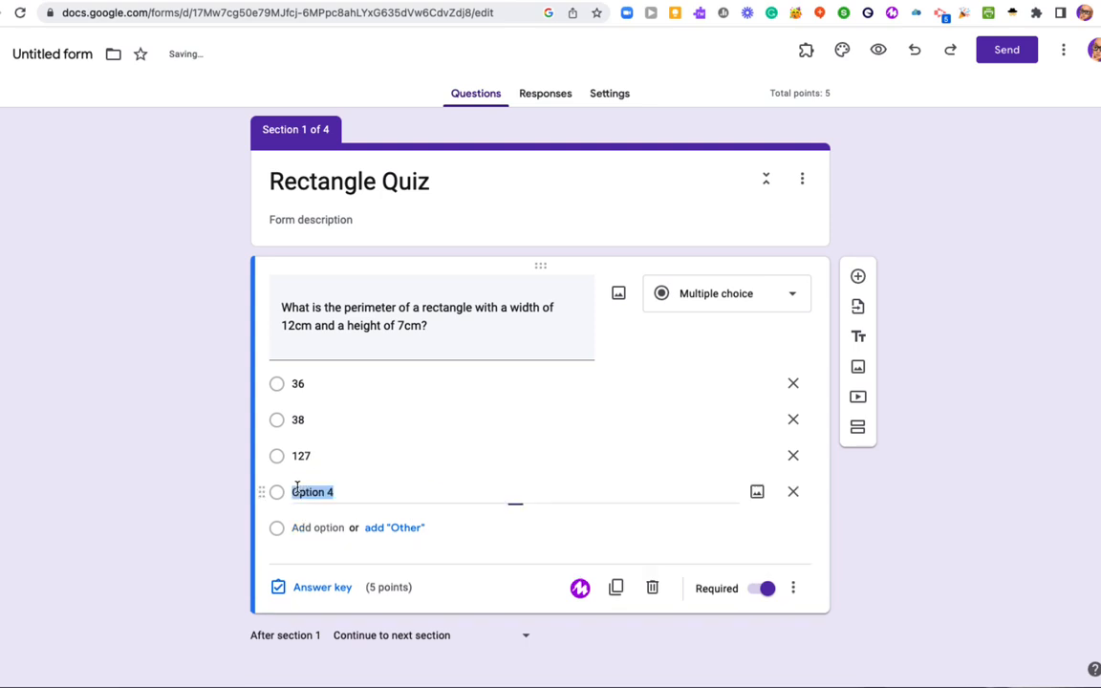
pyautogui.write('22')
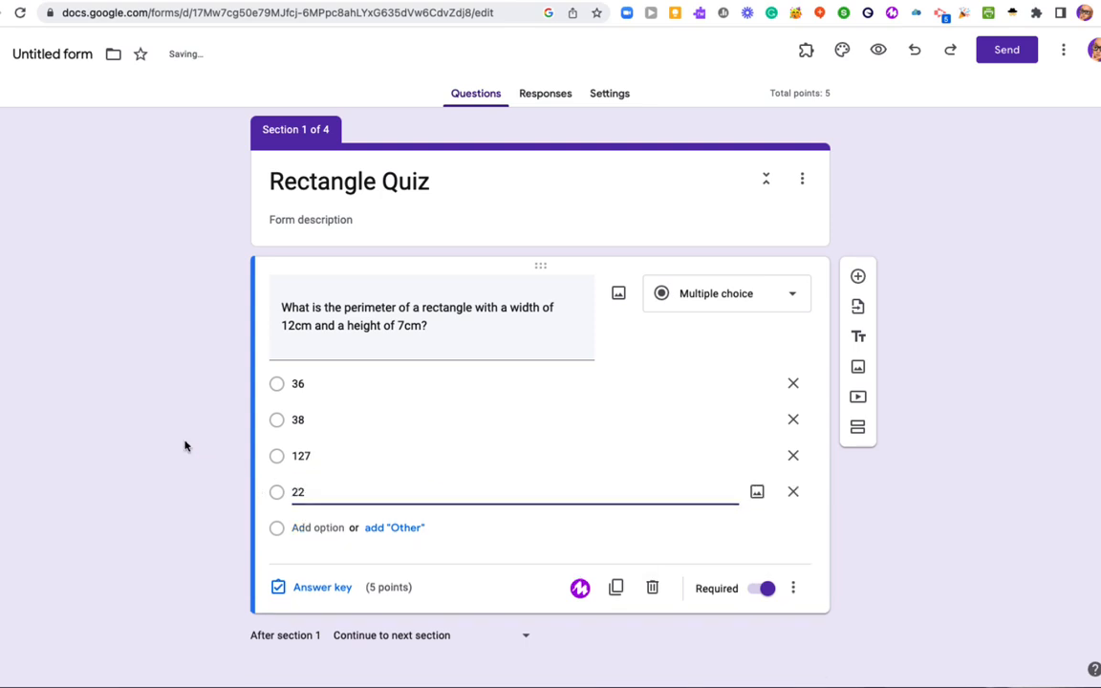
# Mark 38 as the correct answer in the answer key, then scroll to the tutorial section
pyautogui.click(322, 587)
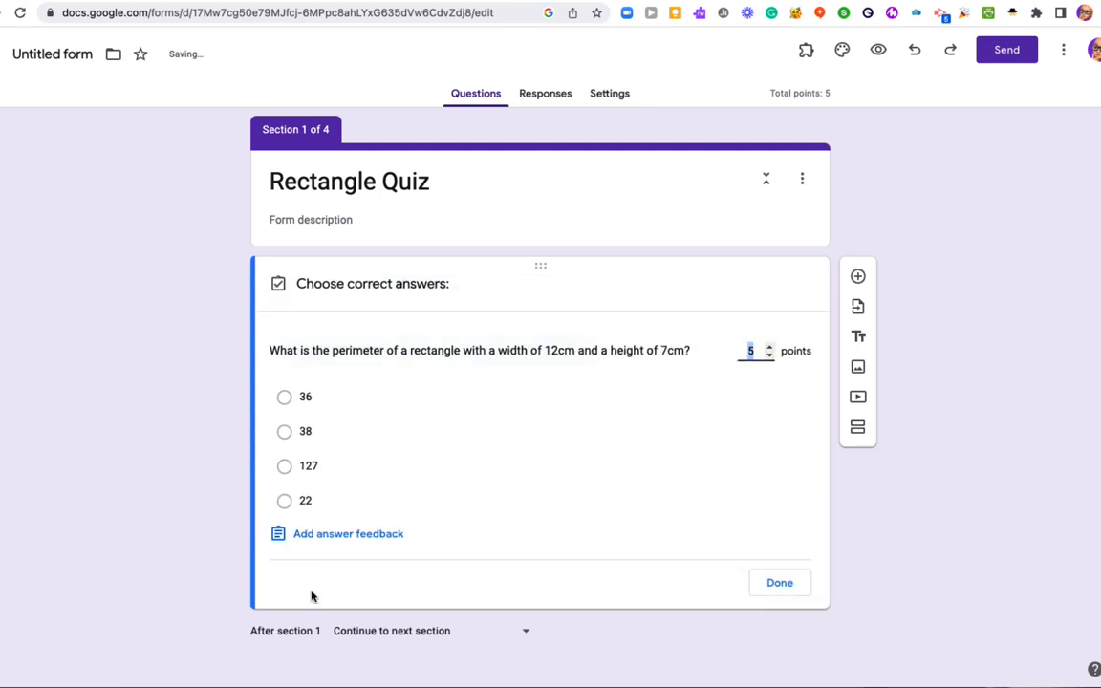
pyautogui.click(284, 431)
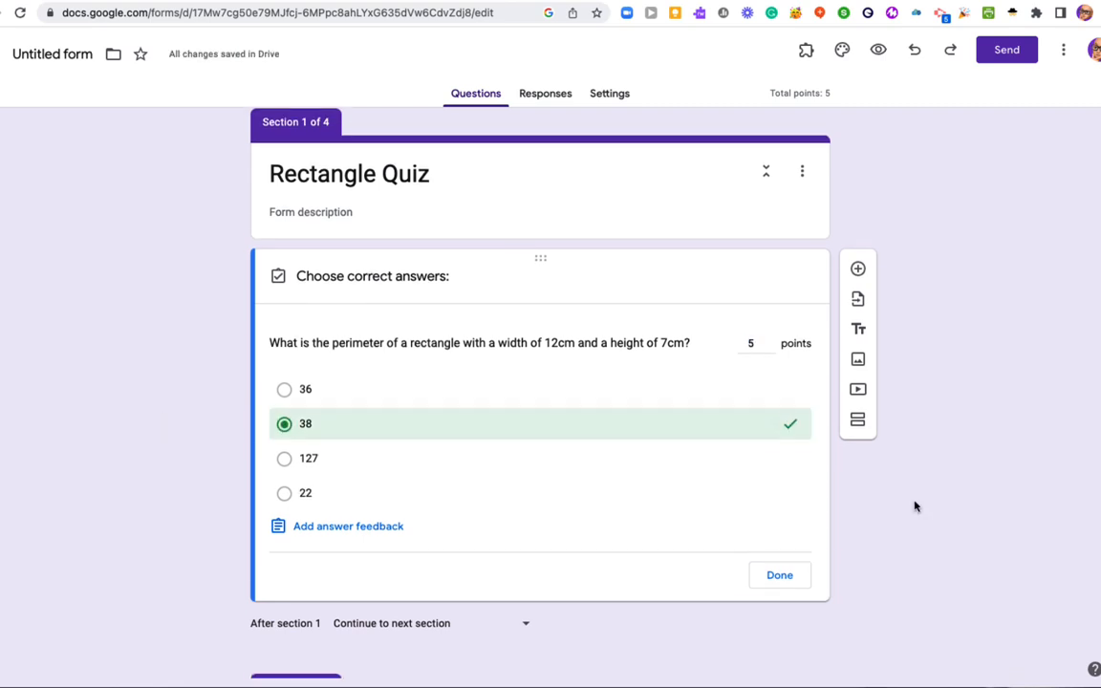
pyautogui.scroll(-3)
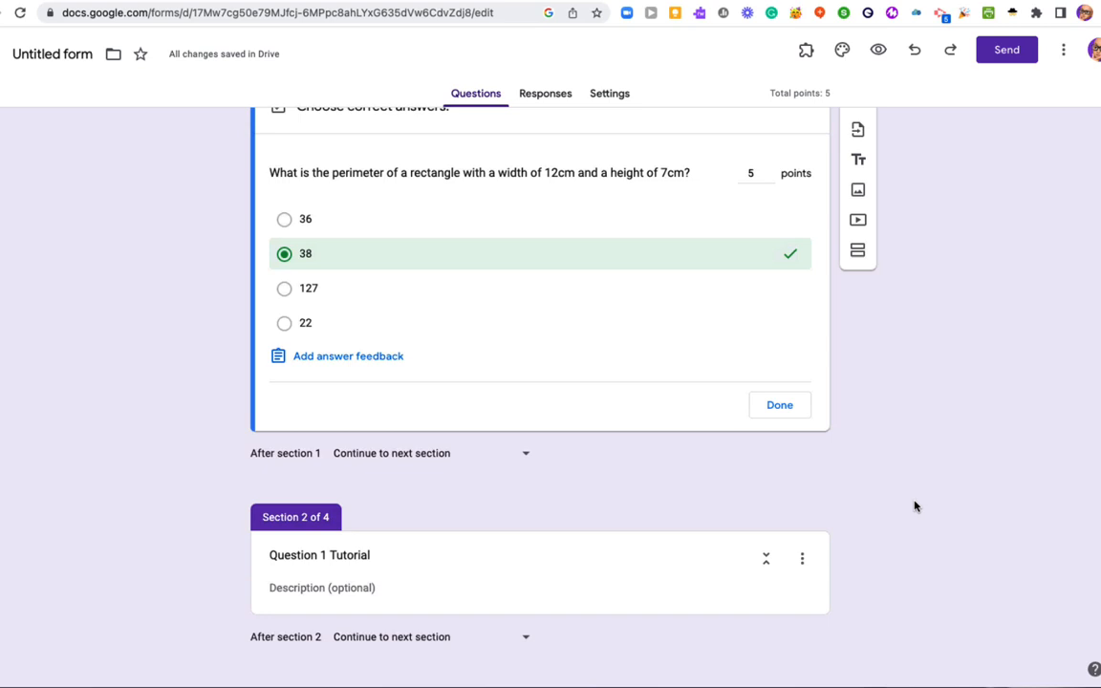
pyautogui.scroll(-3)
pyautogui.write('You got that wrong.....')
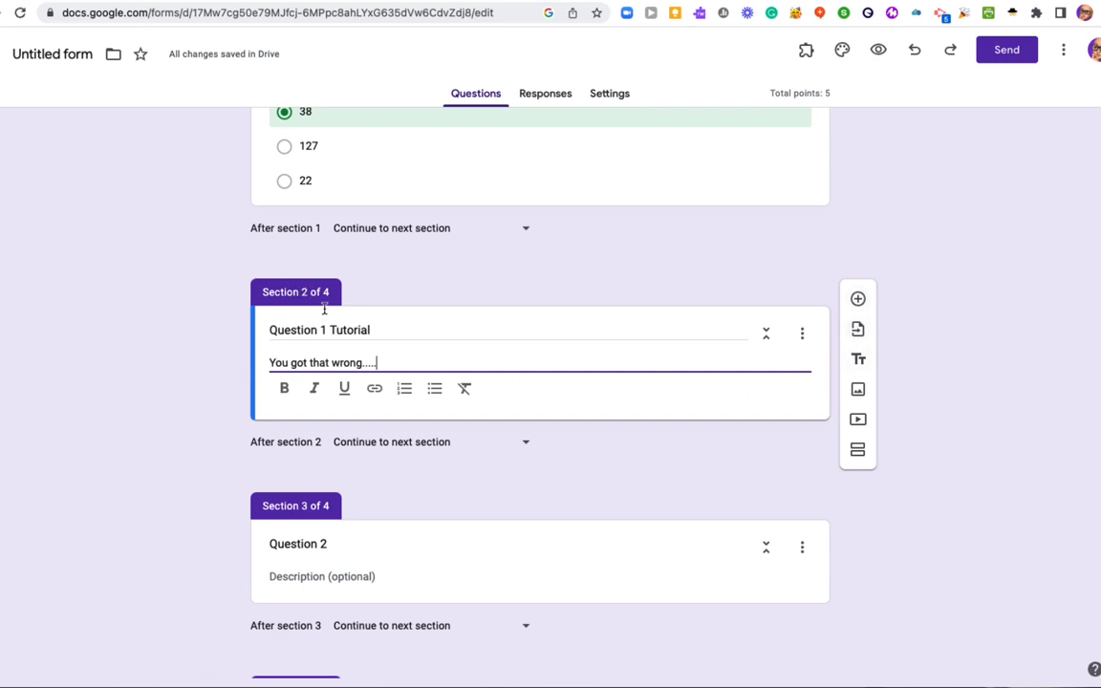
# Search YouTube for 'perimiter' and insert the 'How to find the Area and Perimeter of a Rectangle' video
pyautogui.click(858, 420)
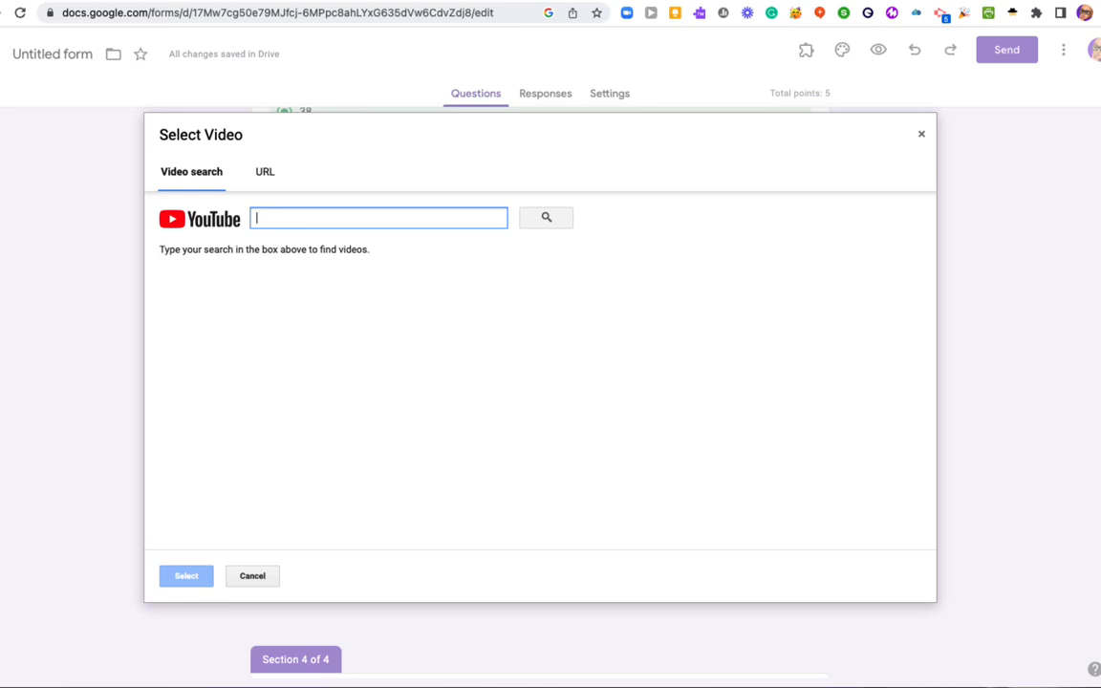
pyautogui.write('perimiter of a rectangle')
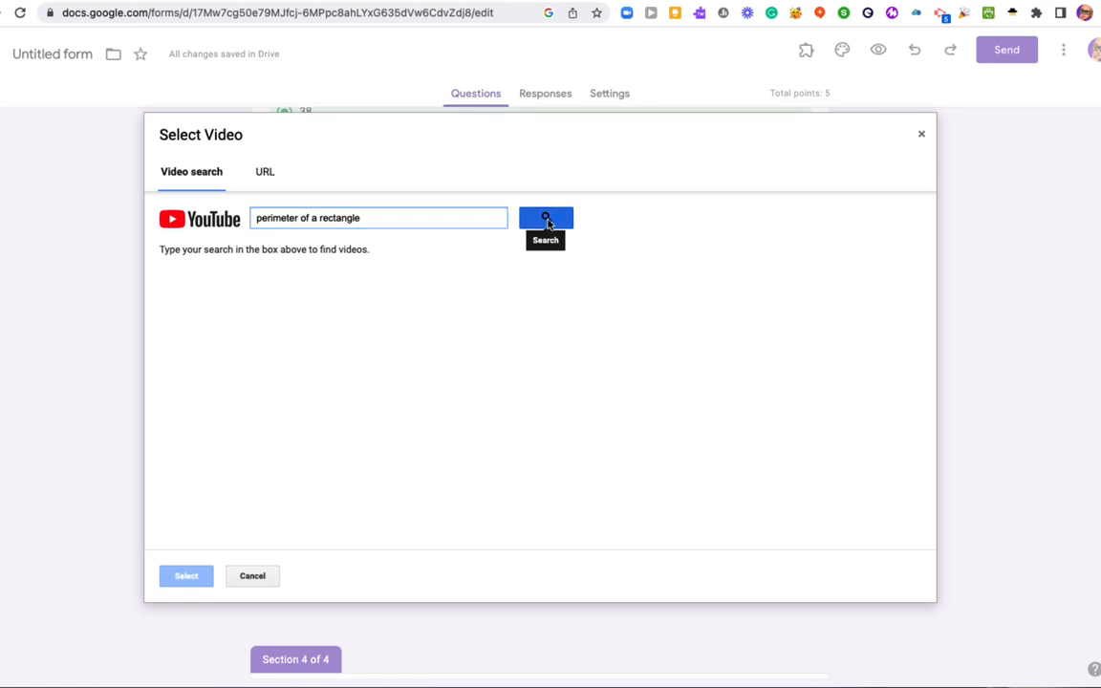
pyautogui.click(546, 217)
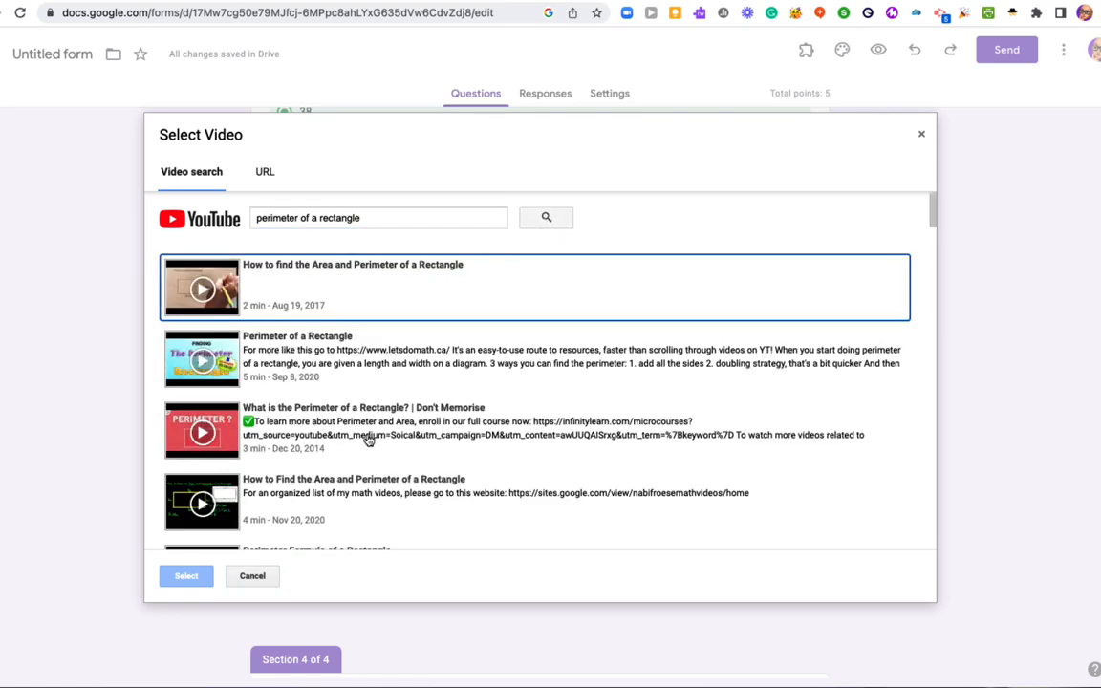
pyautogui.moveTo(278, 278)
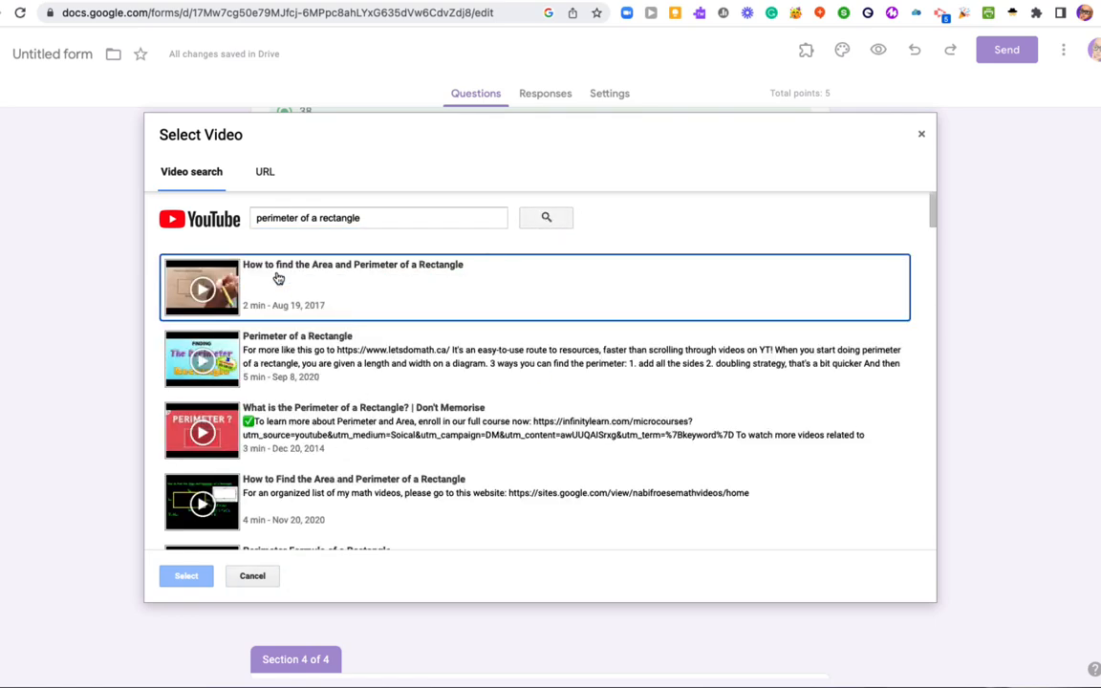
pyautogui.moveTo(275, 290)
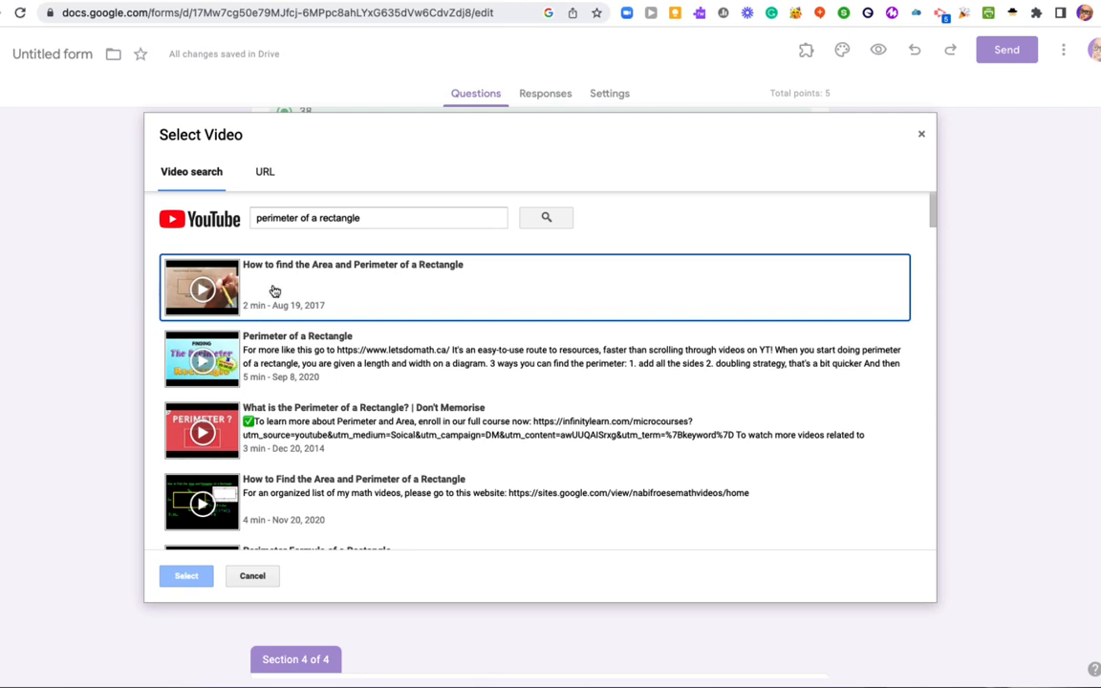
pyautogui.click(351, 286)
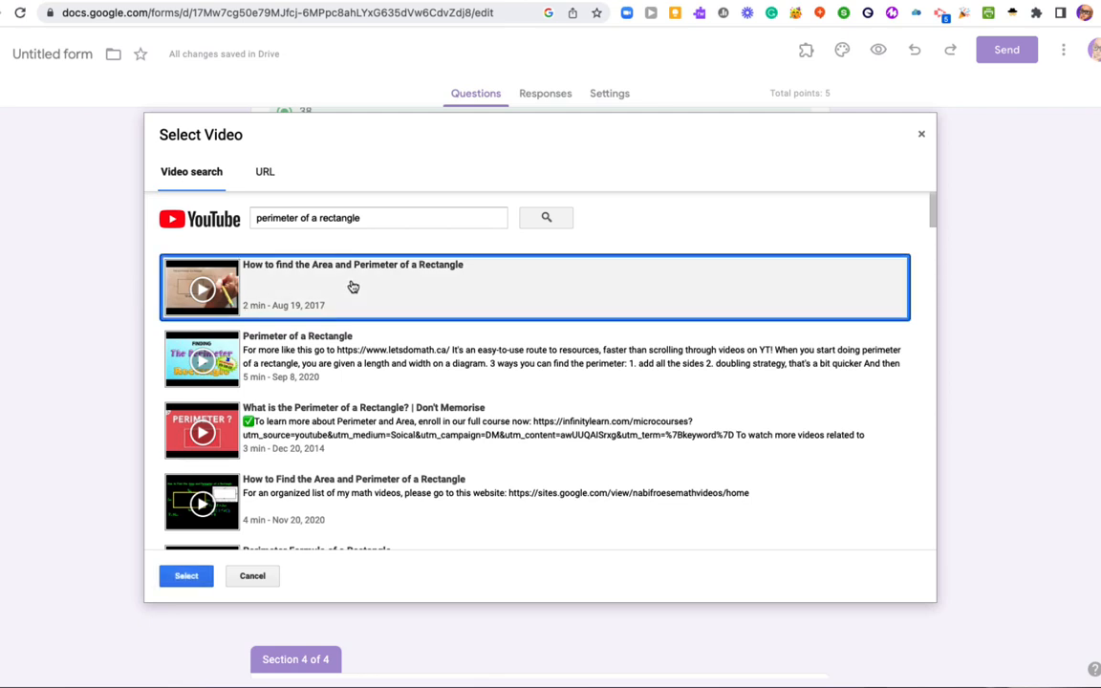
pyautogui.click(186, 575)
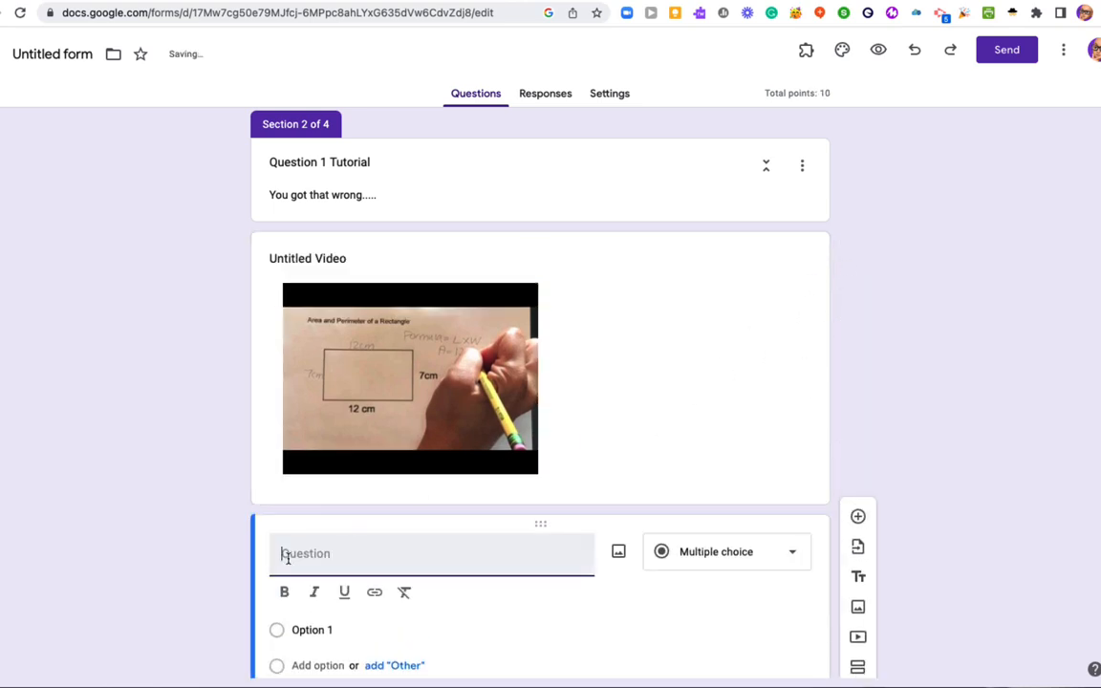
# Ask the 12cm by 7cm rectangle perimeter question with choices 54, 38, 22 and a fourth option
pyautogui.write('What is the perimeter of a rectangle with a width of 12cm and a height of 7cm?')
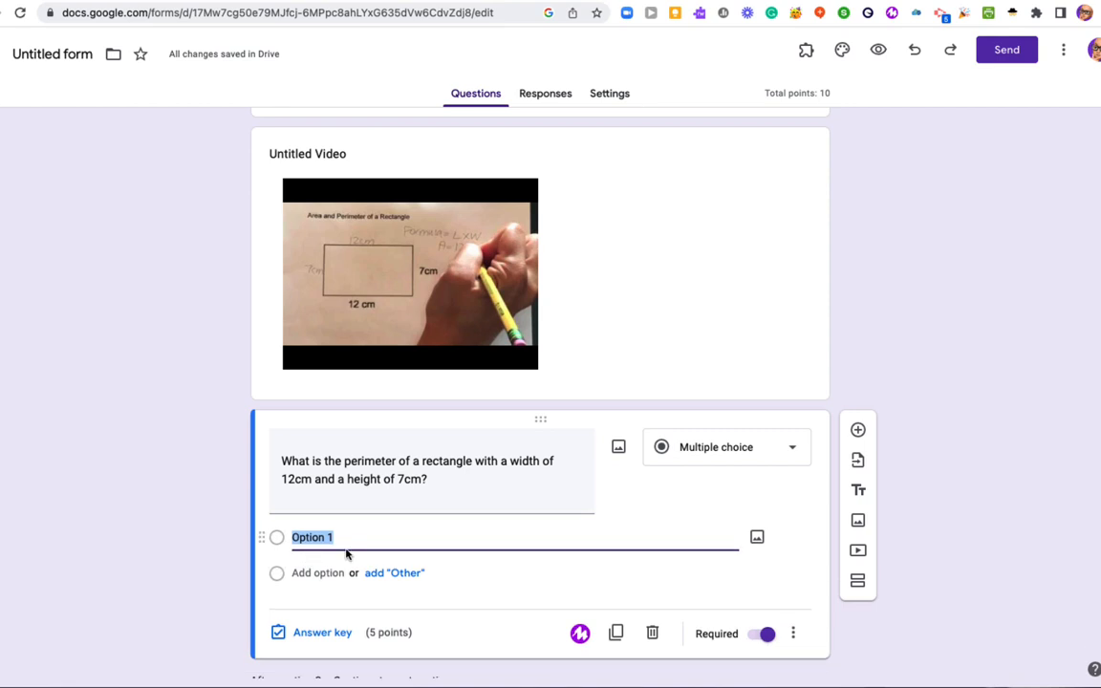
pyautogui.write('54')
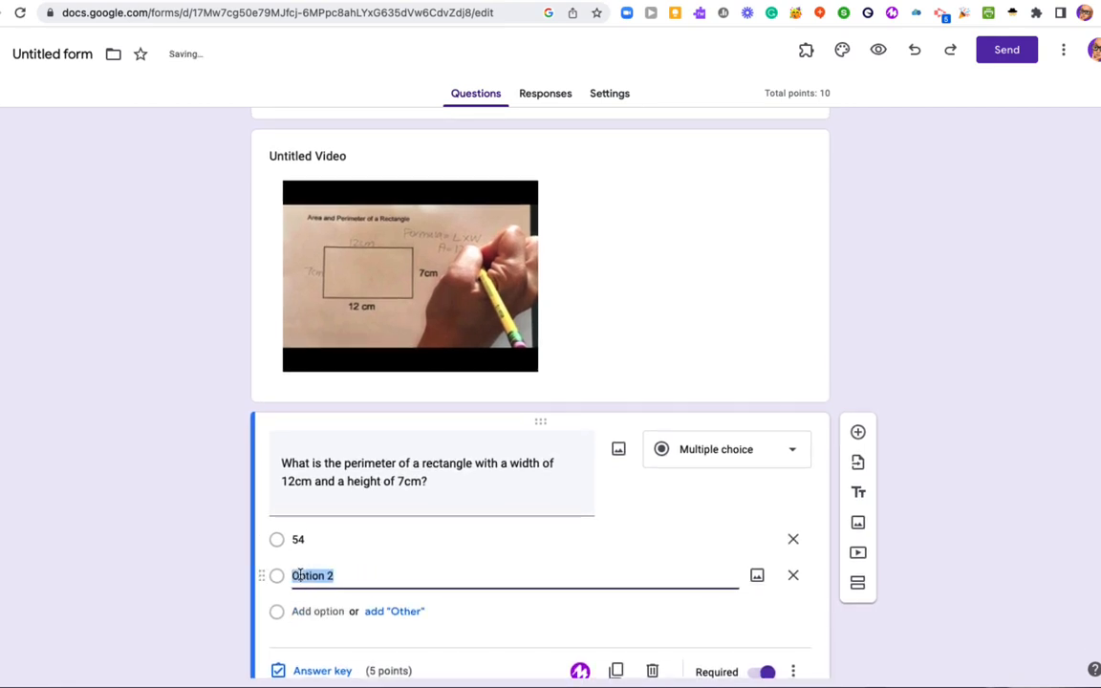
pyautogui.write('38')
pyautogui.write('22')
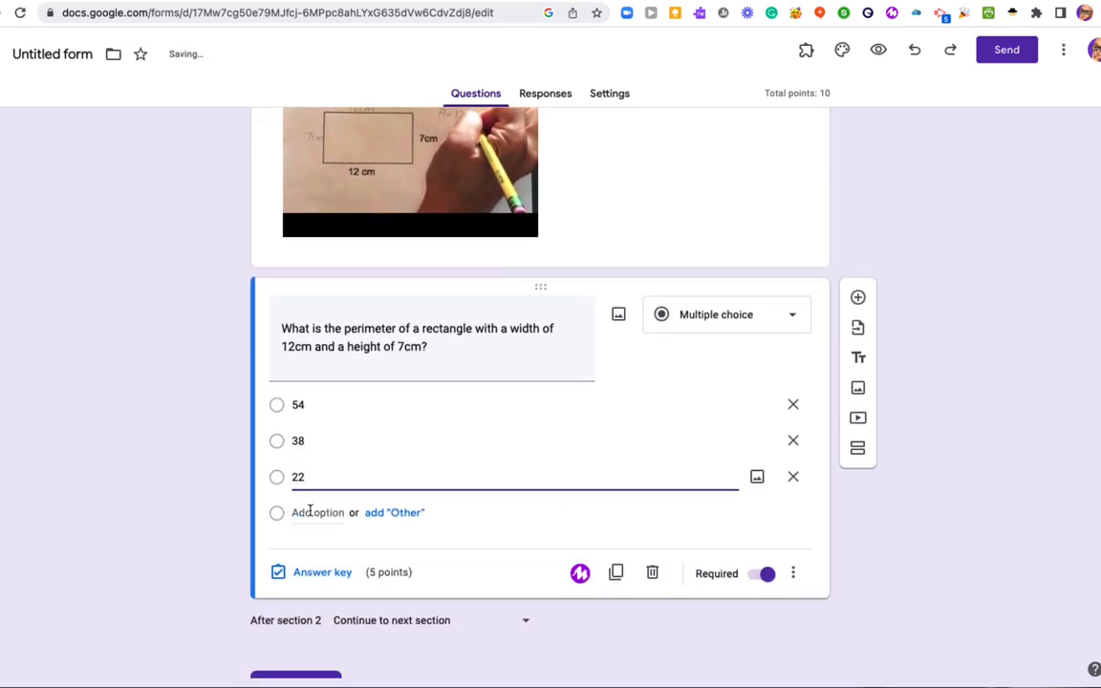
pyautogui.click(317, 513)
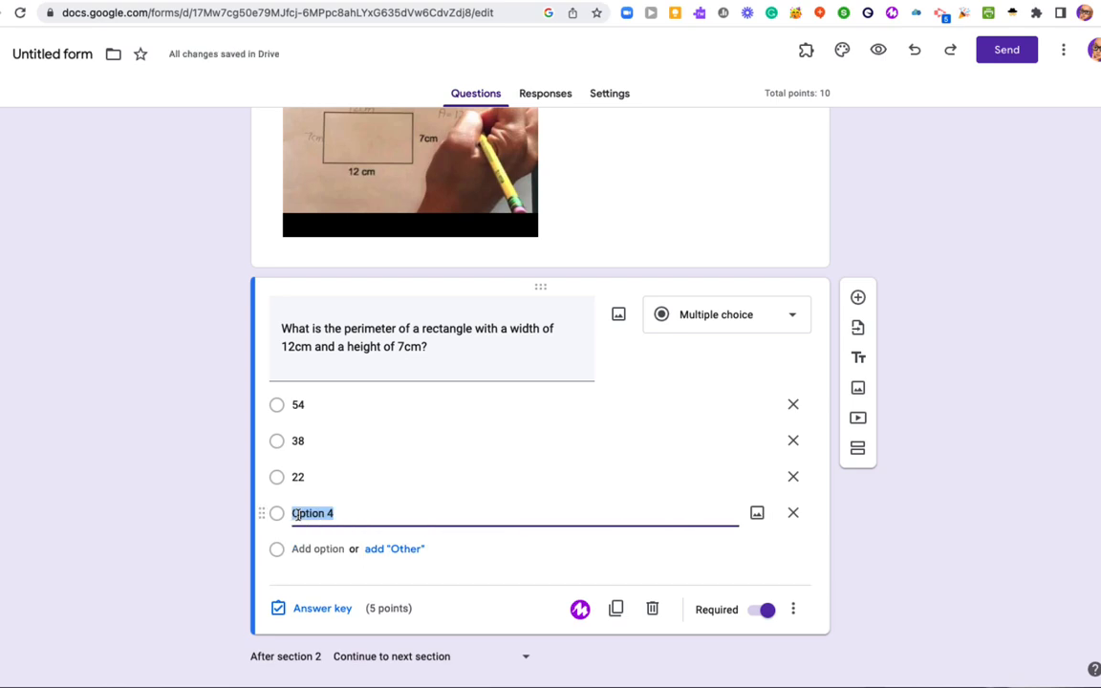
pyautogui.write('54')
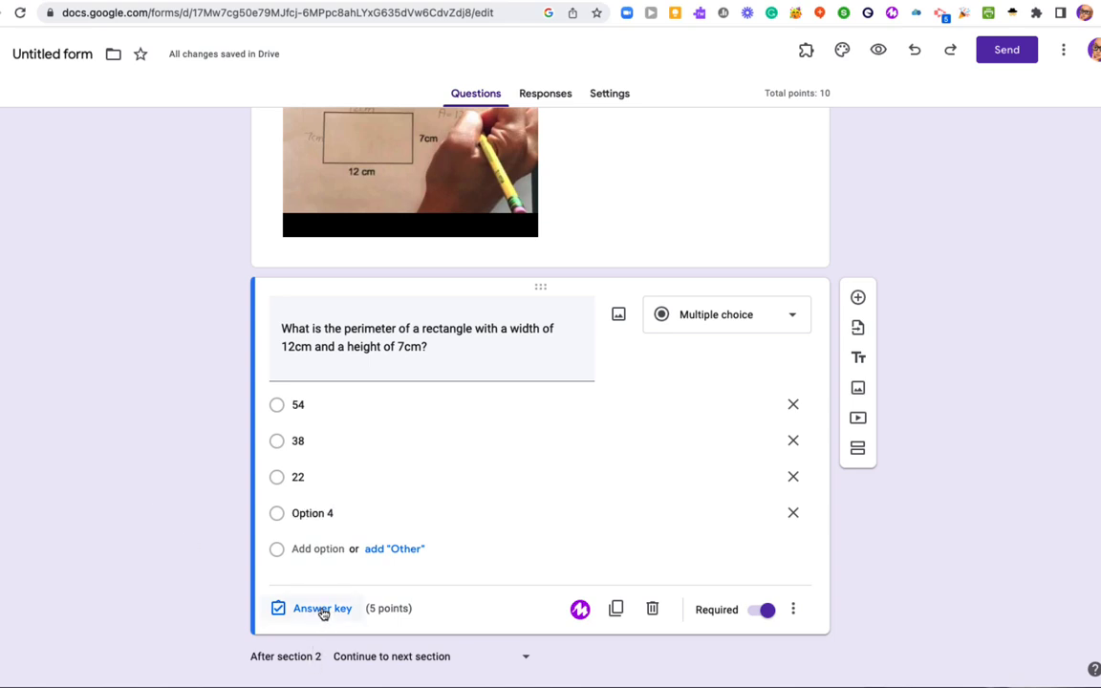
pyautogui.scroll(-3)
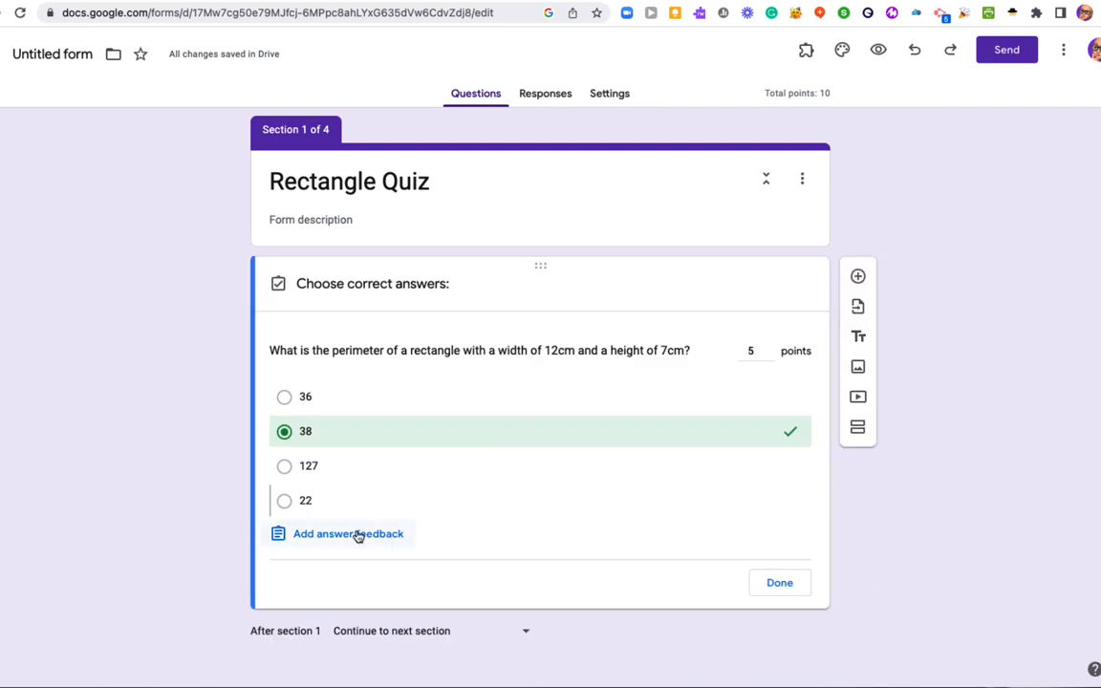
# Cancel answer feedback without adding any, keeping 38 marked correct on the first question
pyautogui.click(347, 534)
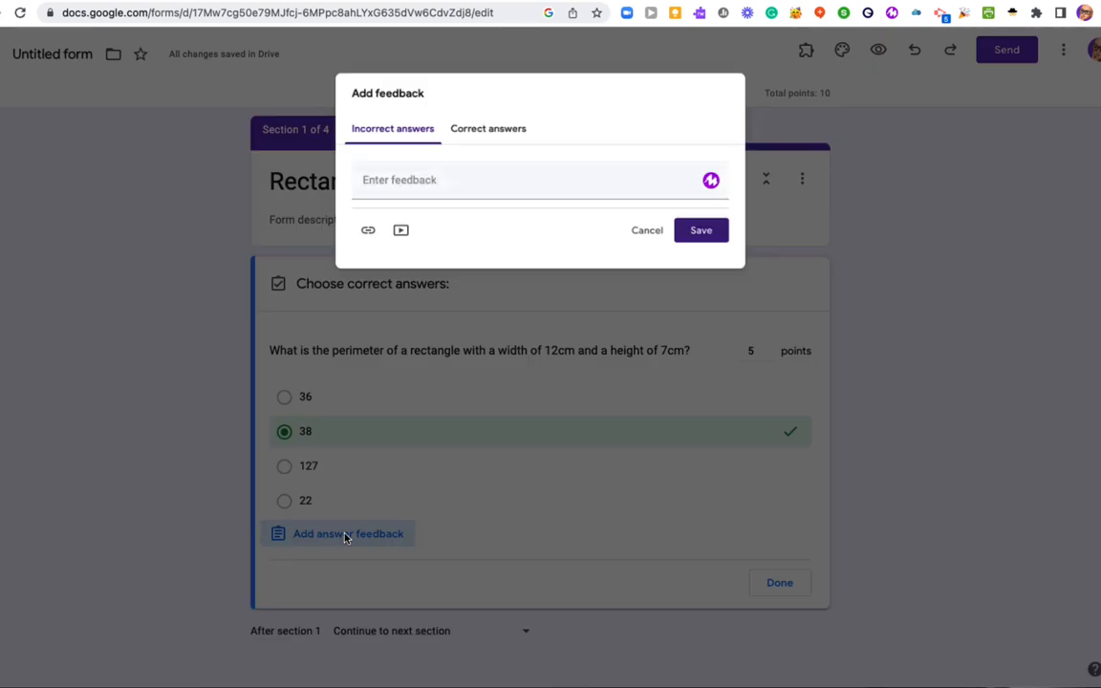
pyautogui.click(647, 229)
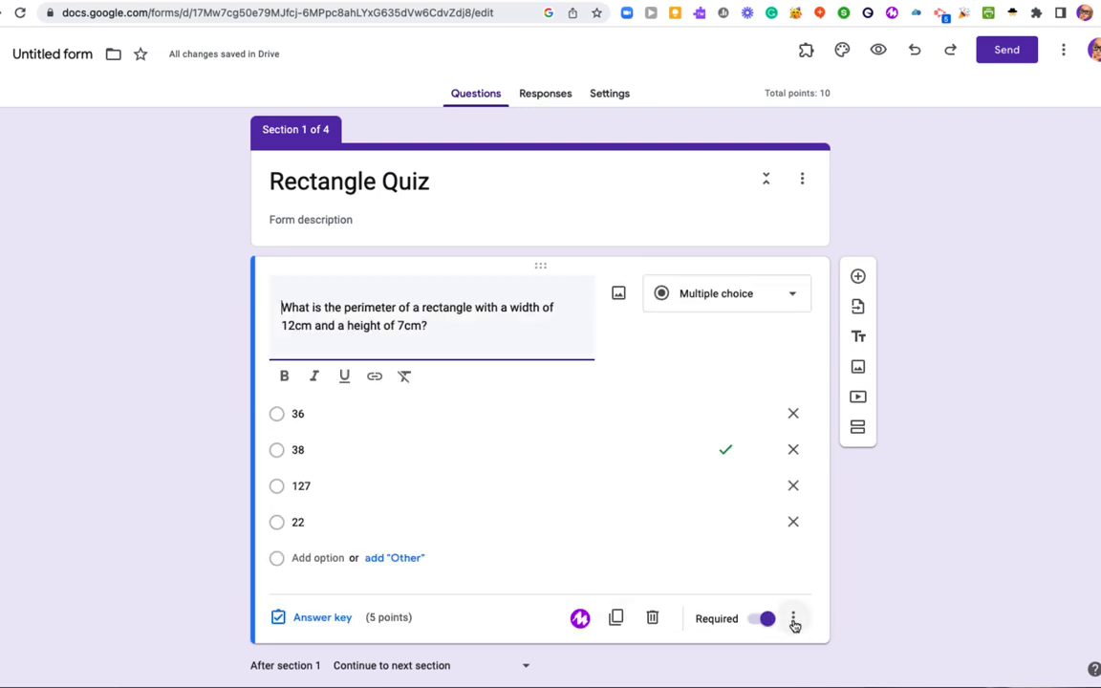
pyautogui.click(795, 619)
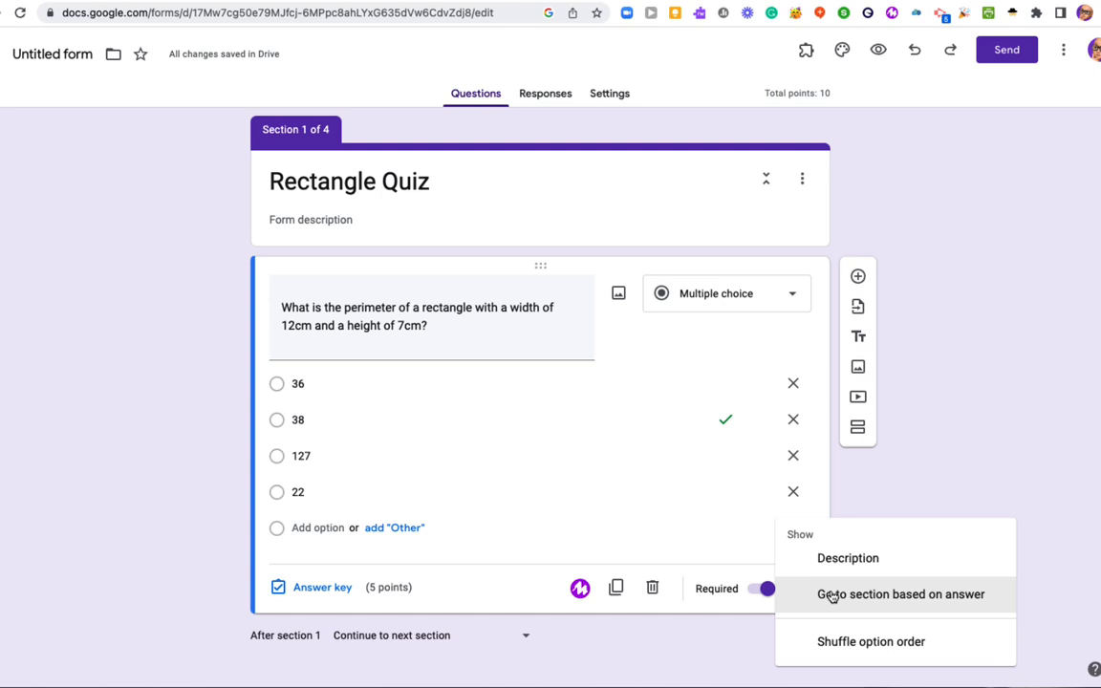
# Enable 'Go to section based on answer' and route answer 38 to section 3 (Question 2)
pyautogui.click(899, 593)
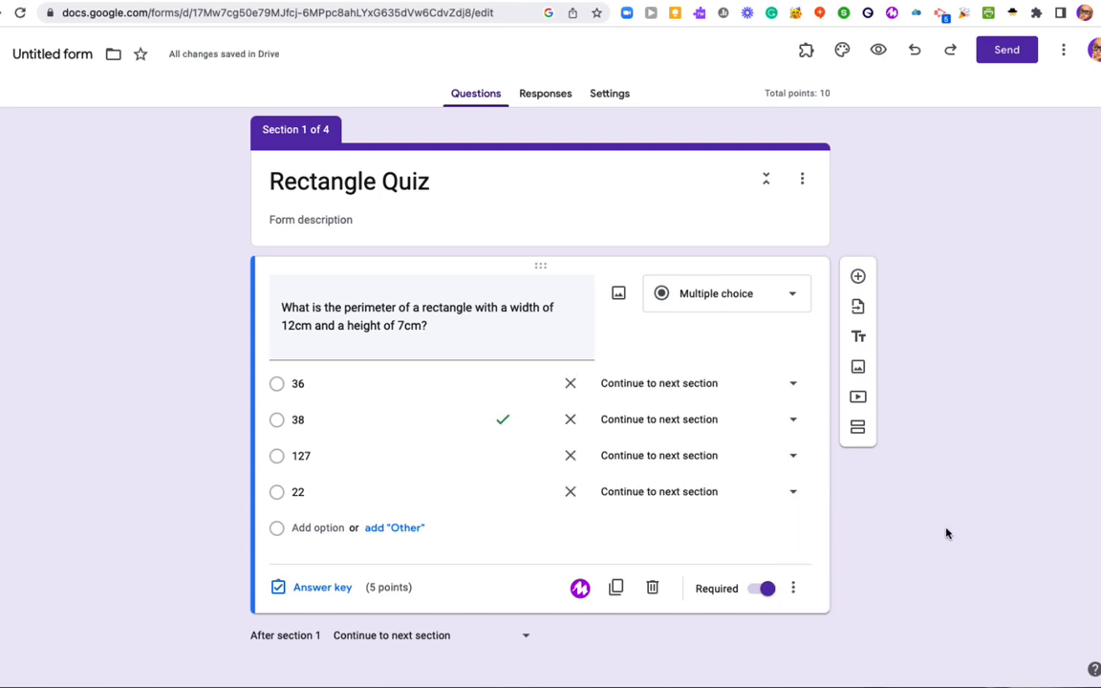
pyautogui.scroll(-3)
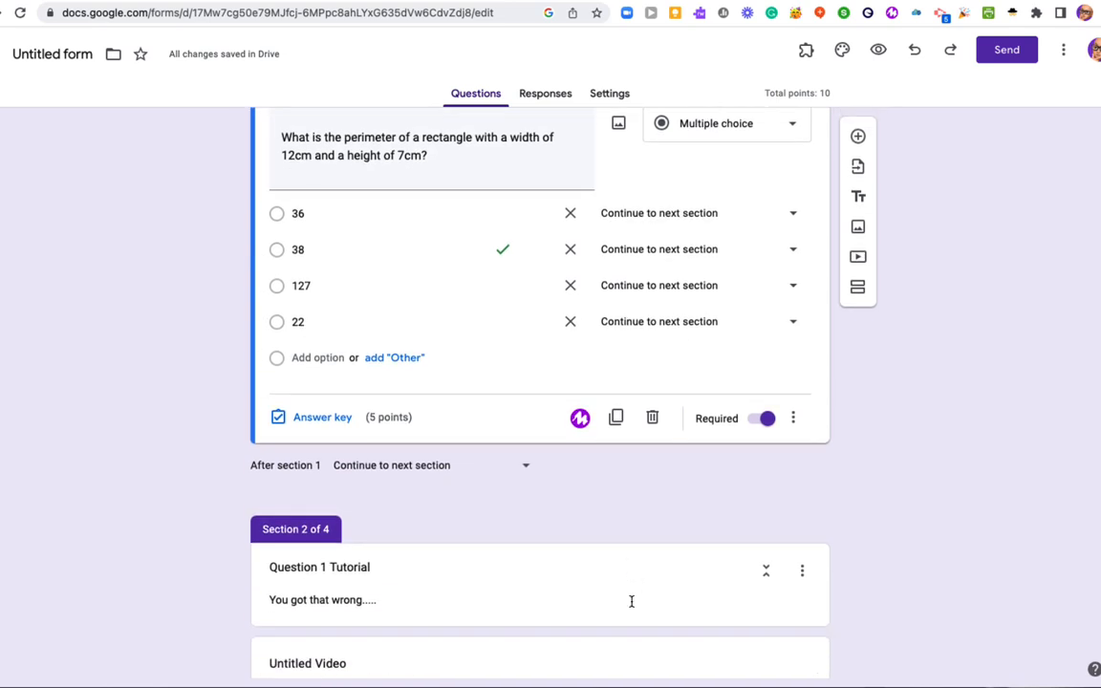
pyautogui.scroll(-3)
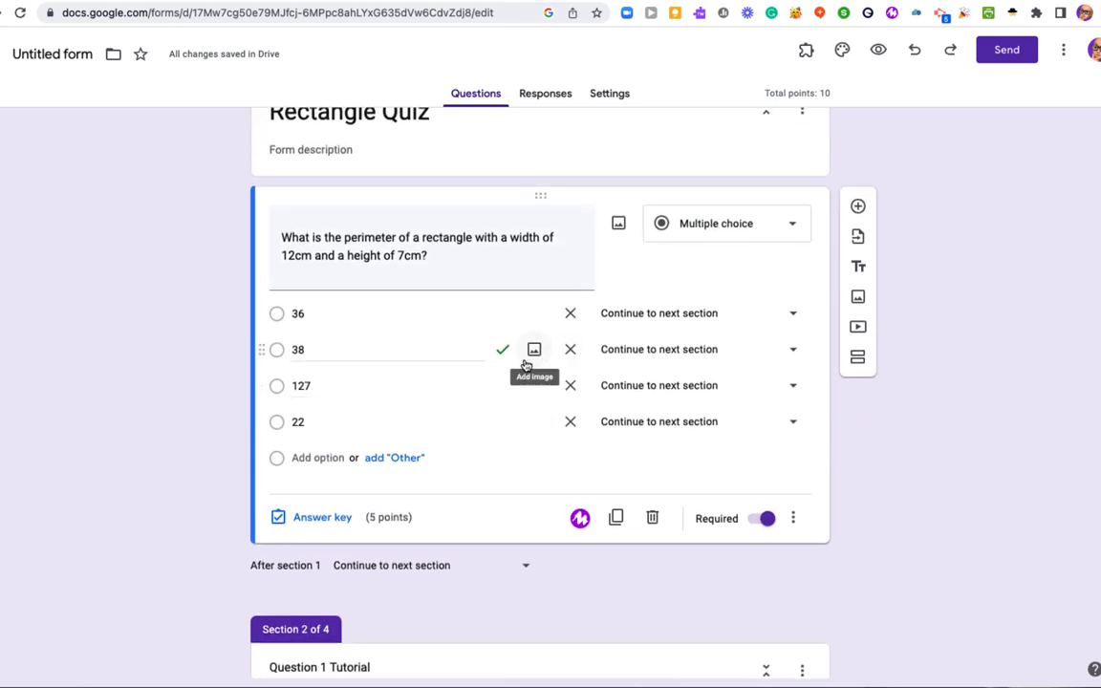
pyautogui.moveTo(645, 318)
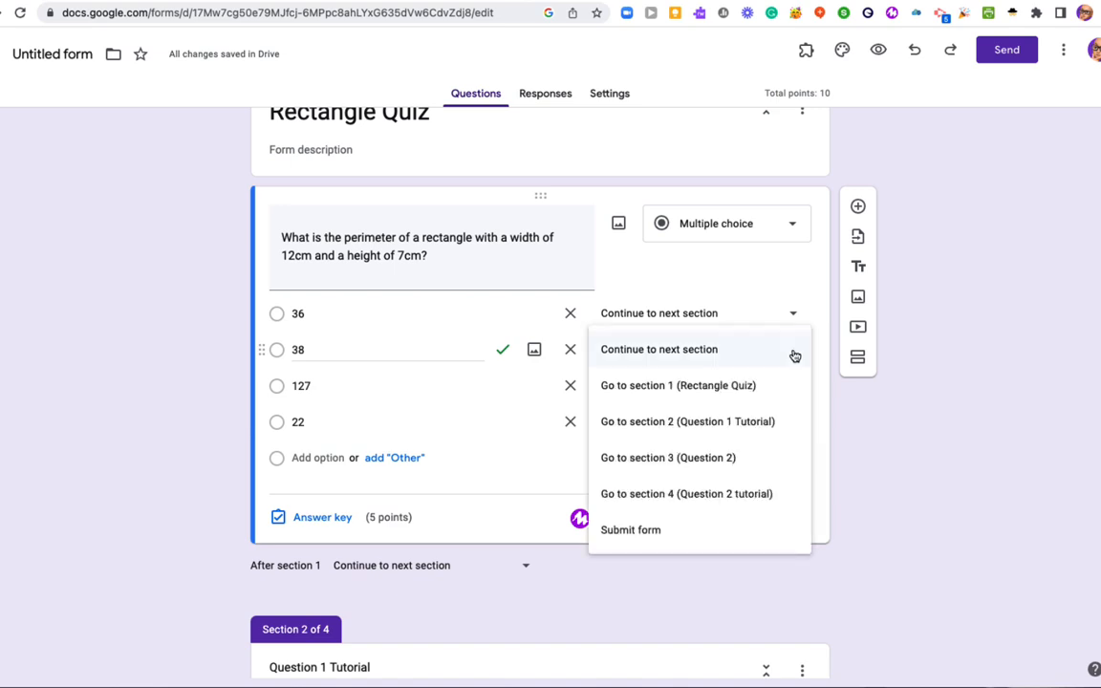
pyautogui.moveTo(687, 421)
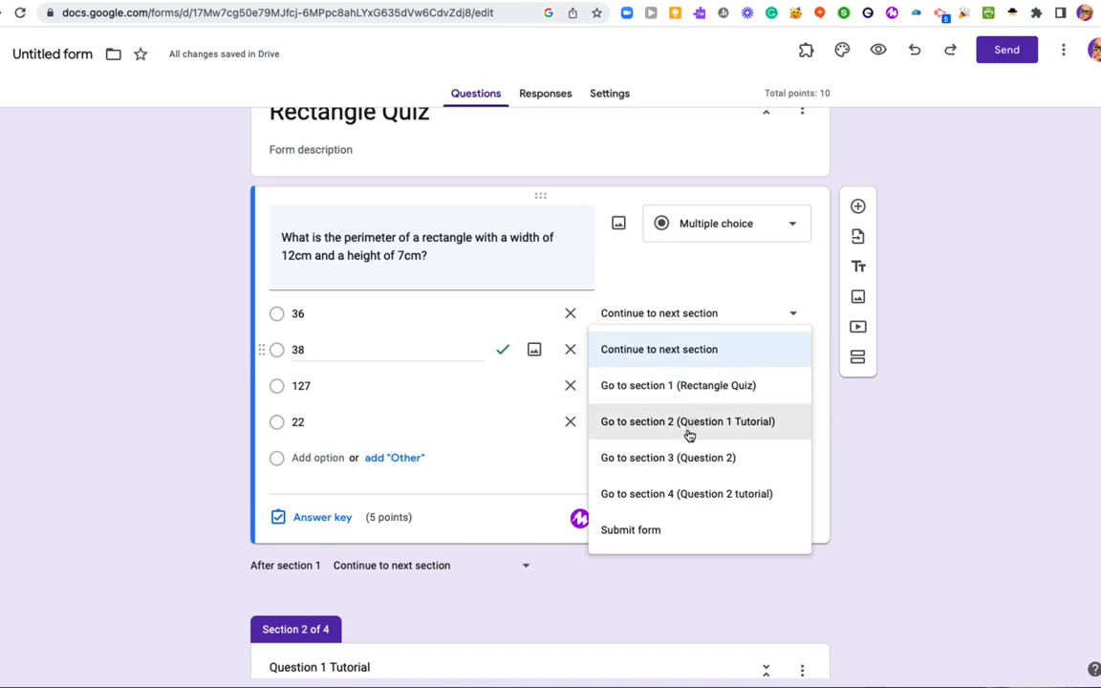
pyautogui.moveTo(668, 457)
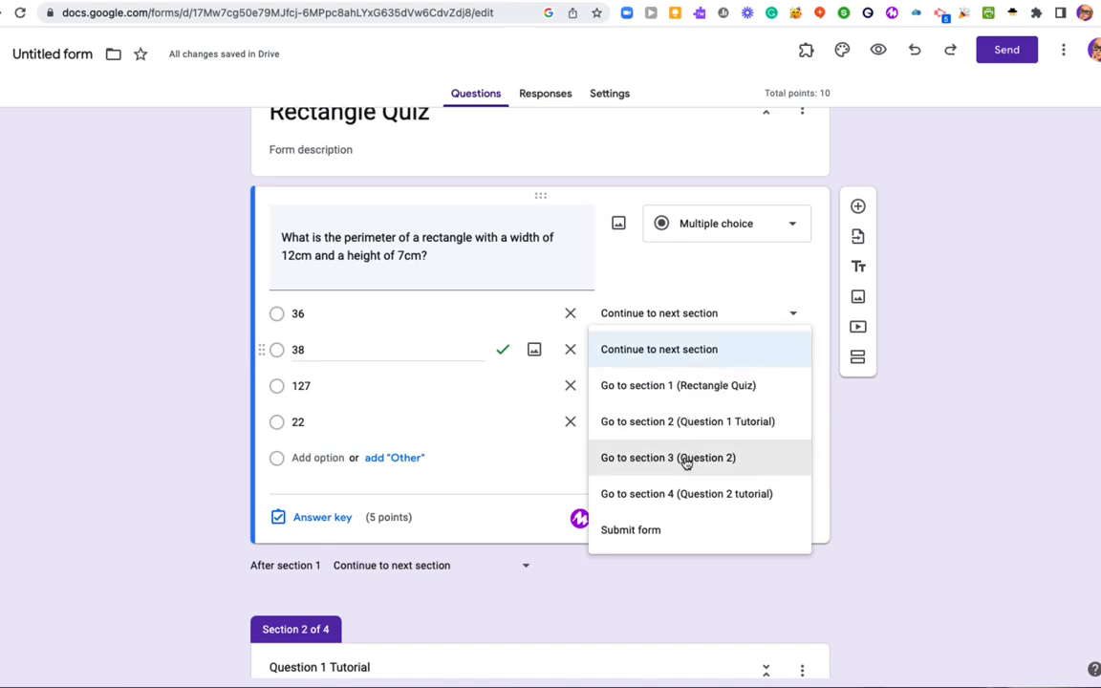
pyautogui.click(668, 457)
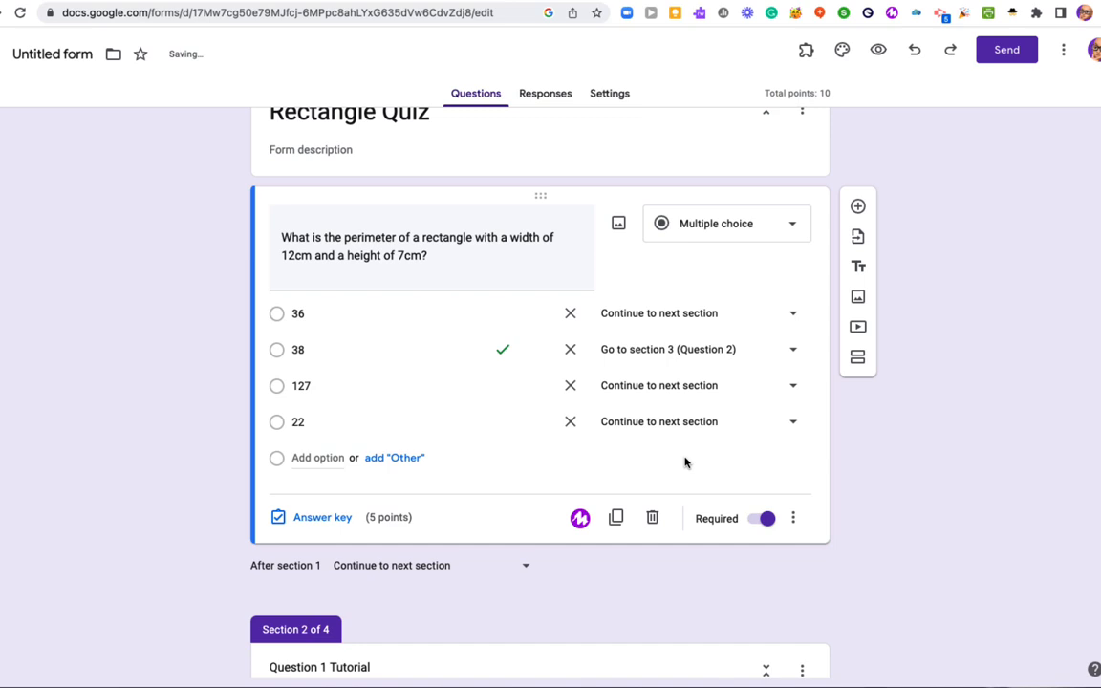
pyautogui.moveTo(525, 641)
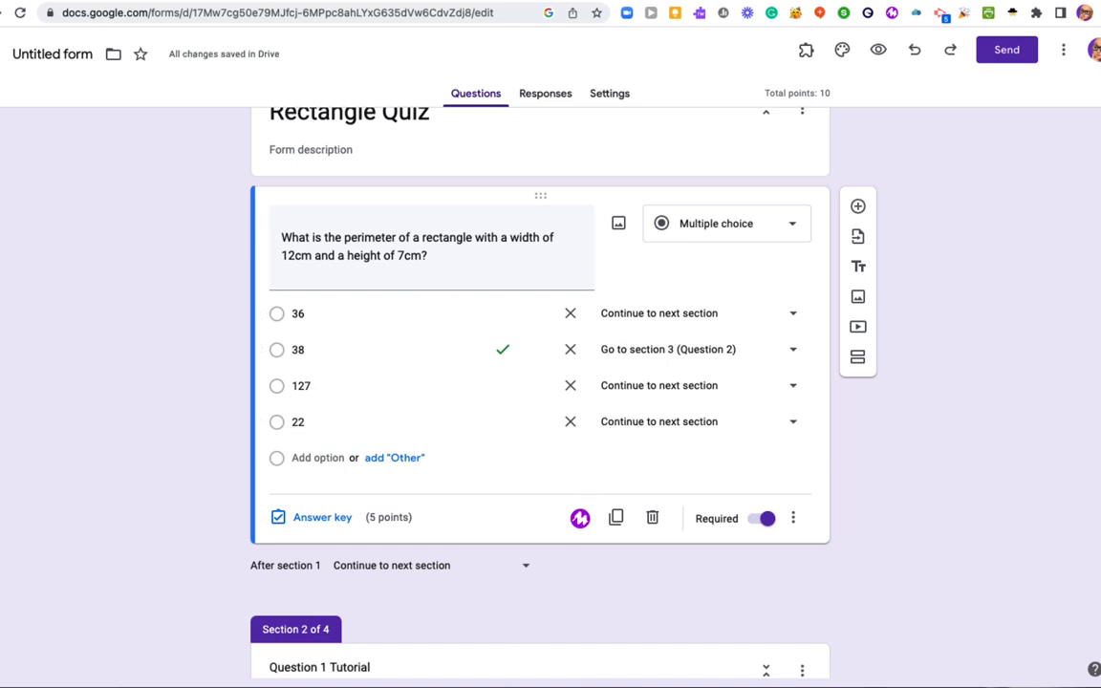
# Enter 45 as the fourth choice on the tutorial section's perimeter question
pyautogui.scroll(-3)
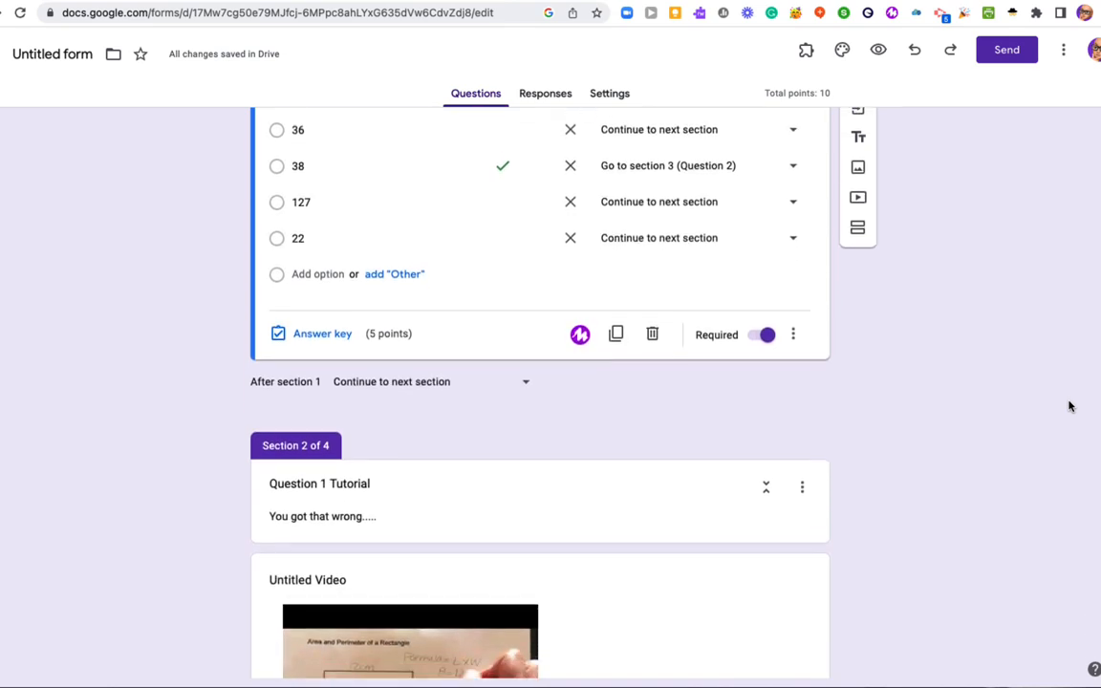
pyautogui.scroll(-3)
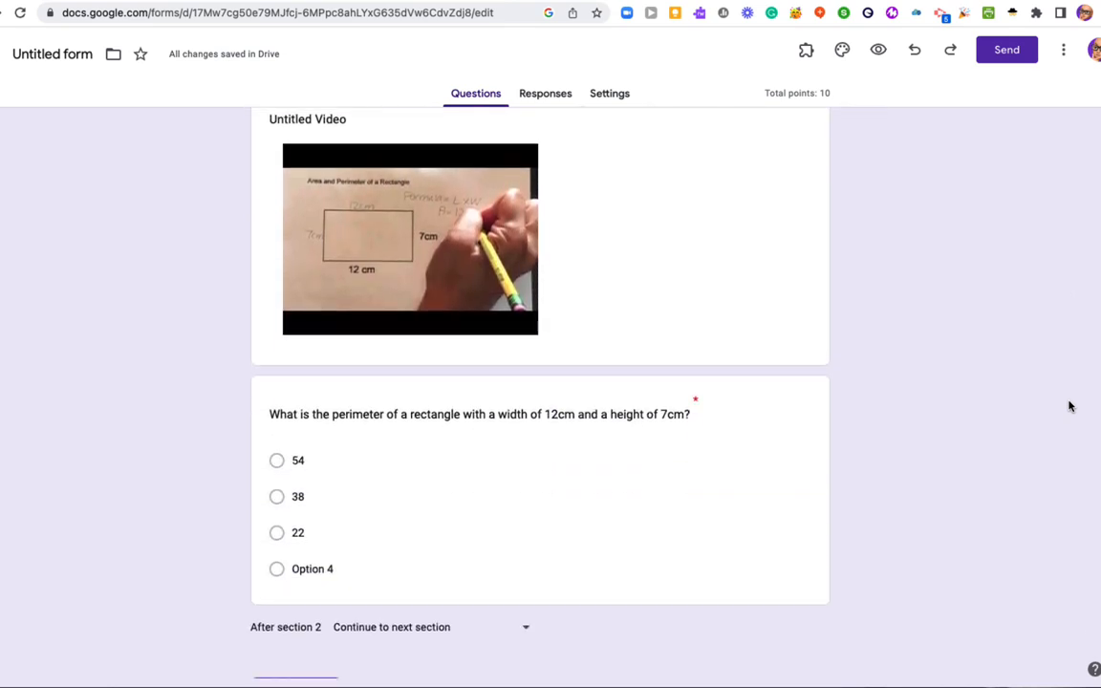
pyautogui.scroll(-3)
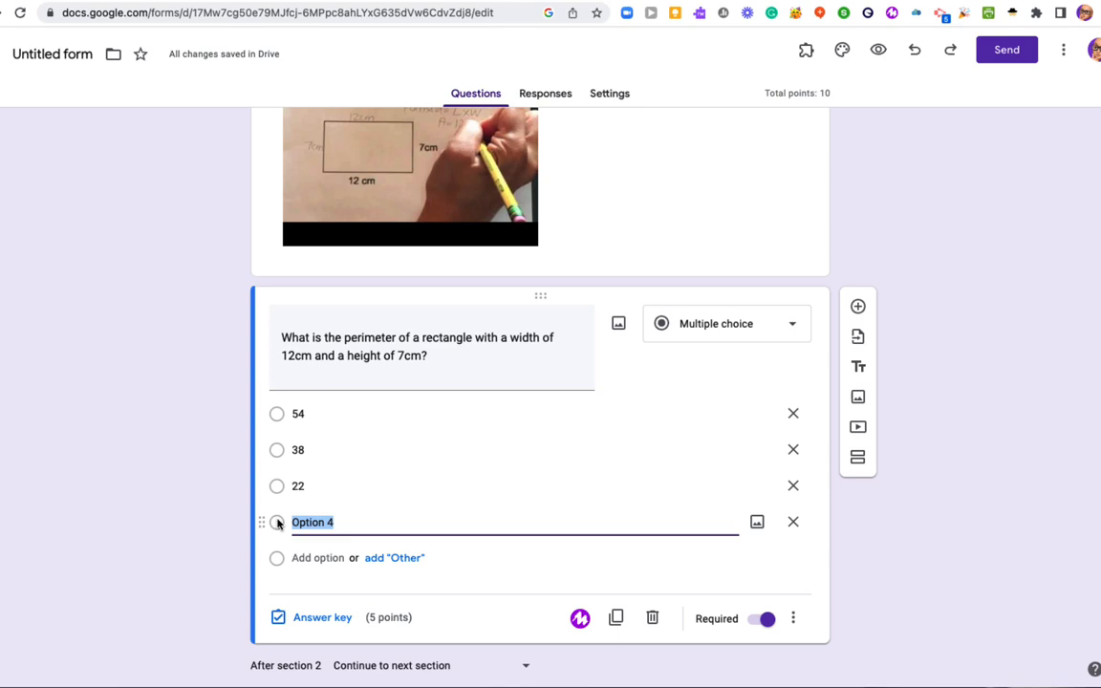
pyautogui.write('45')
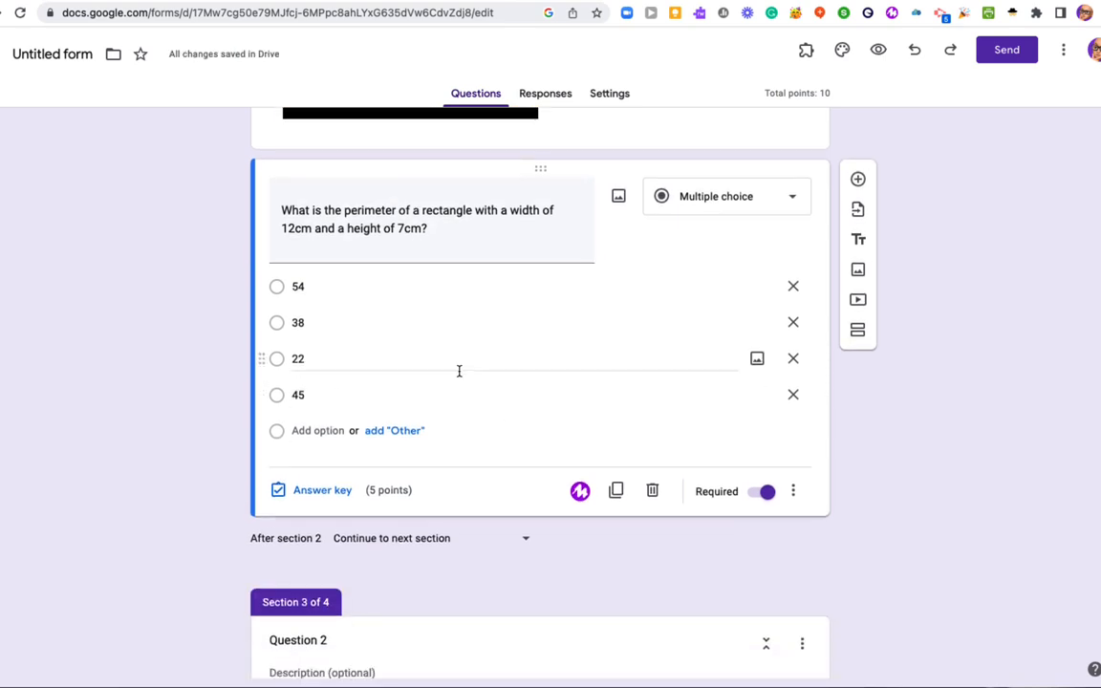
pyautogui.moveTo(363, 420)
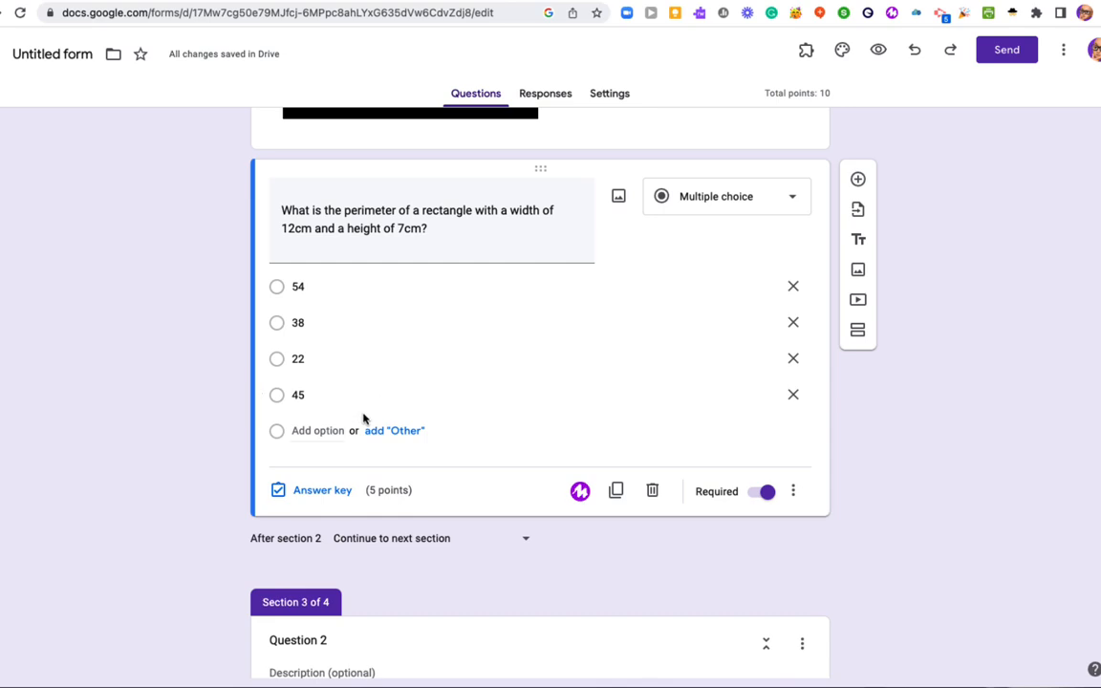
pyautogui.click(322, 489)
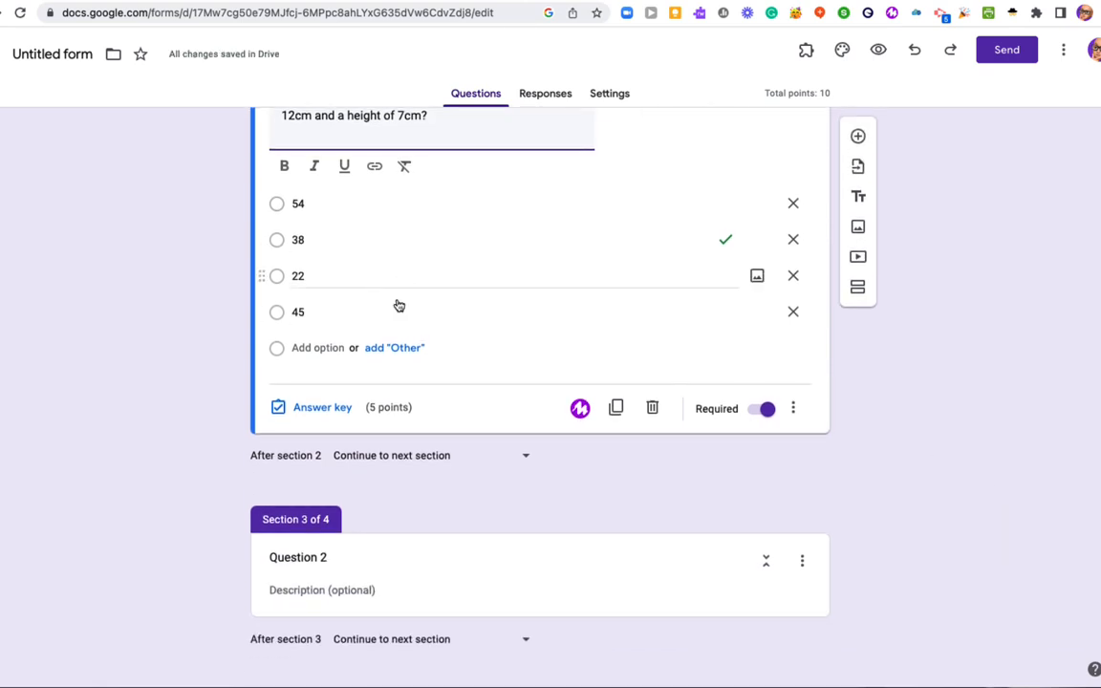
pyautogui.scroll(-3)
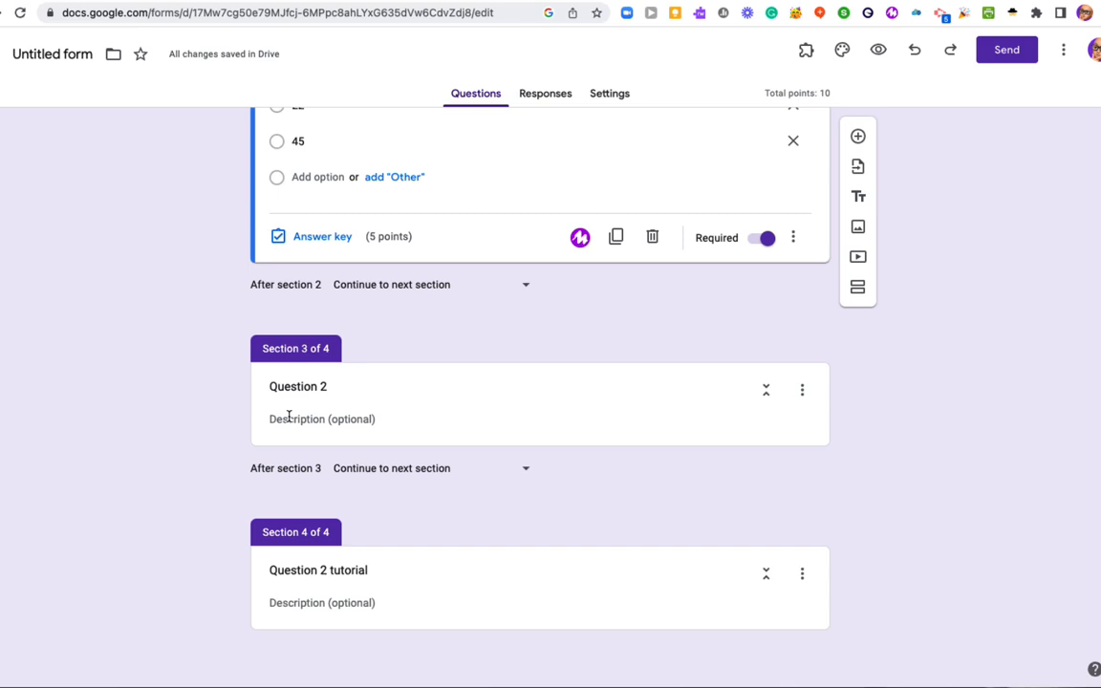
pyautogui.moveTo(857, 137)
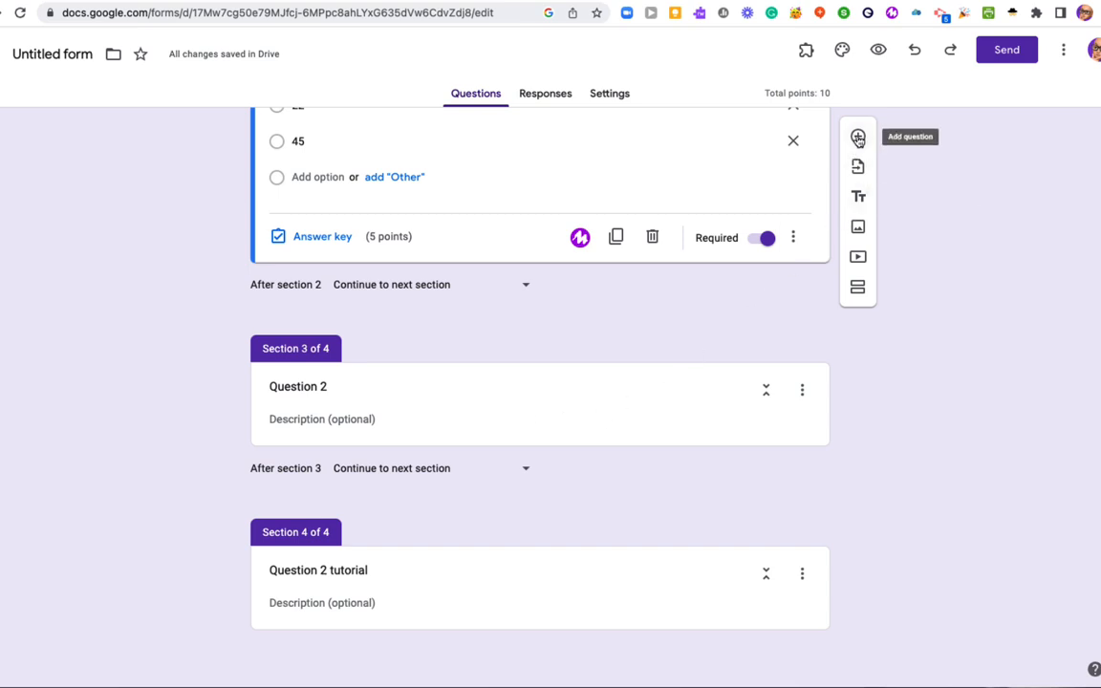
# Add a question in the Question 2 section asking the area of a 10in by 5in rectangle
pyautogui.click(322, 419)
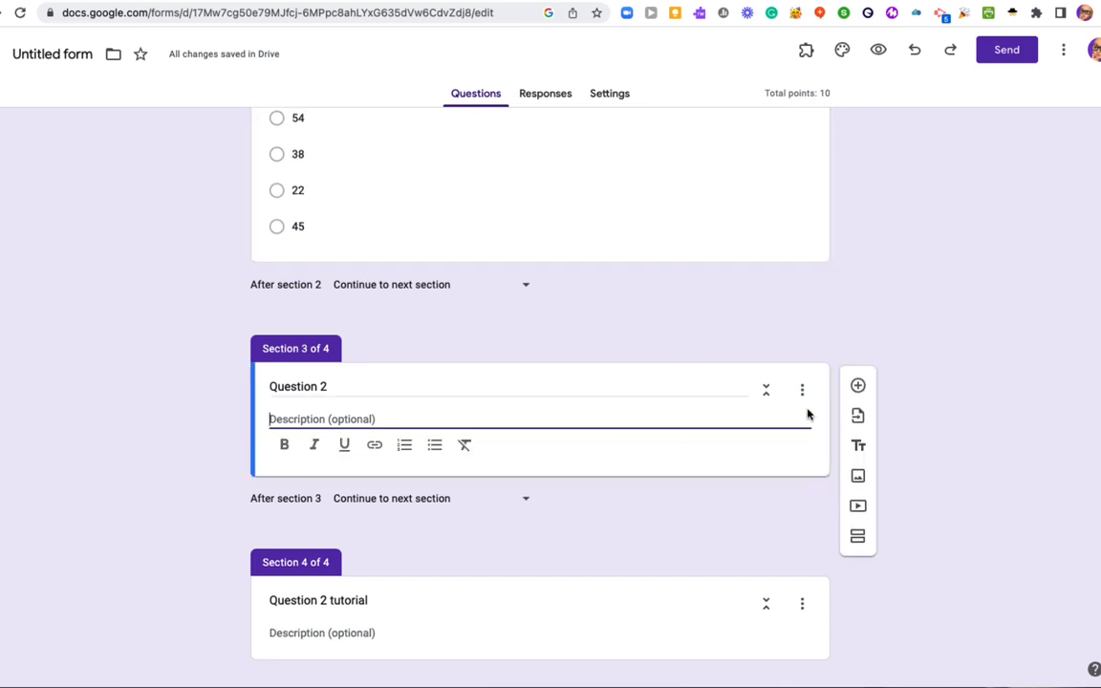
pyautogui.click(858, 385)
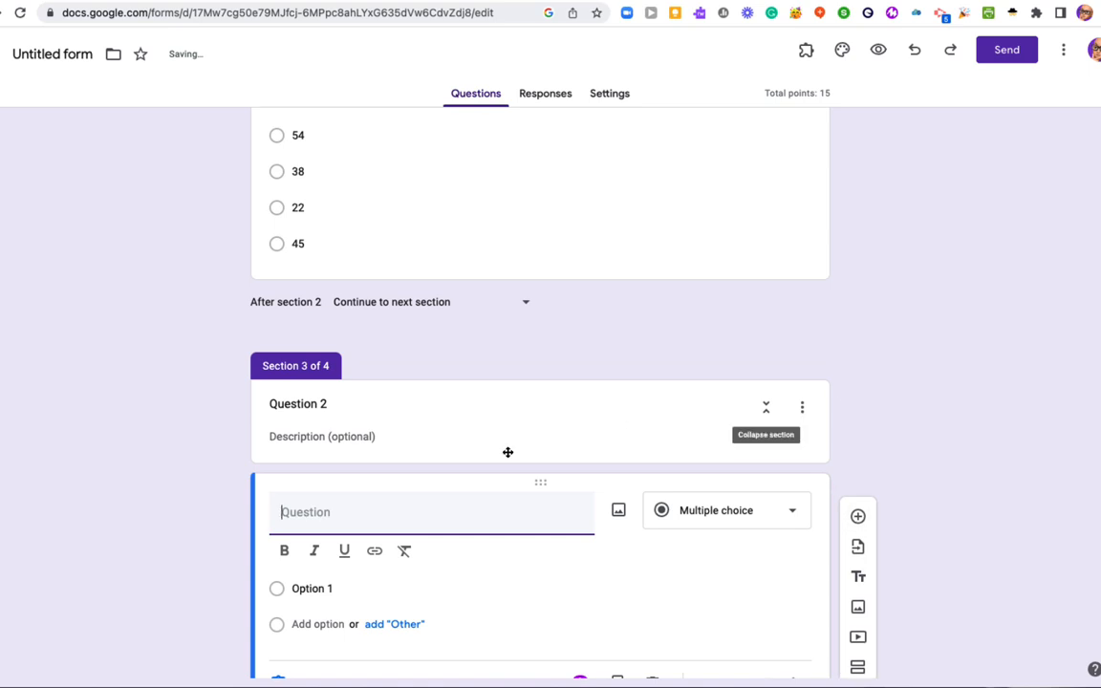
pyautogui.write('What is the area of a rectangle with a width of 10in and a height of')
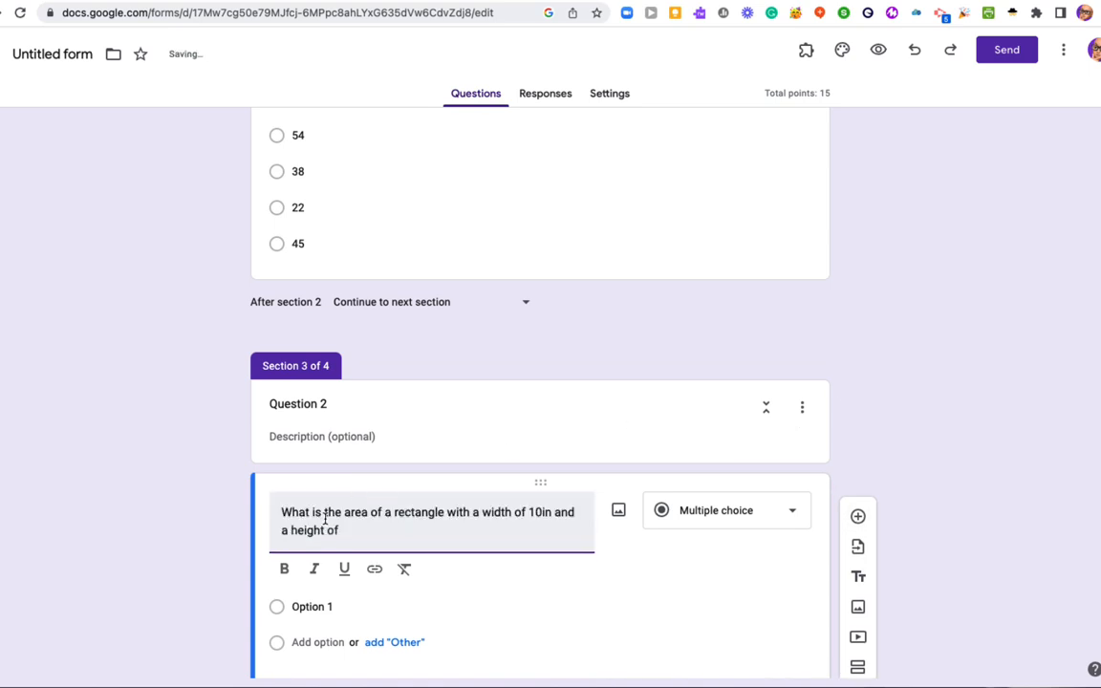
pyautogui.moveTo(504, 471)
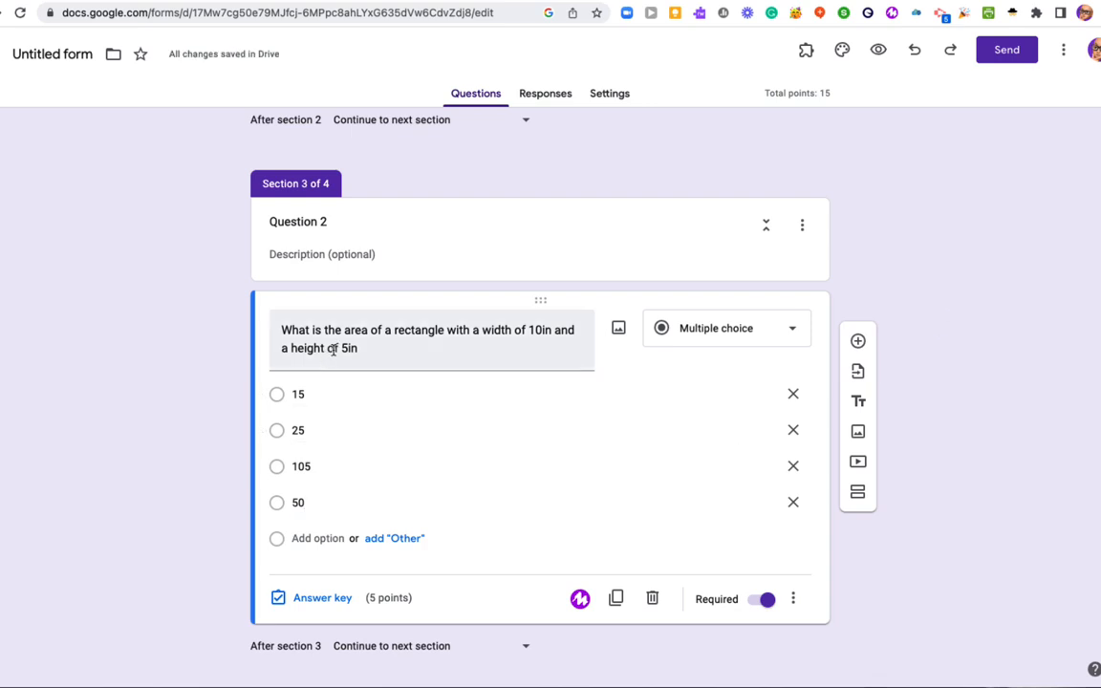
pyautogui.moveTo(314, 506)
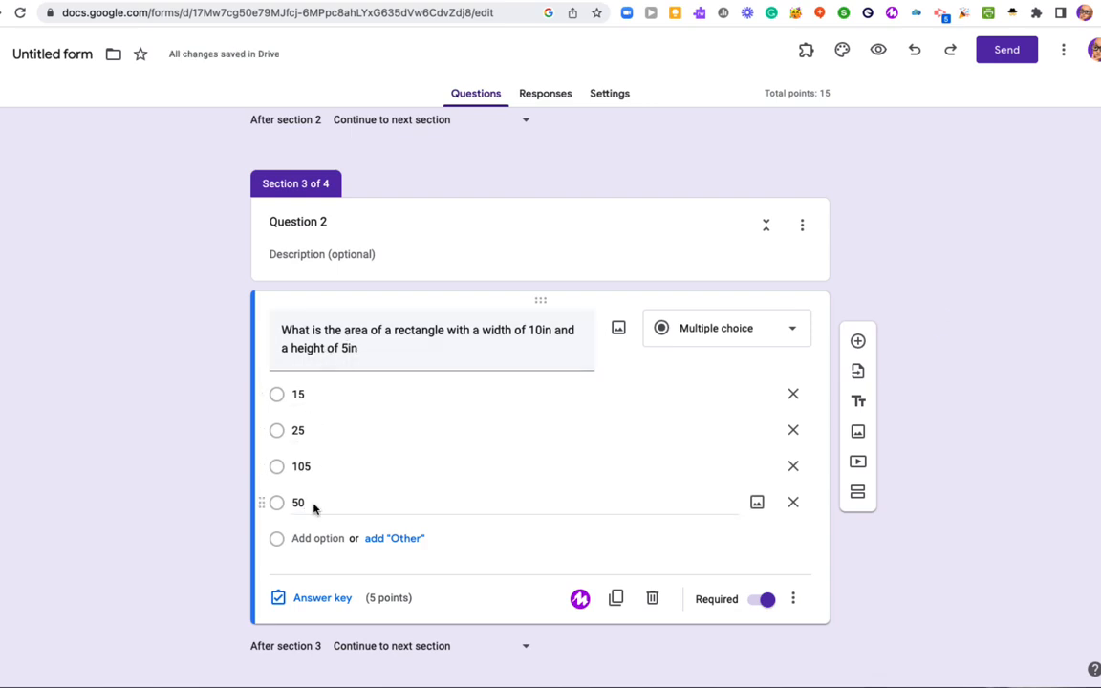
pyautogui.scroll(-3)
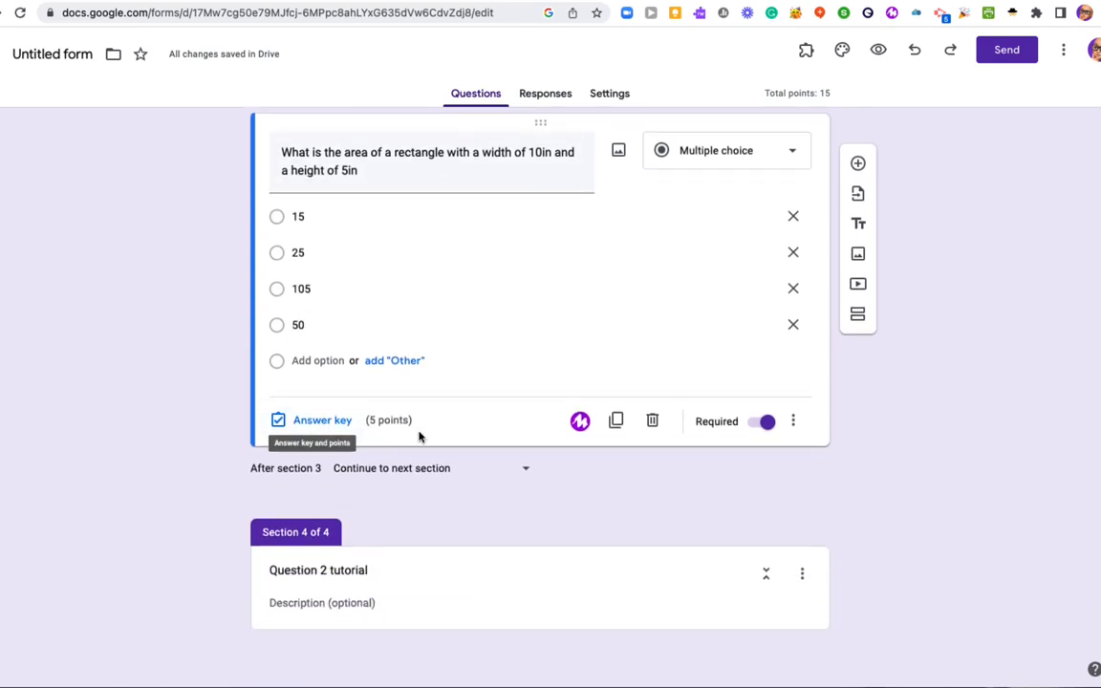
pyautogui.moveTo(132, 430)
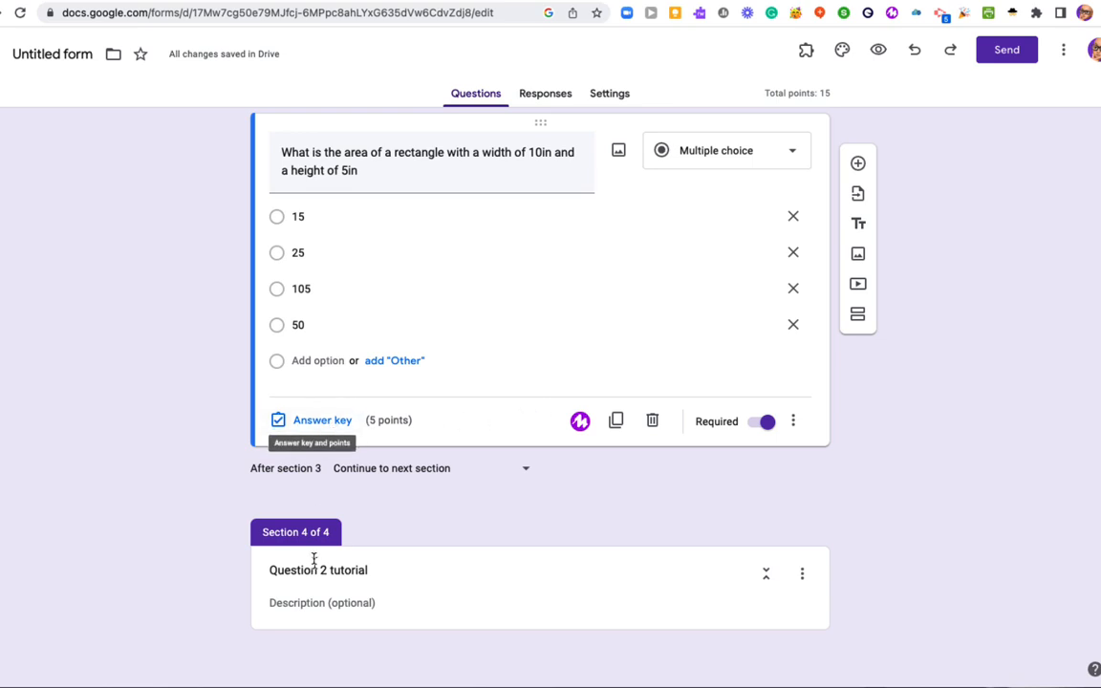
pyautogui.moveTo(148, 551)
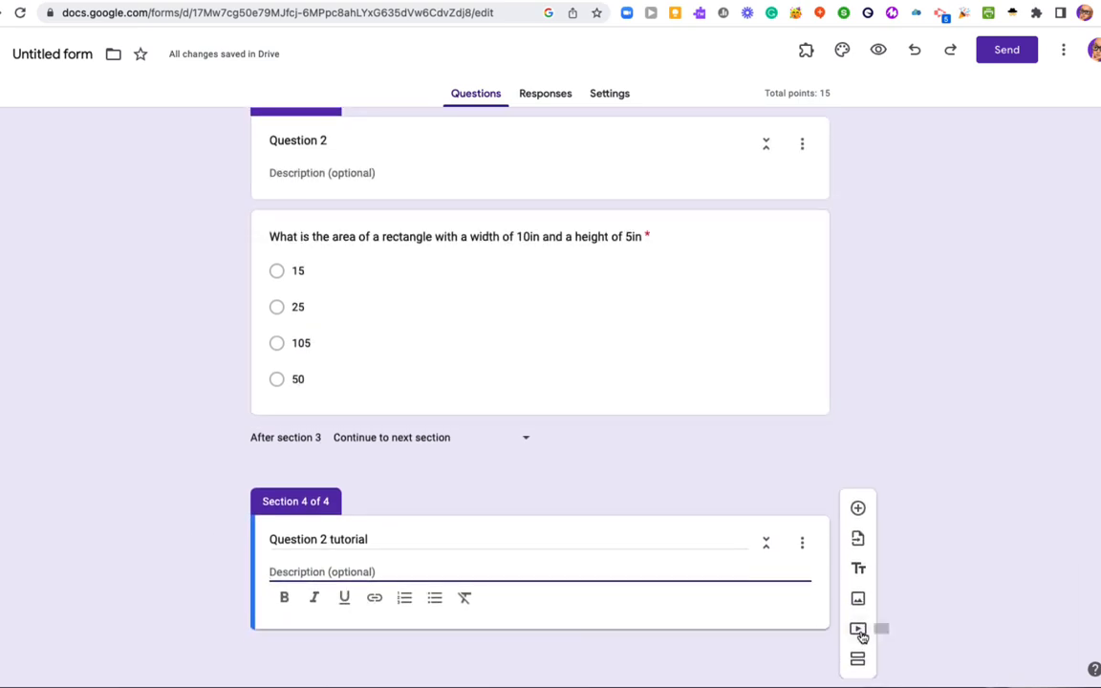
# Insert the 'Area of a Rectangle' YouTube video found by searching 'area of a rectangle'
pyautogui.click(858, 629)
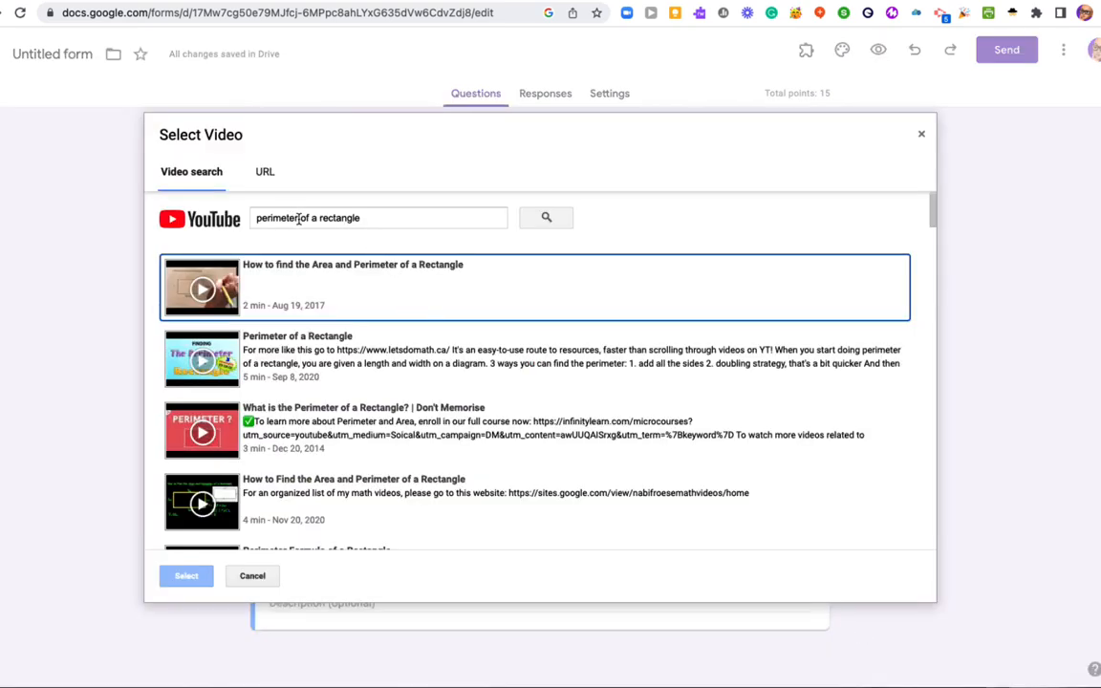
pyautogui.write('area of a rectangle')
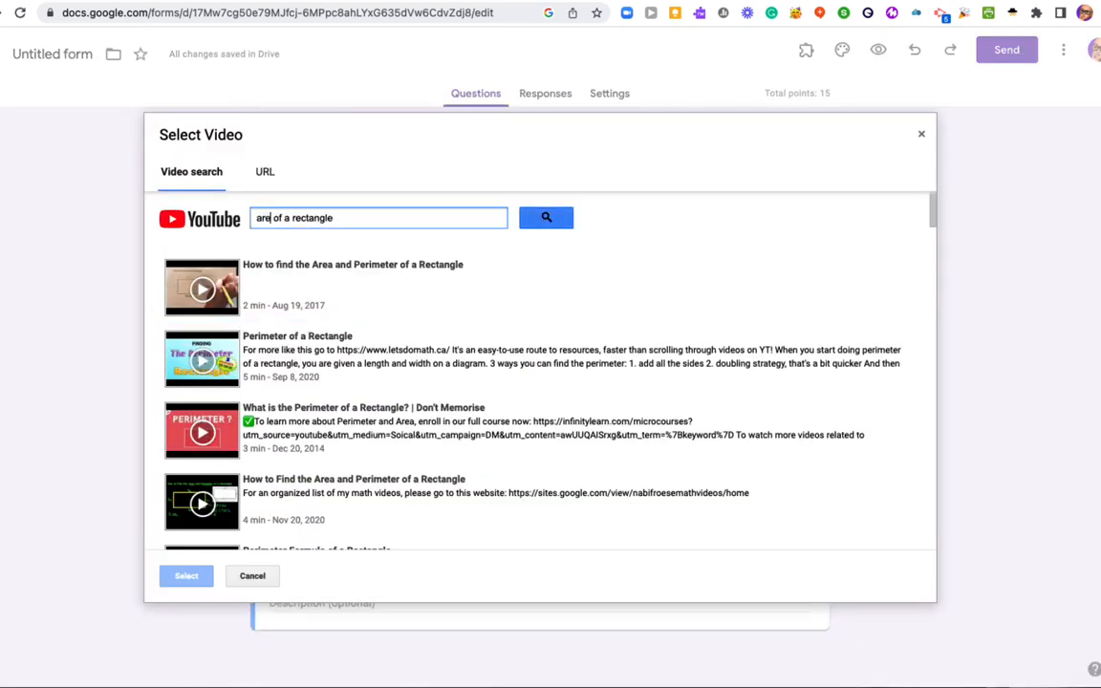
pyautogui.click(545, 217)
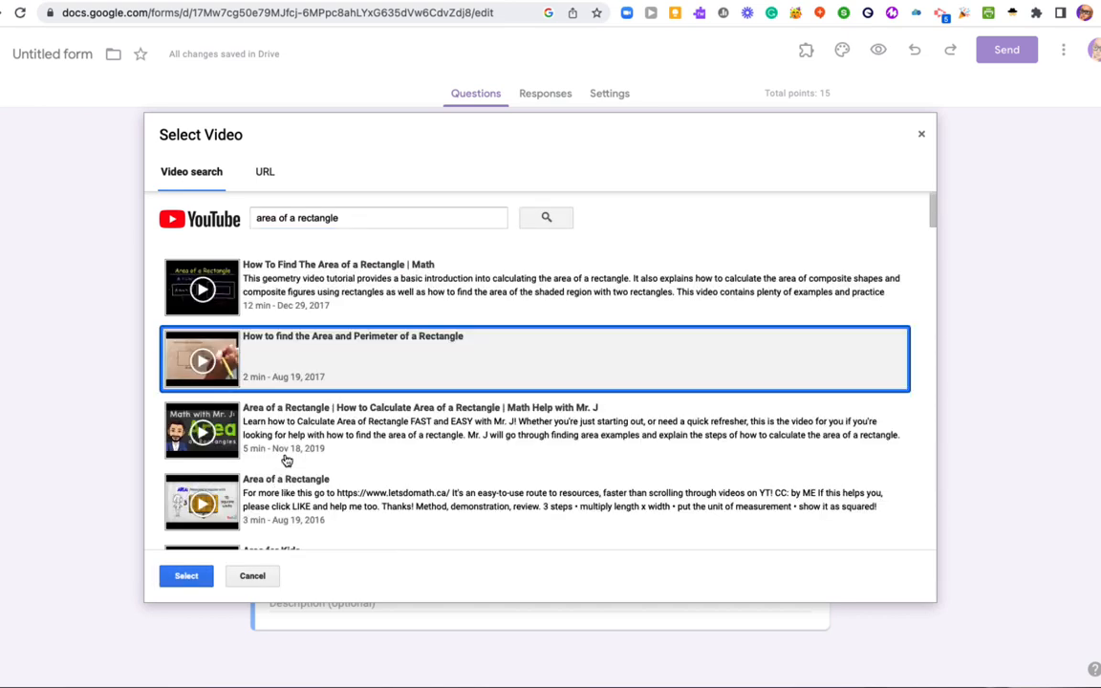
pyautogui.moveTo(287, 502)
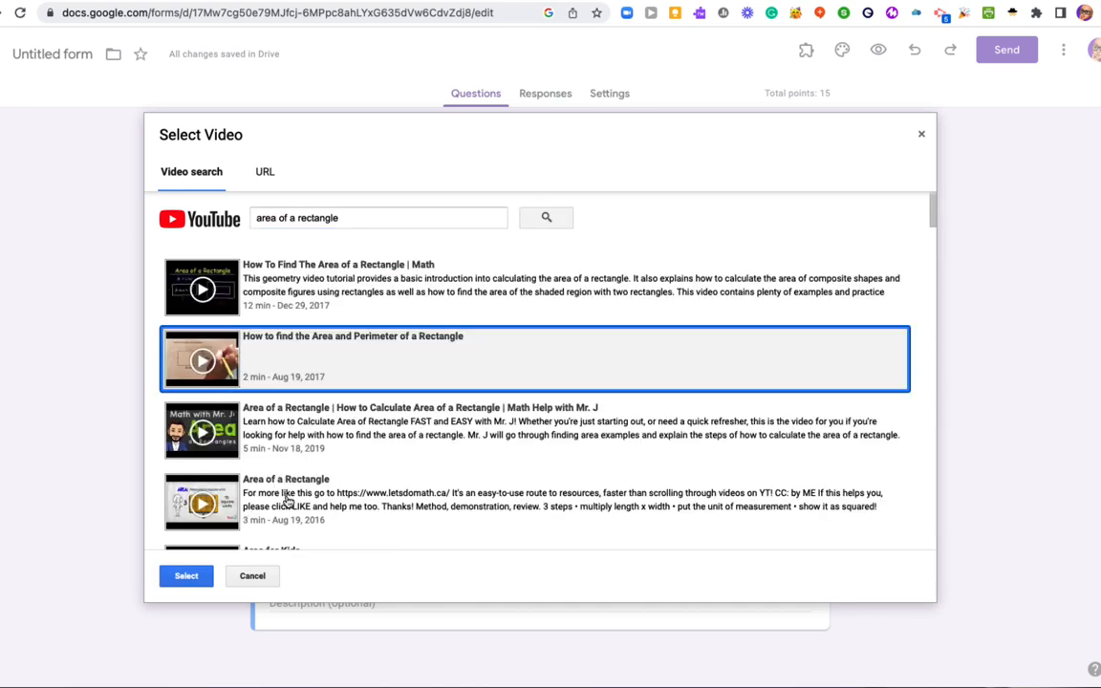
pyautogui.click(186, 575)
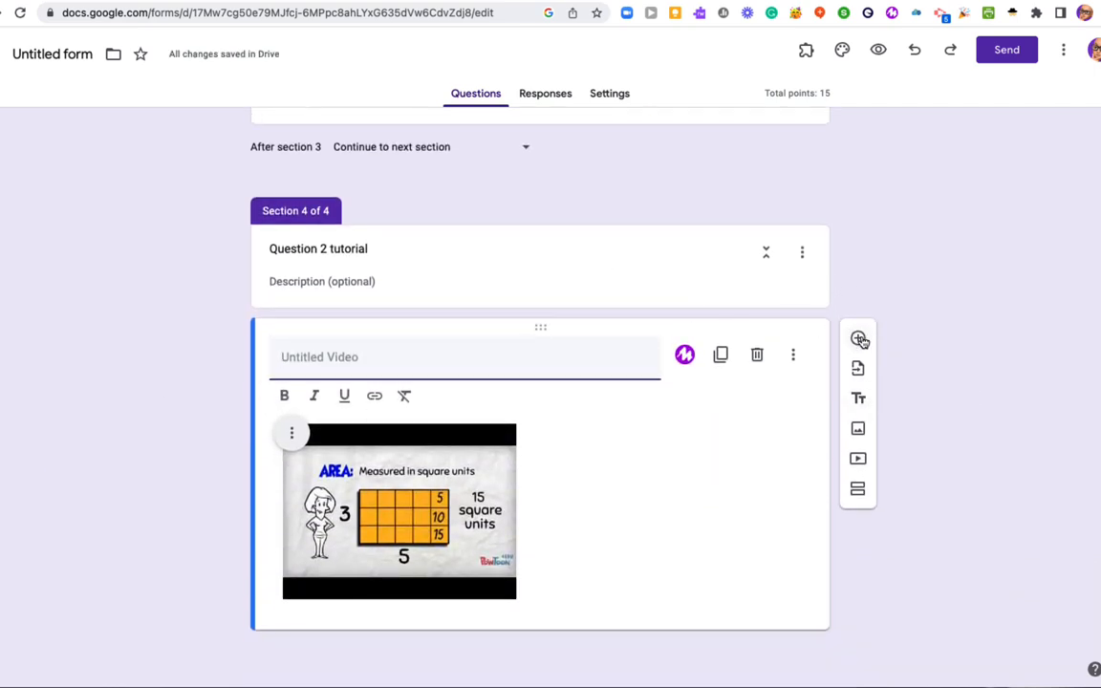
pyautogui.moveTo(858, 340)
pyautogui.write('What is the area of a rectangle with a width of 10in and a height of')
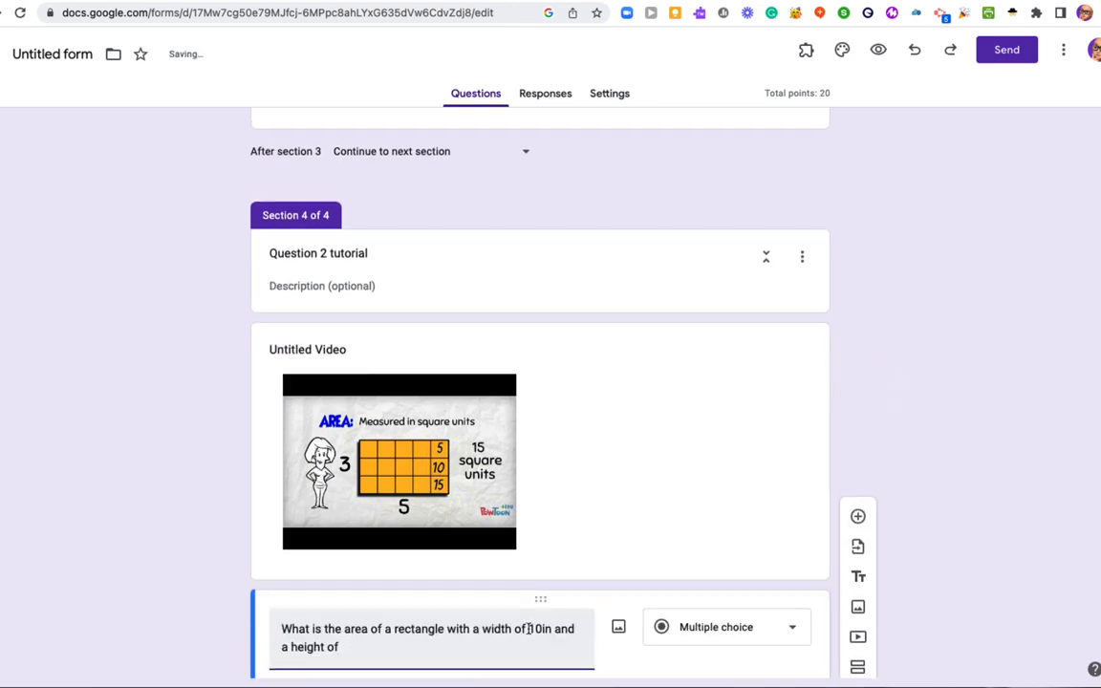
# Ask the area of a 5in by 2in rectangle with choices 10, 43, 25 and 6
pyautogui.doubleClick(536, 629)
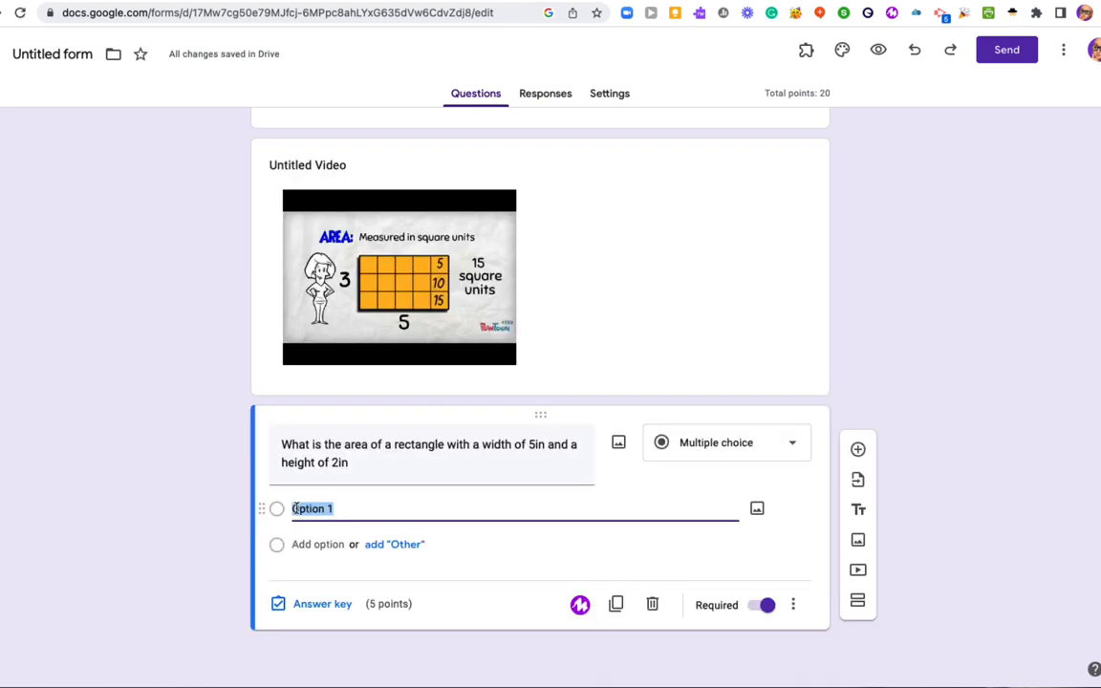
pyautogui.write('10')
pyautogui.write('43')
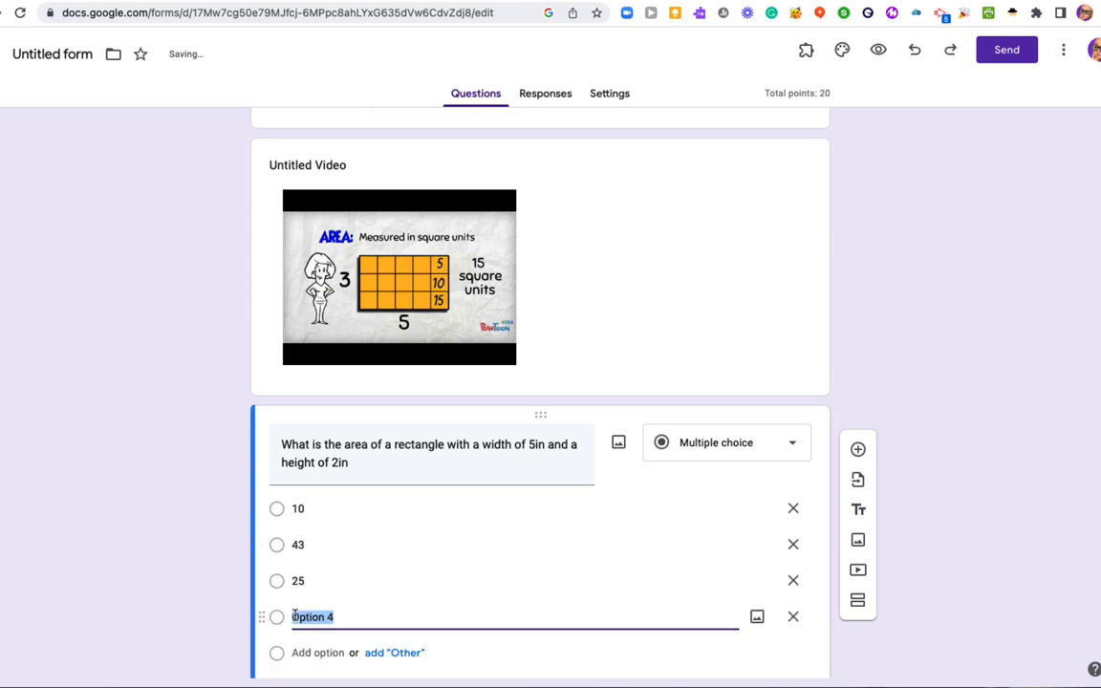
pyautogui.write('6')
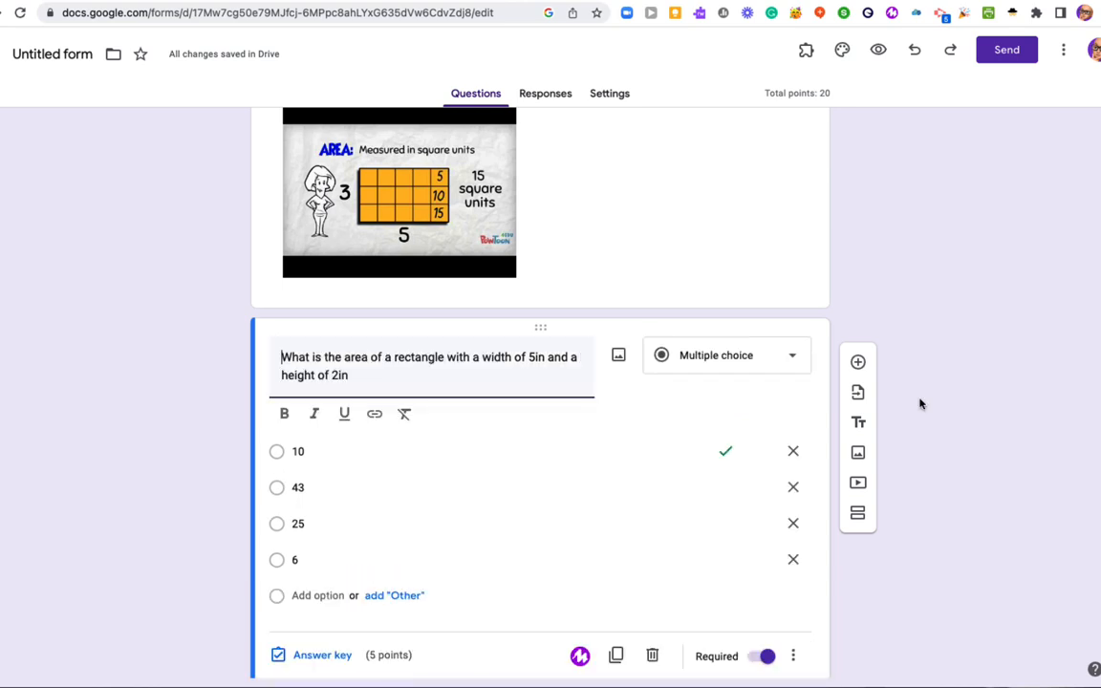
pyautogui.scroll(-3)
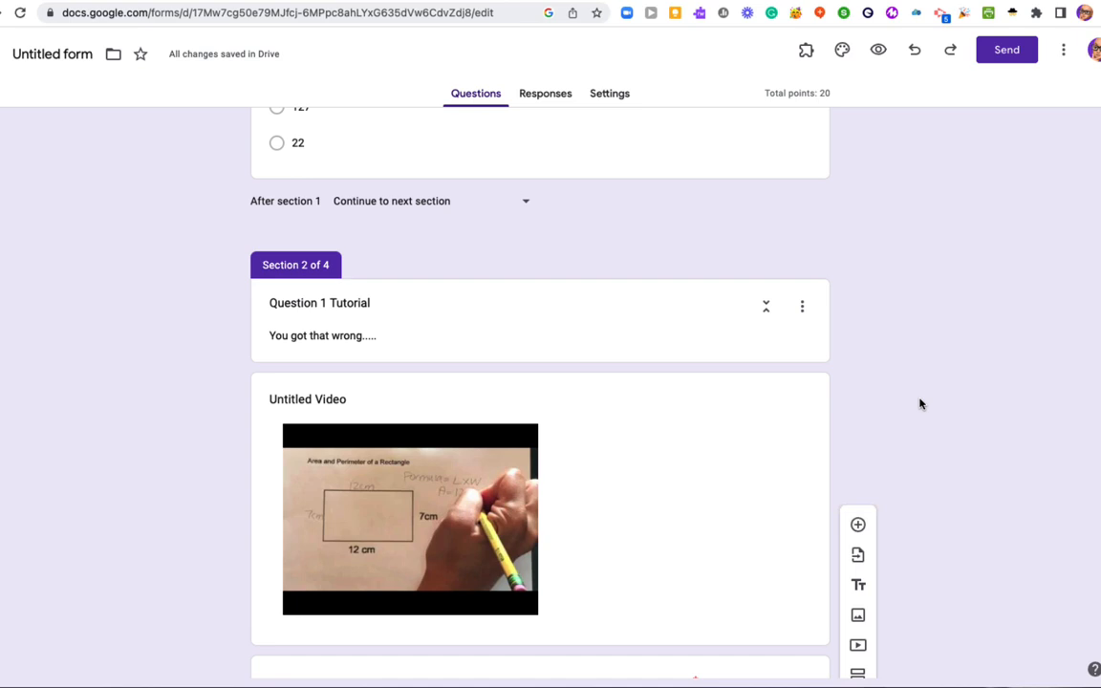
# Mark 50 as the correct answer, worth 5 points, in the answer key
pyautogui.scroll(-3)
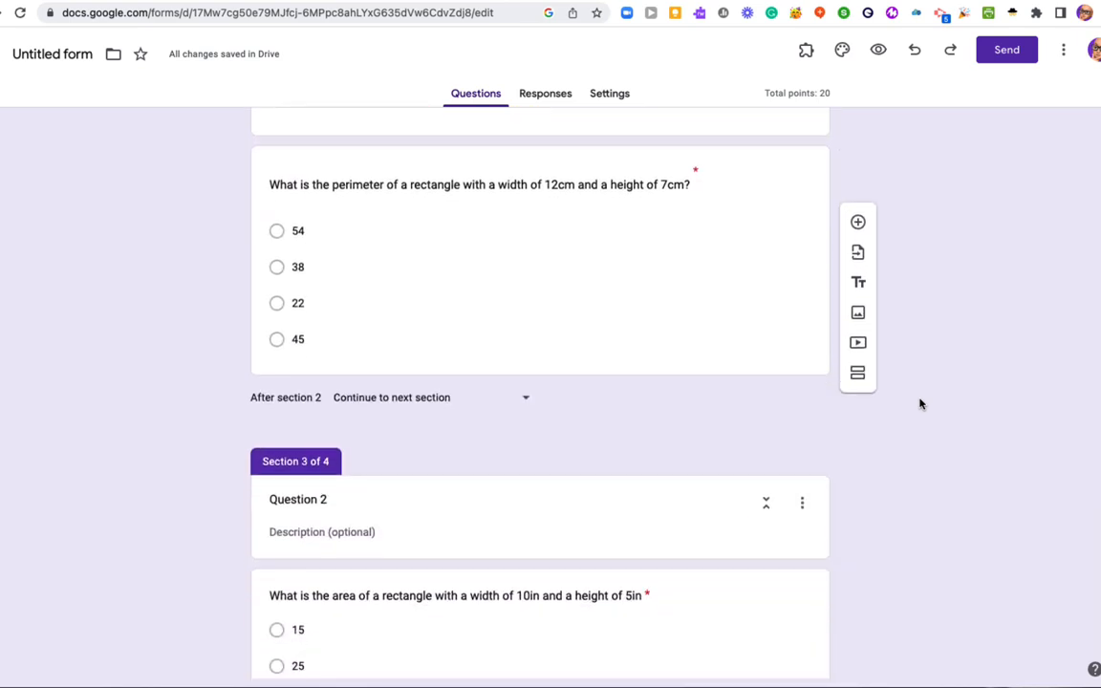
pyautogui.scroll(-3)
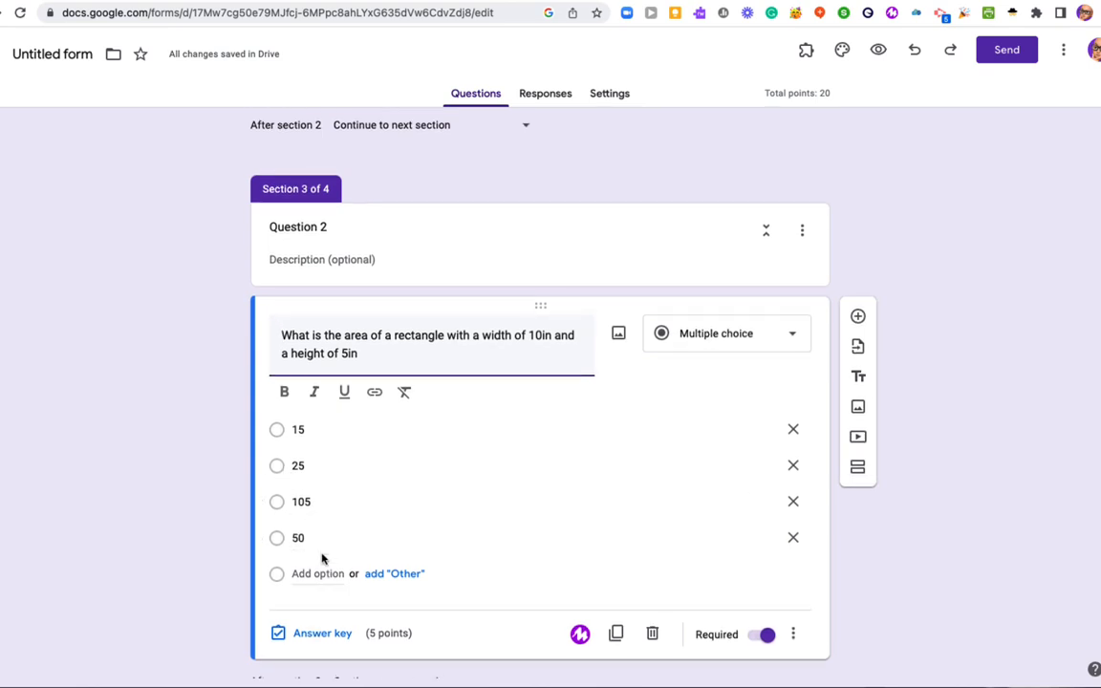
pyautogui.click(322, 633)
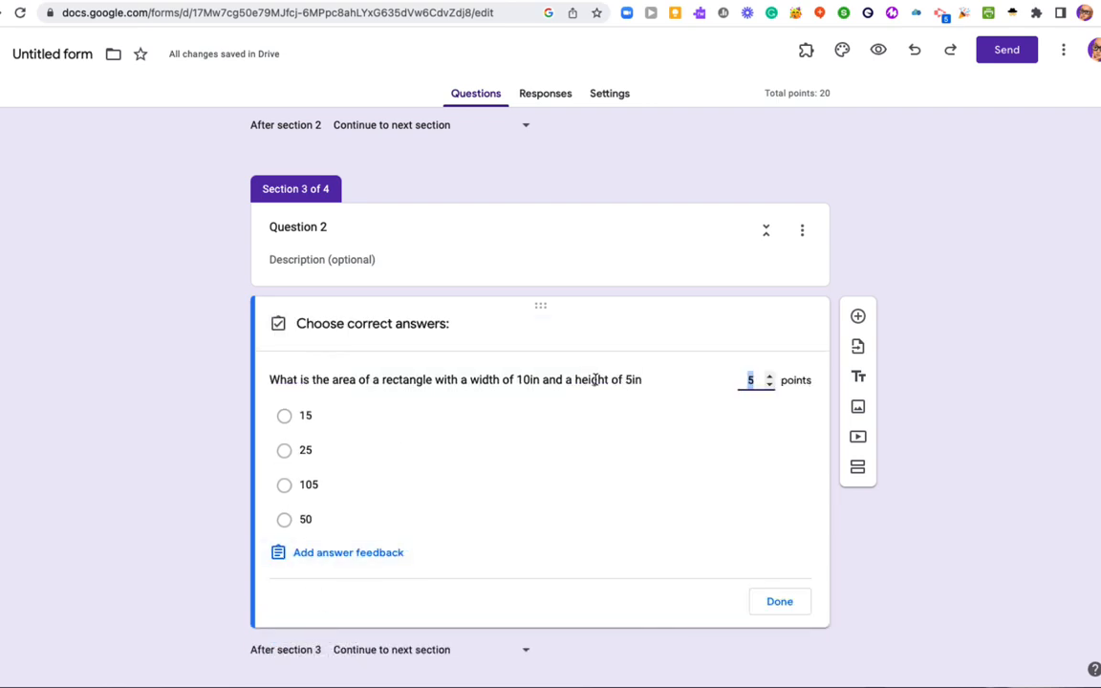
pyautogui.click(284, 519)
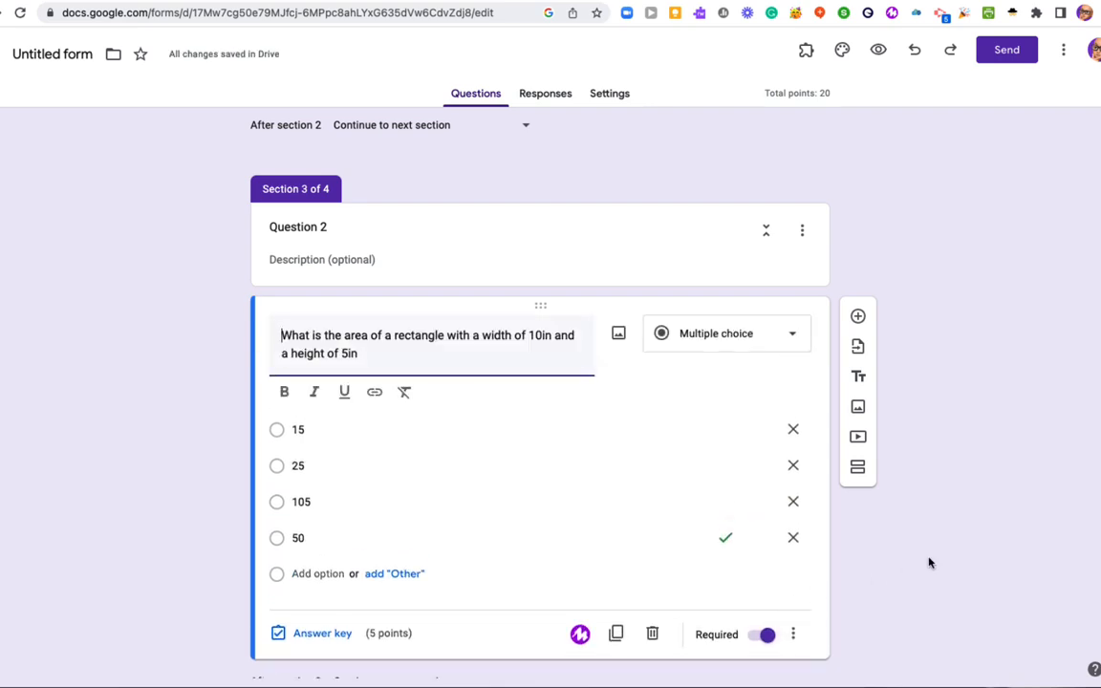
pyautogui.scroll(-3)
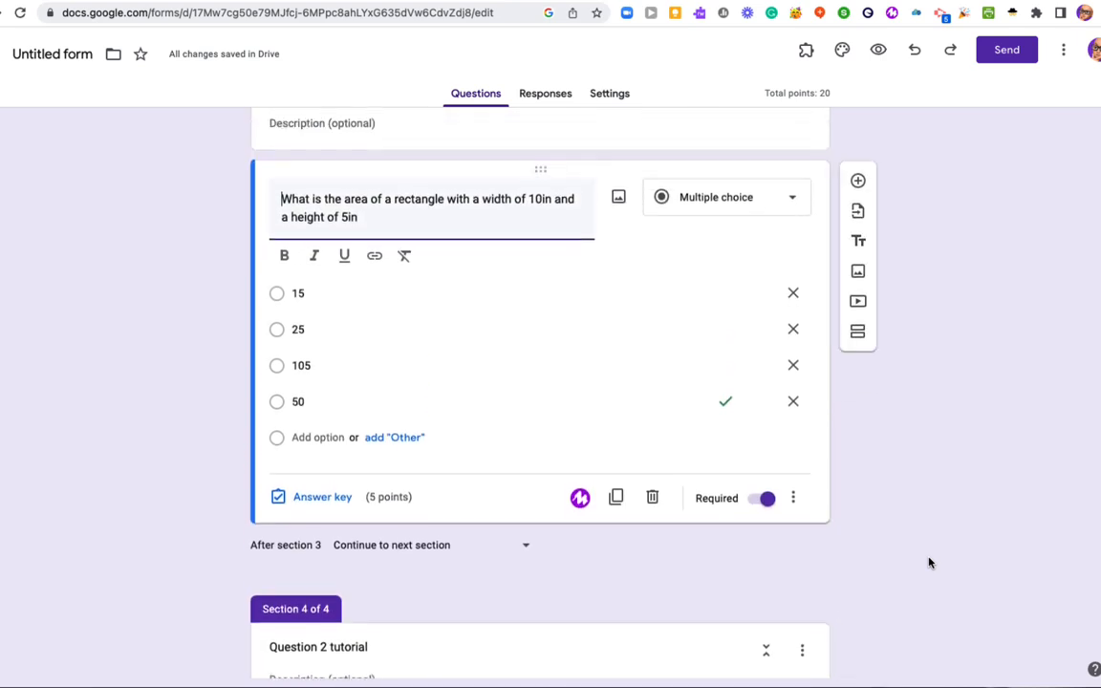
# Turn on section branching and make answer 50 submit the form
pyautogui.click(793, 497)
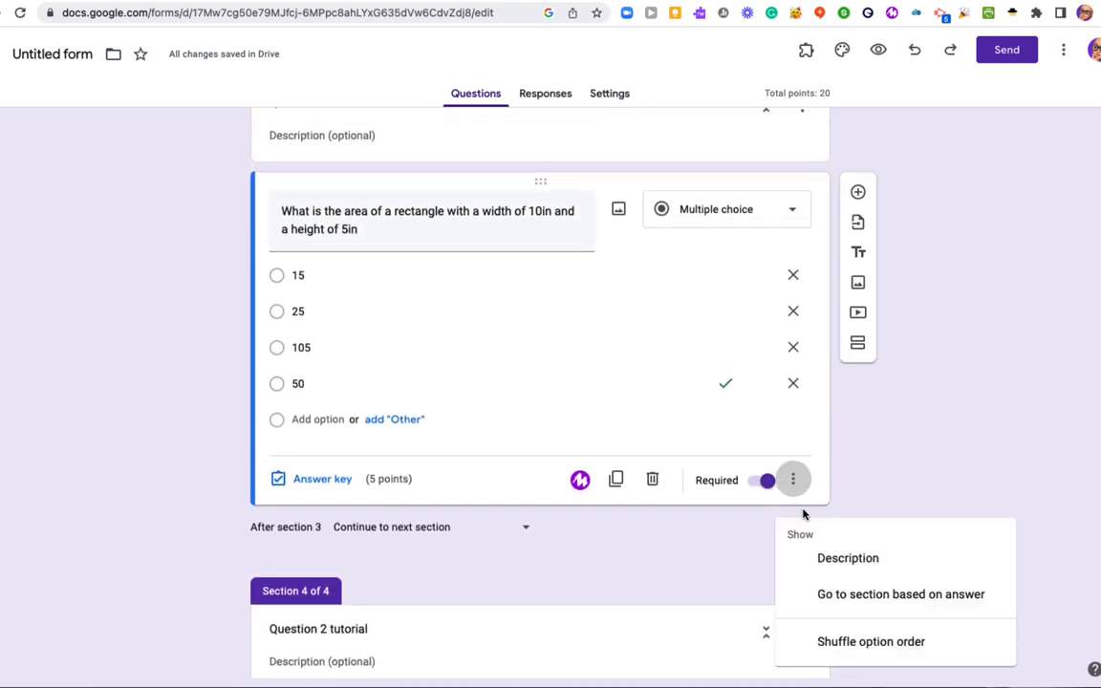
pyautogui.click(899, 594)
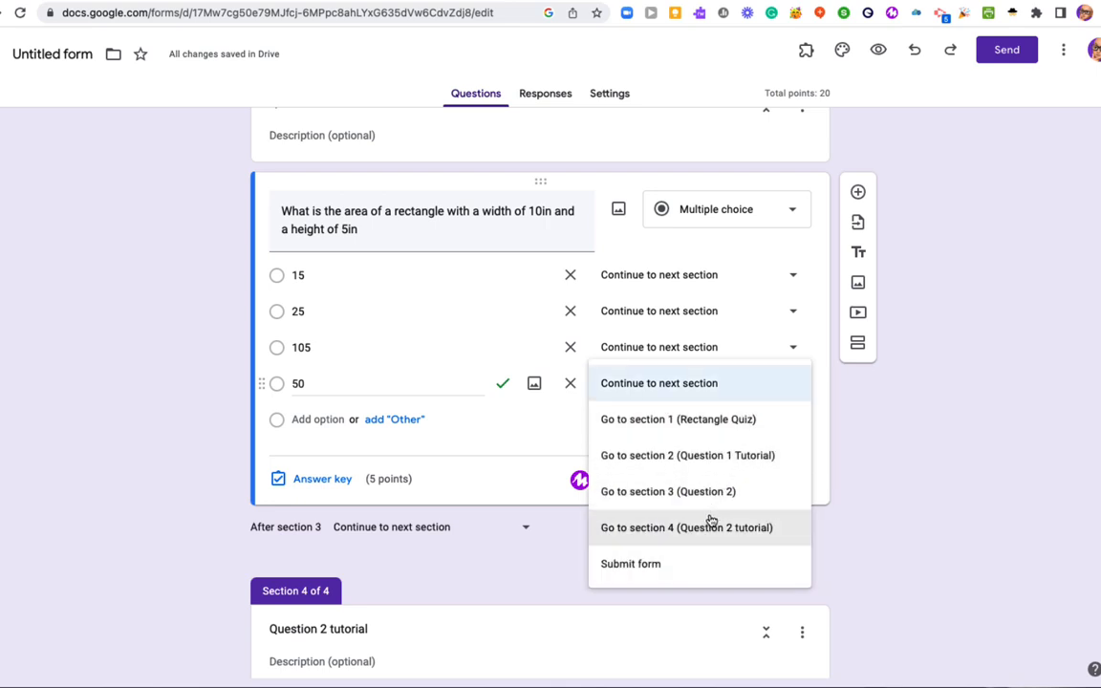
pyautogui.moveTo(658, 567)
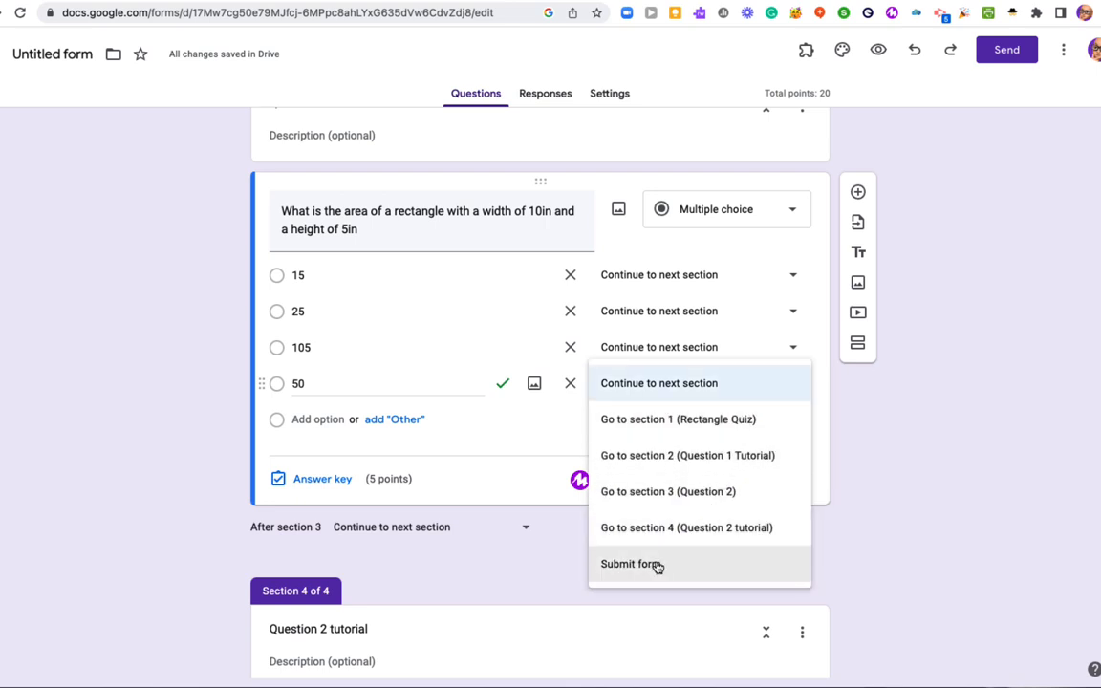
pyautogui.moveTo(668, 492)
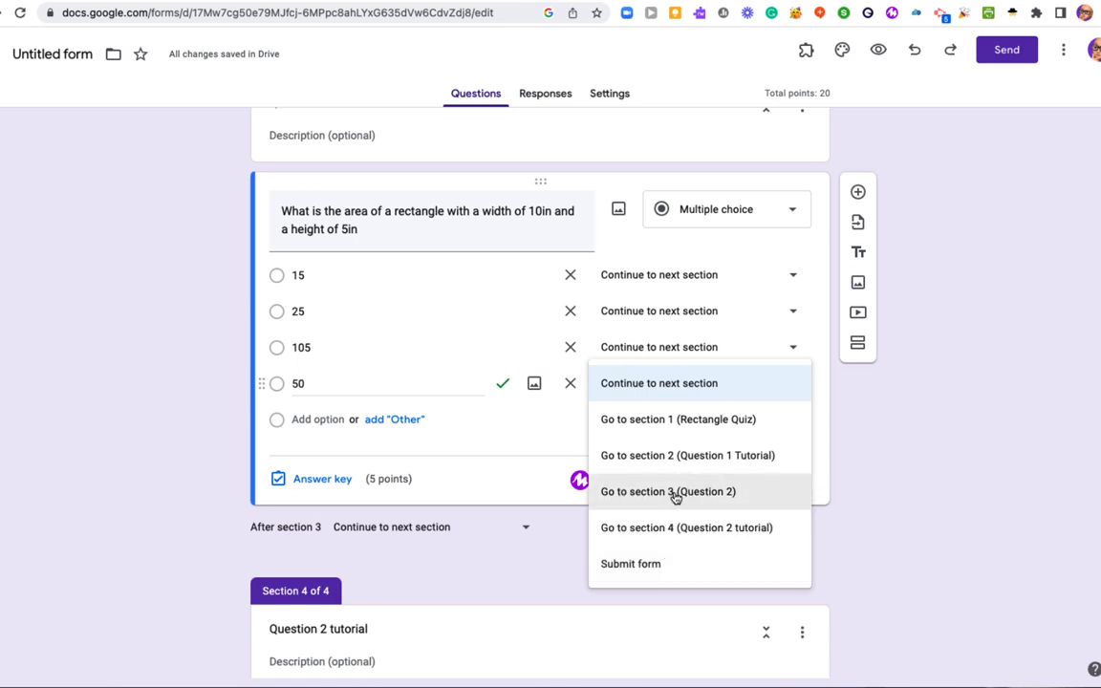
pyautogui.moveTo(645, 572)
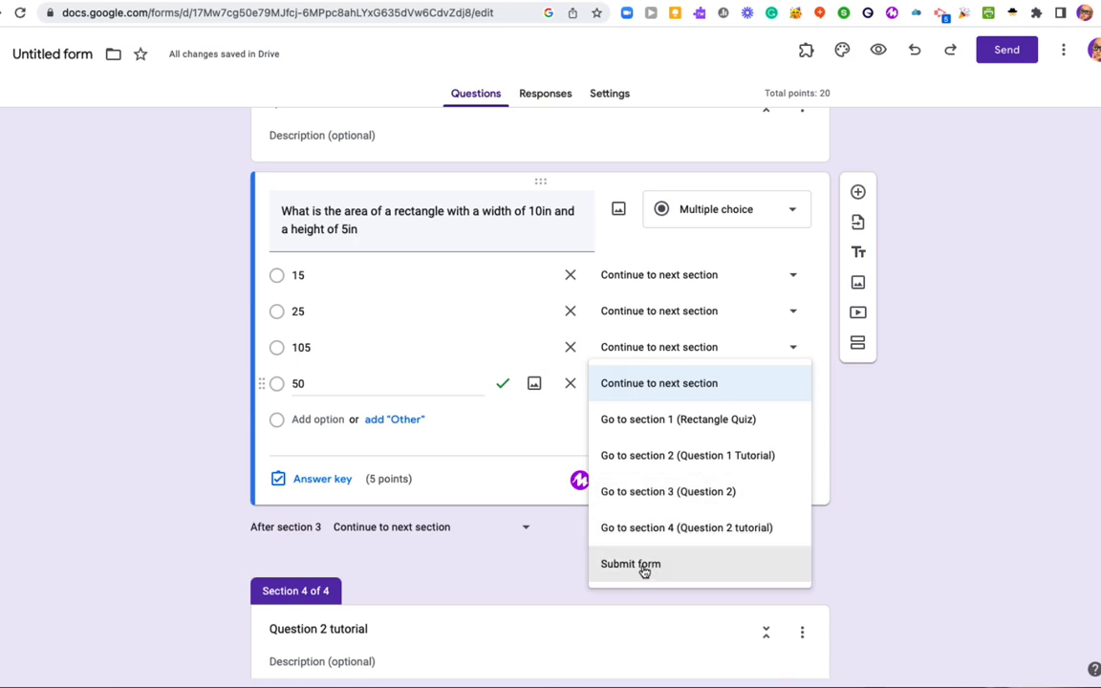
pyautogui.click(629, 564)
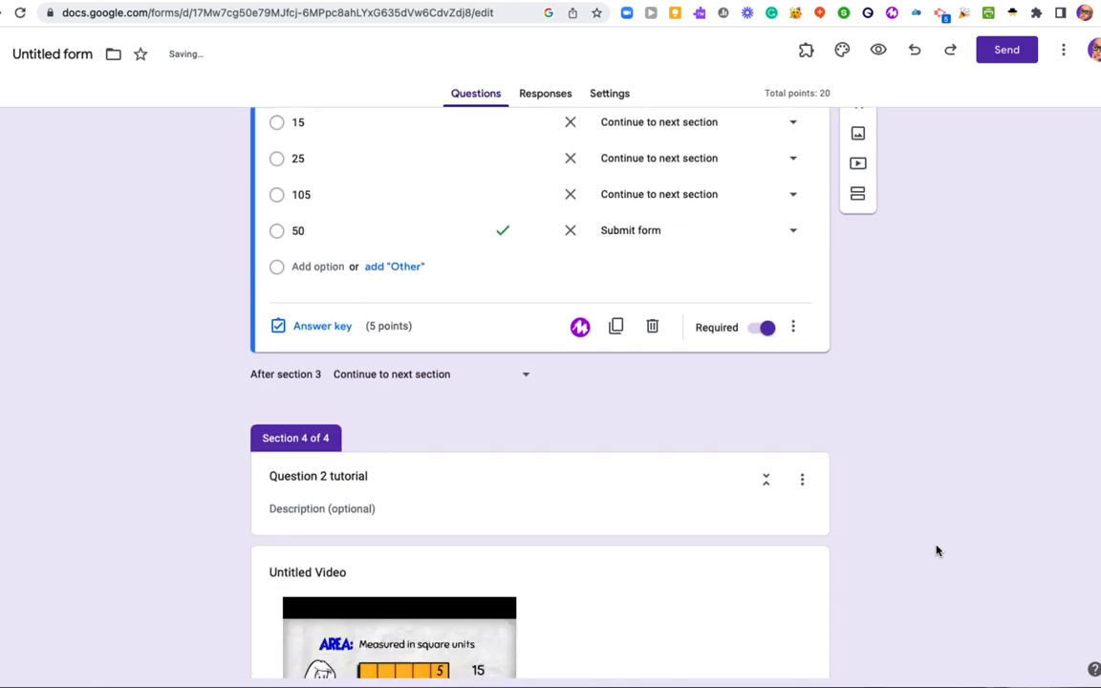
# Open the tutorial's 5in by 2in follow-up question for editing
pyautogui.scroll(-3)
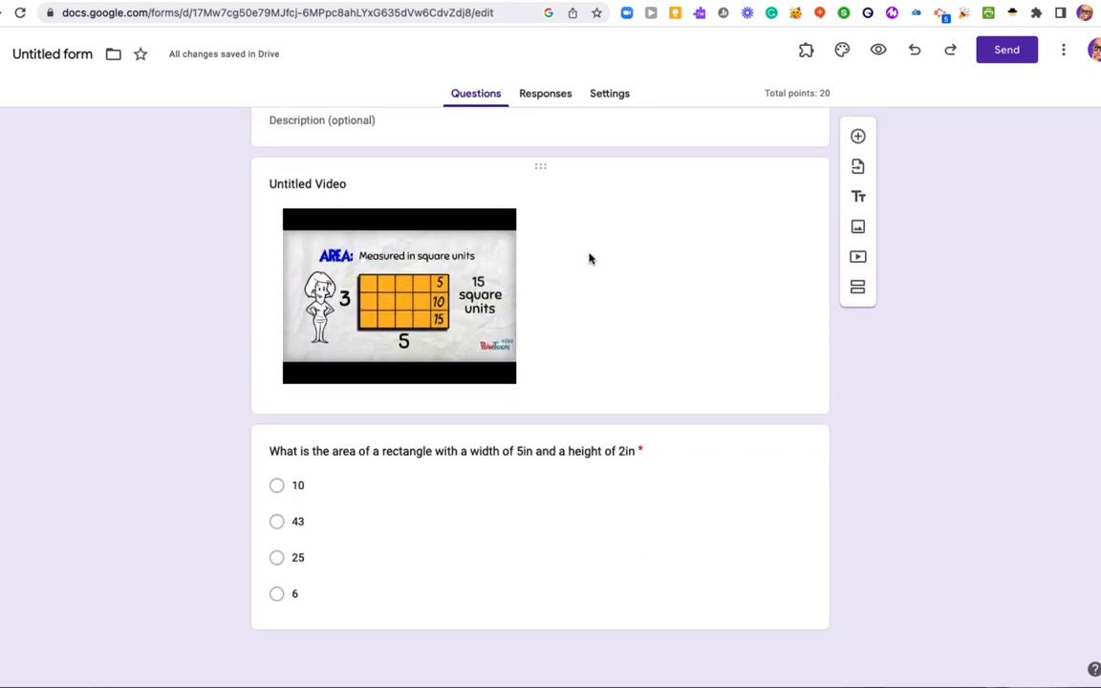
pyautogui.click(449, 450)
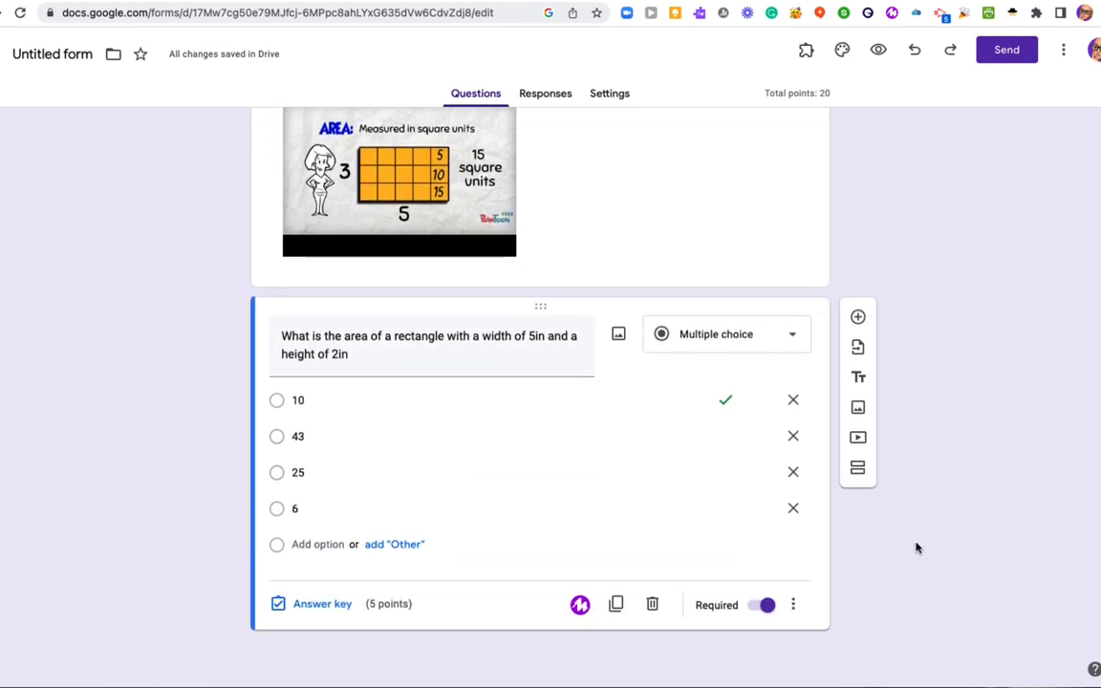
pyautogui.scroll(-3)
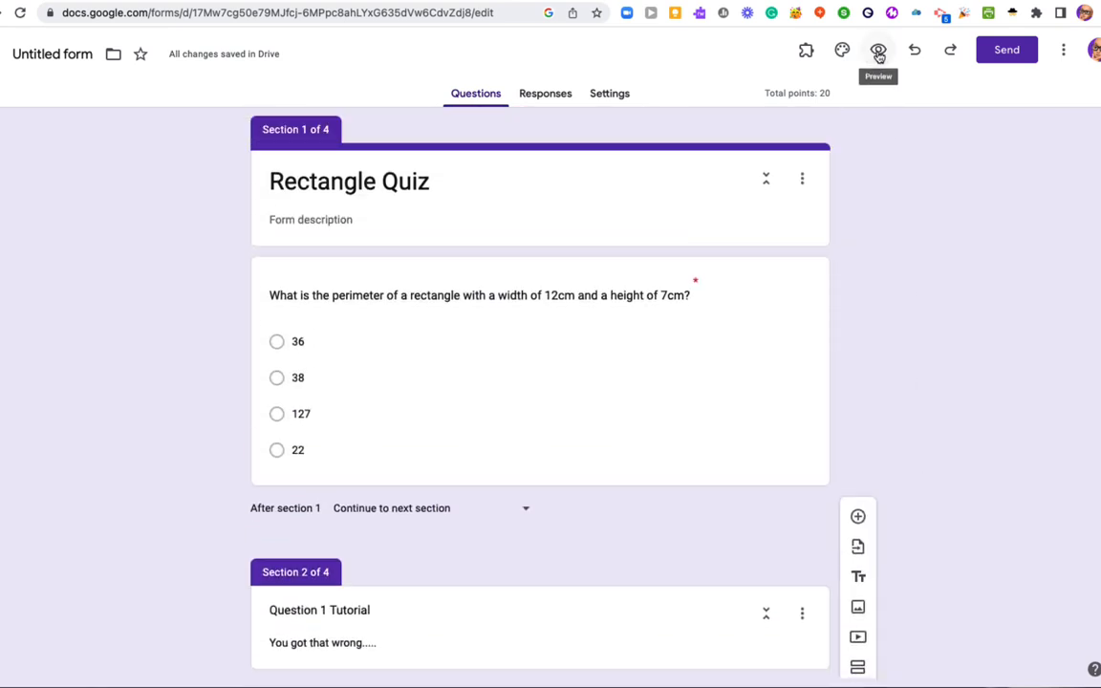
# Preview the quiz and answer 36 on question 1 to reach its tutorial
pyautogui.click(877, 50)
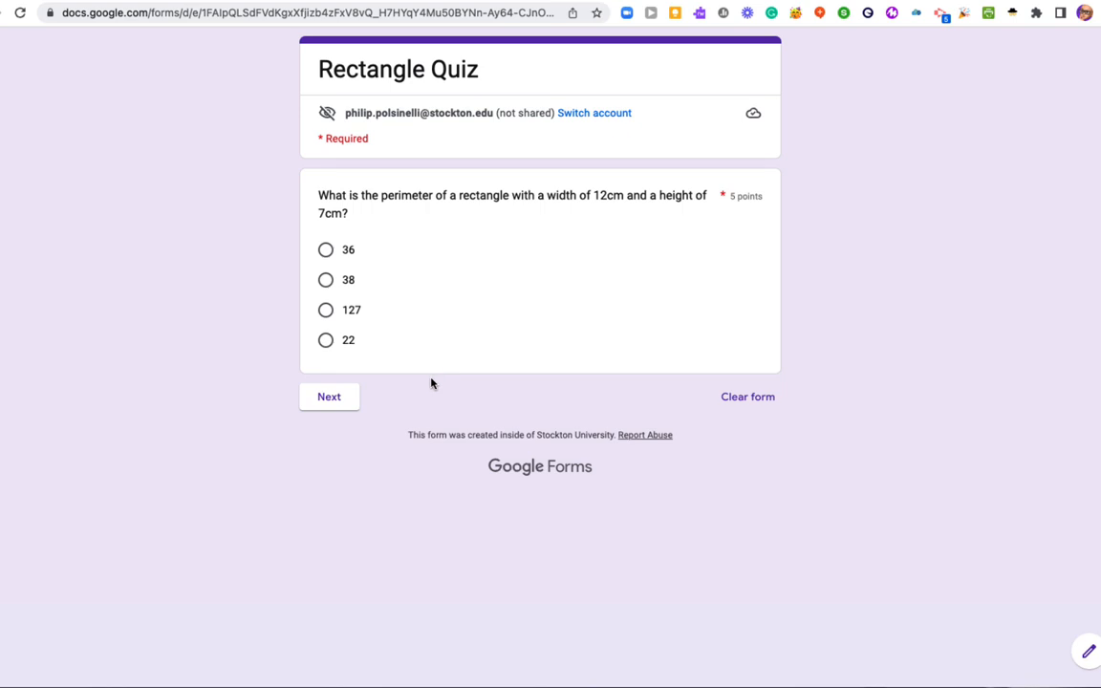
pyautogui.moveTo(410, 379)
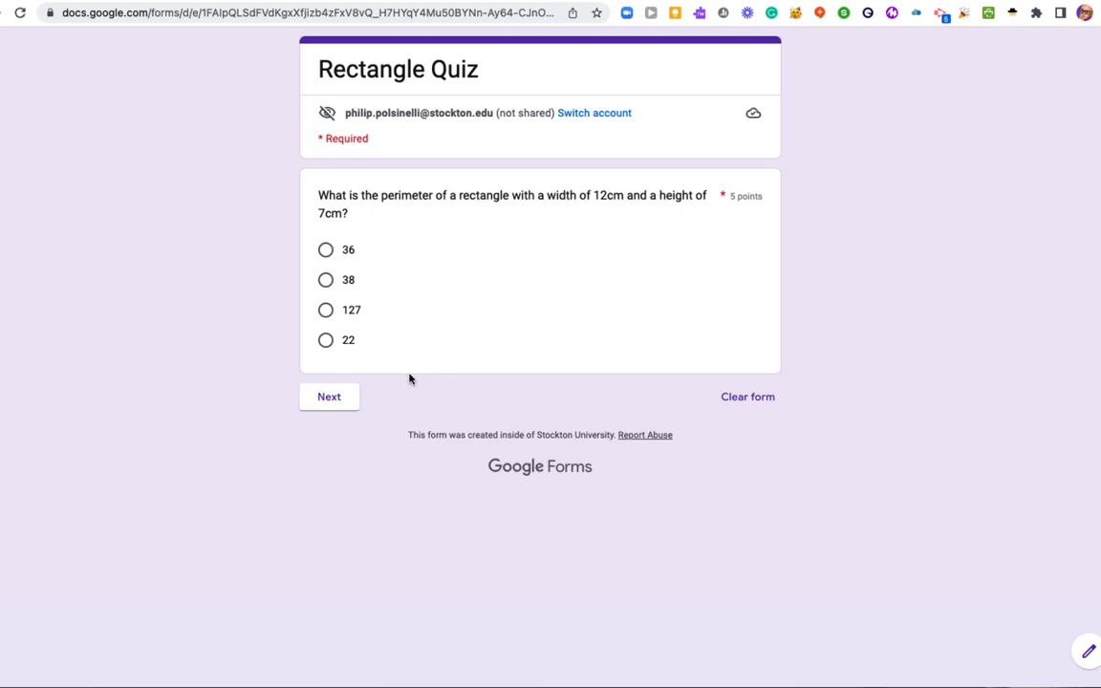
pyautogui.moveTo(365, 371)
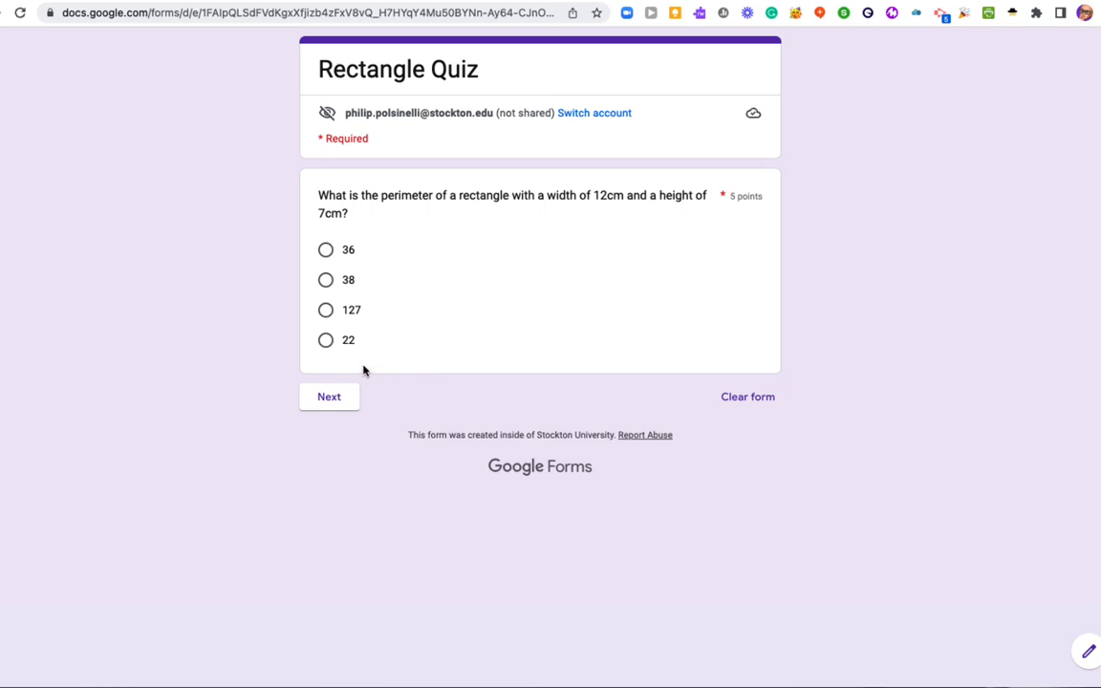
pyautogui.click(325, 250)
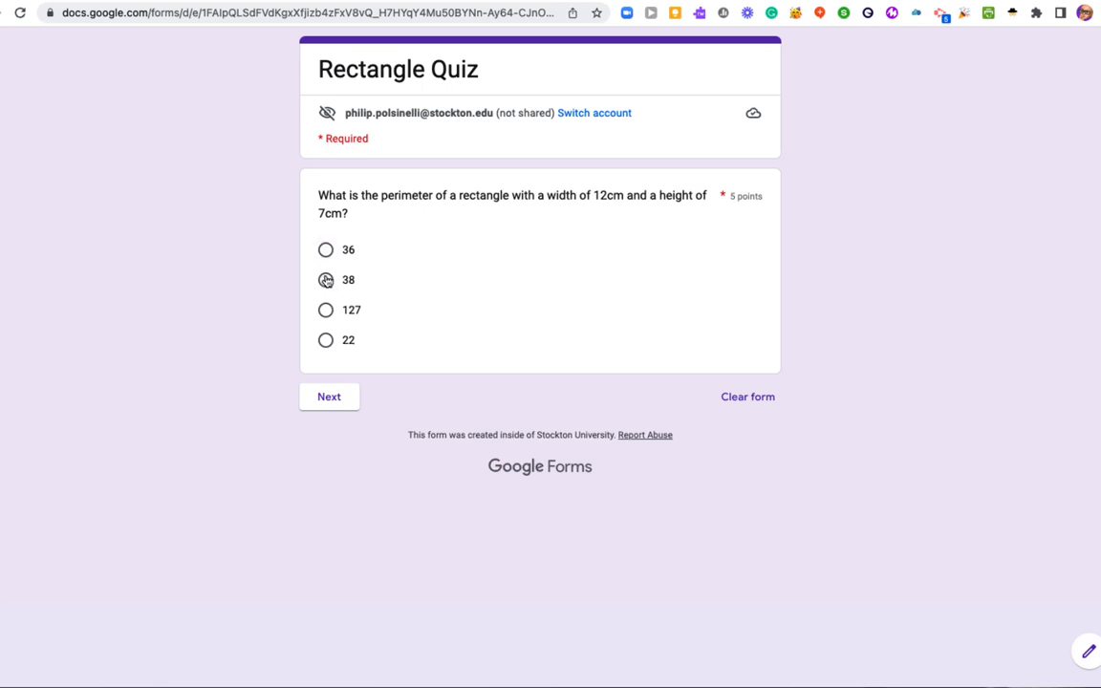
pyautogui.click(326, 249)
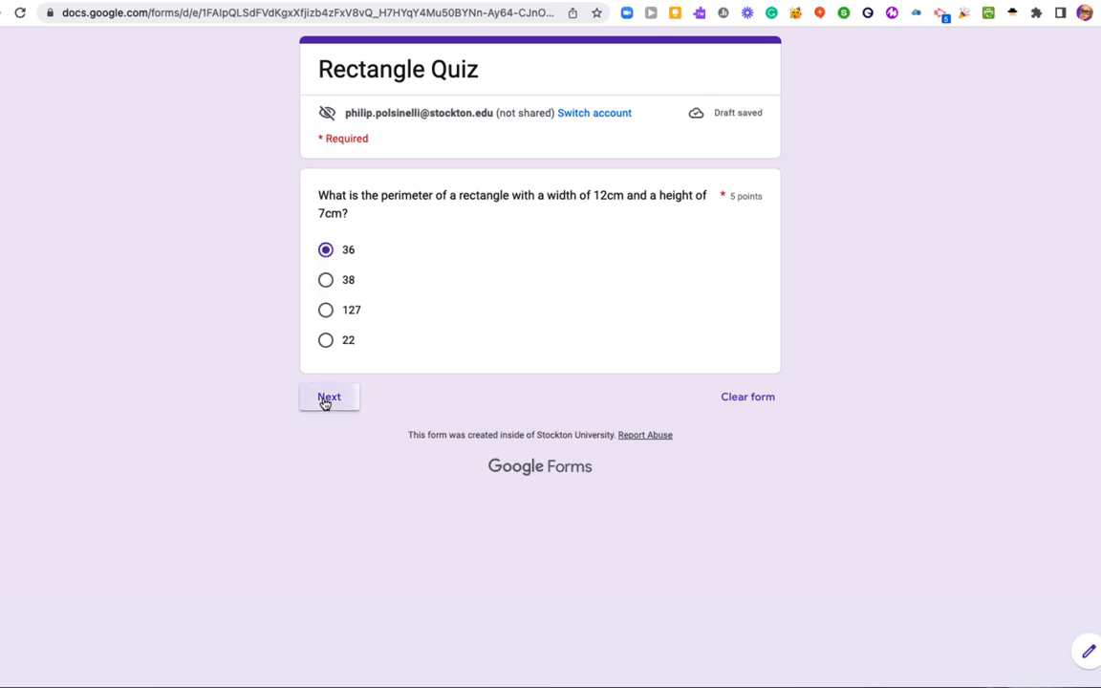
pyautogui.click(329, 397)
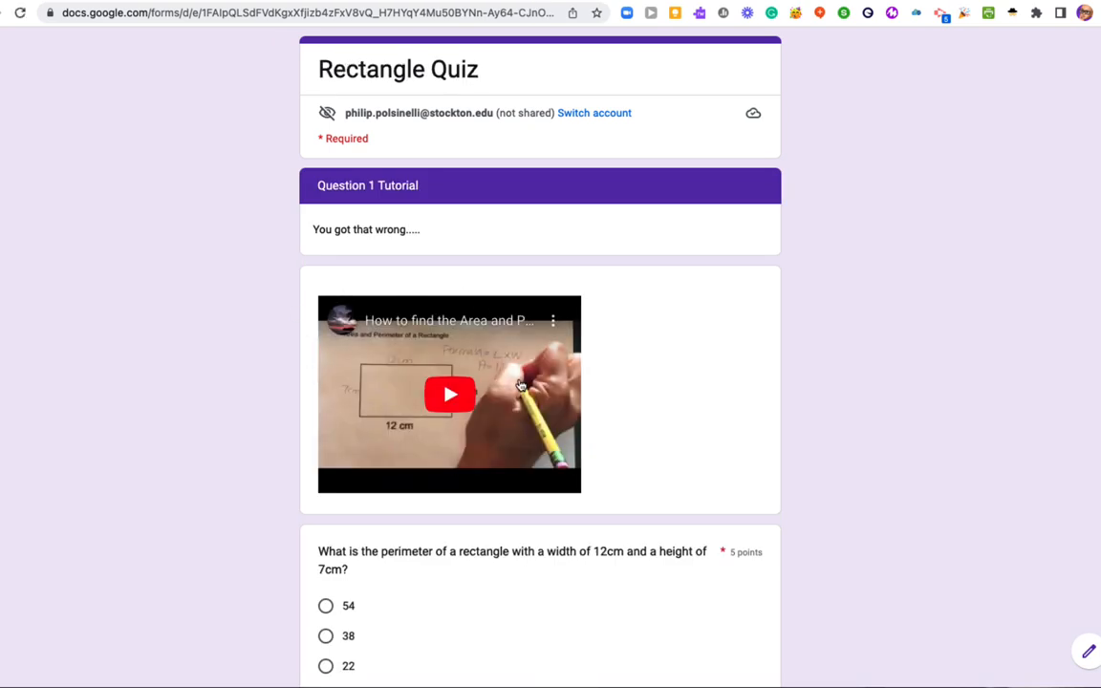
# Play and pause the tutorial video, then answer 38 and continue
pyautogui.click(449, 394)
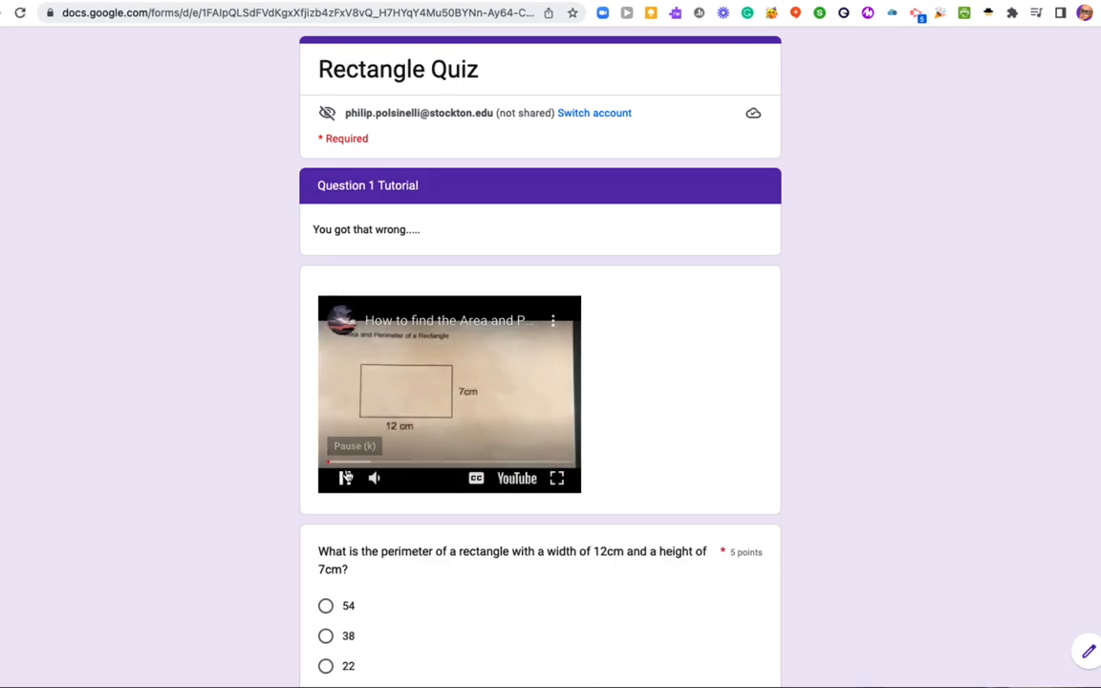
pyautogui.click(345, 478)
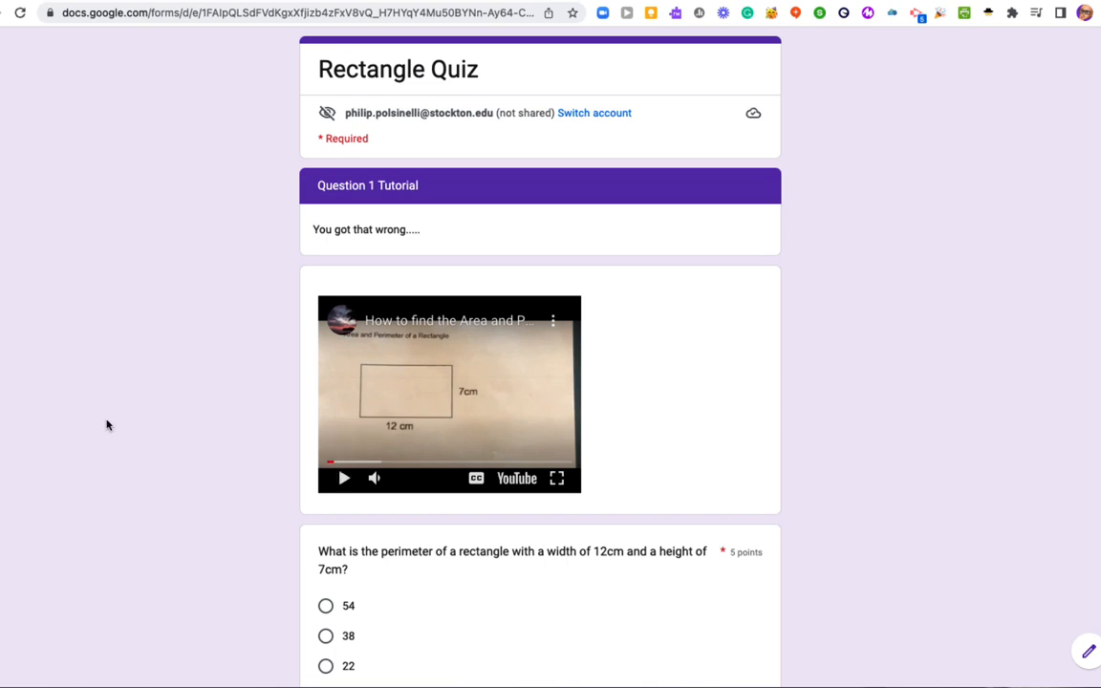
pyautogui.scroll(-3)
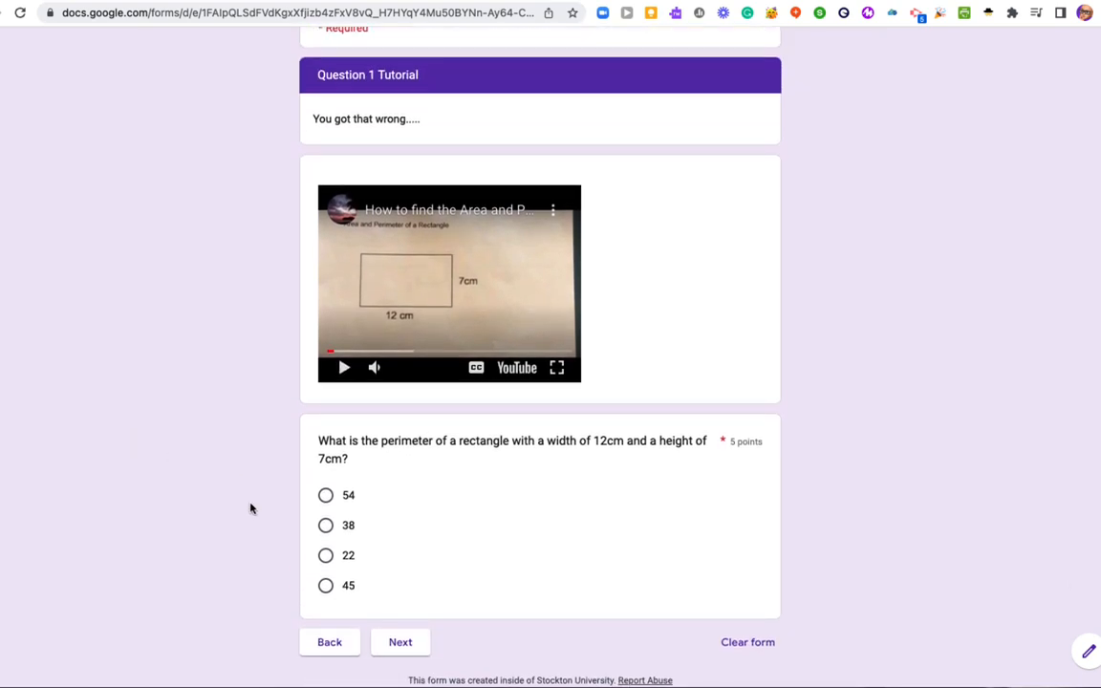
pyautogui.click(326, 525)
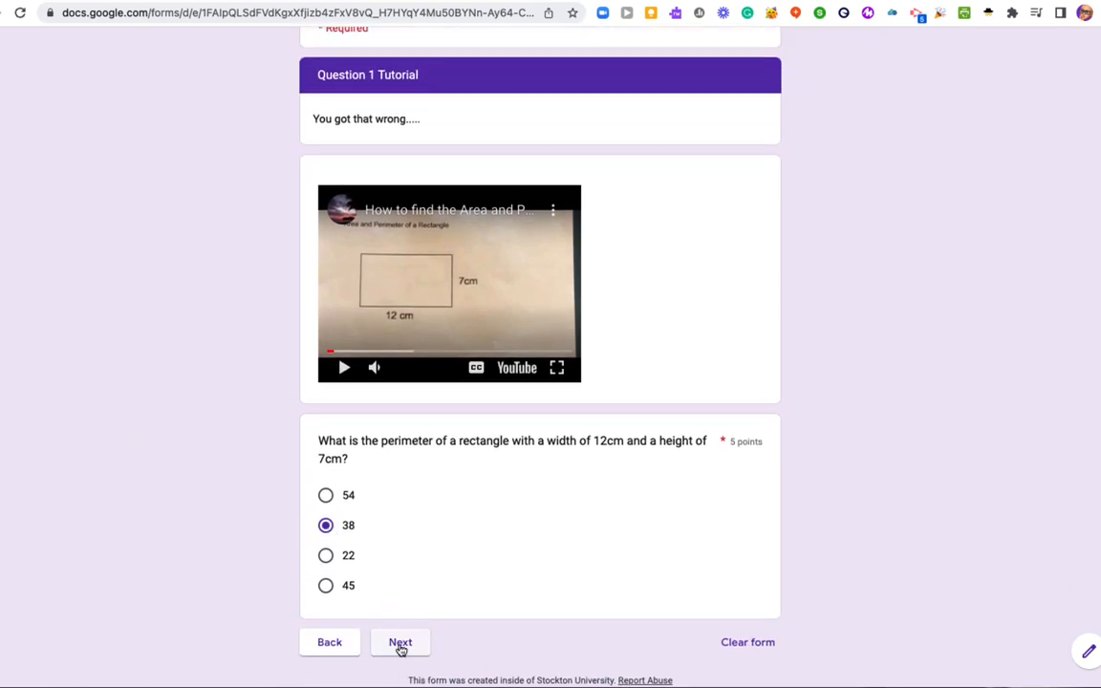
pyautogui.click(399, 641)
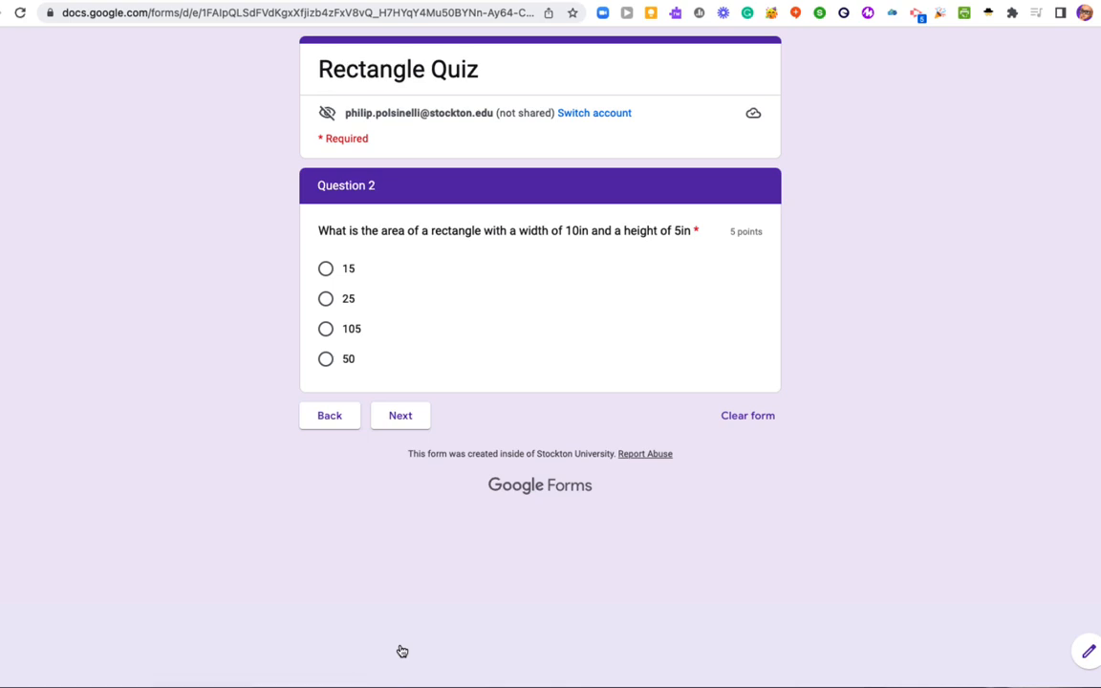
pyautogui.moveTo(336, 294)
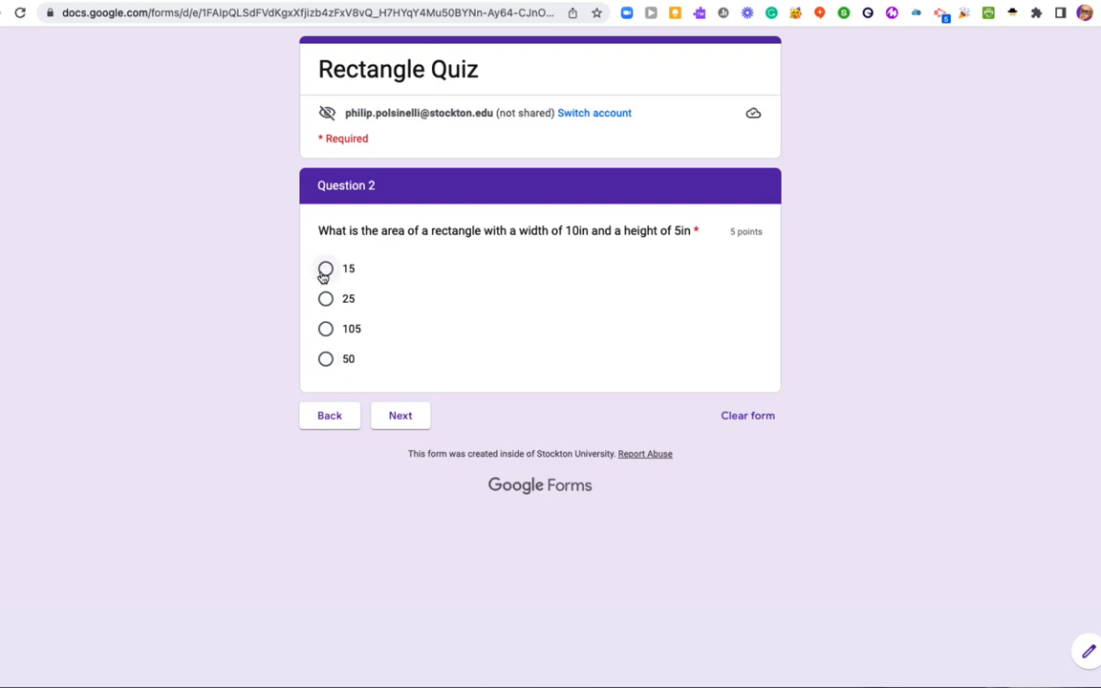
# Answer 50 on Question 2, go to the final page and submit the response
pyautogui.click(326, 358)
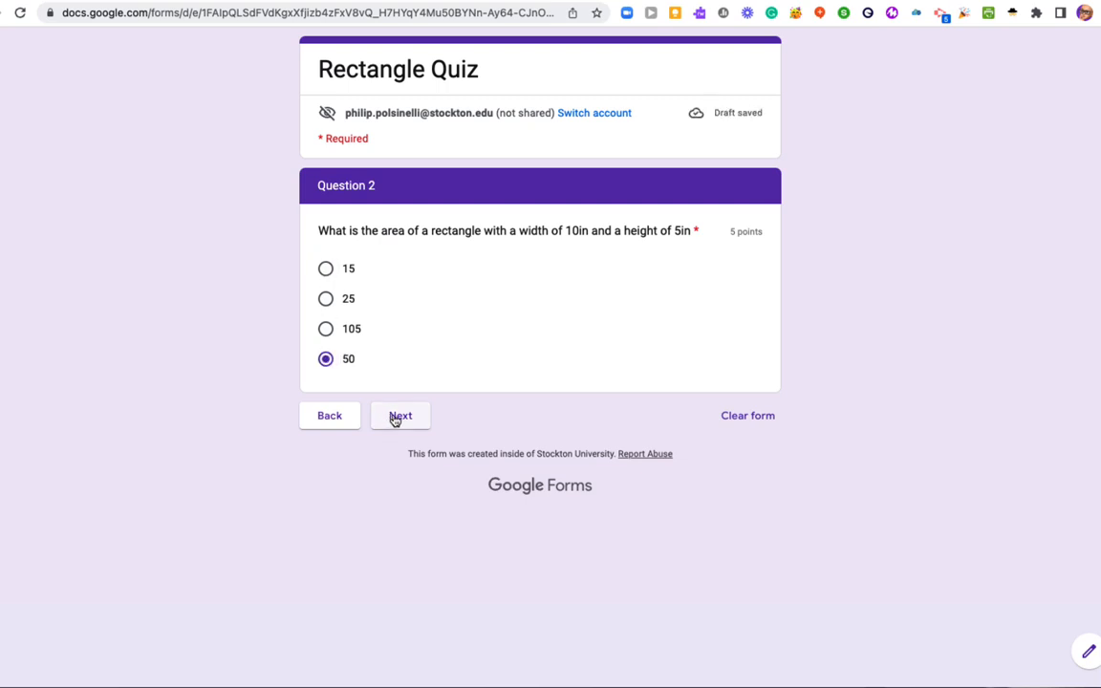
pyautogui.click(399, 414)
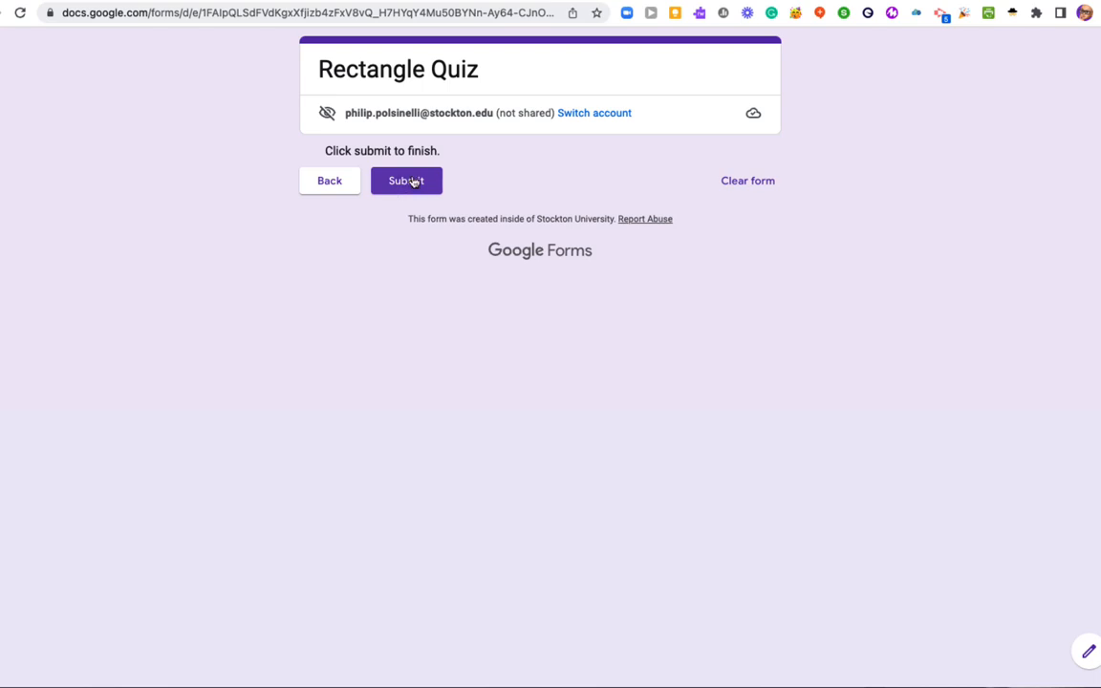
pyautogui.click(406, 181)
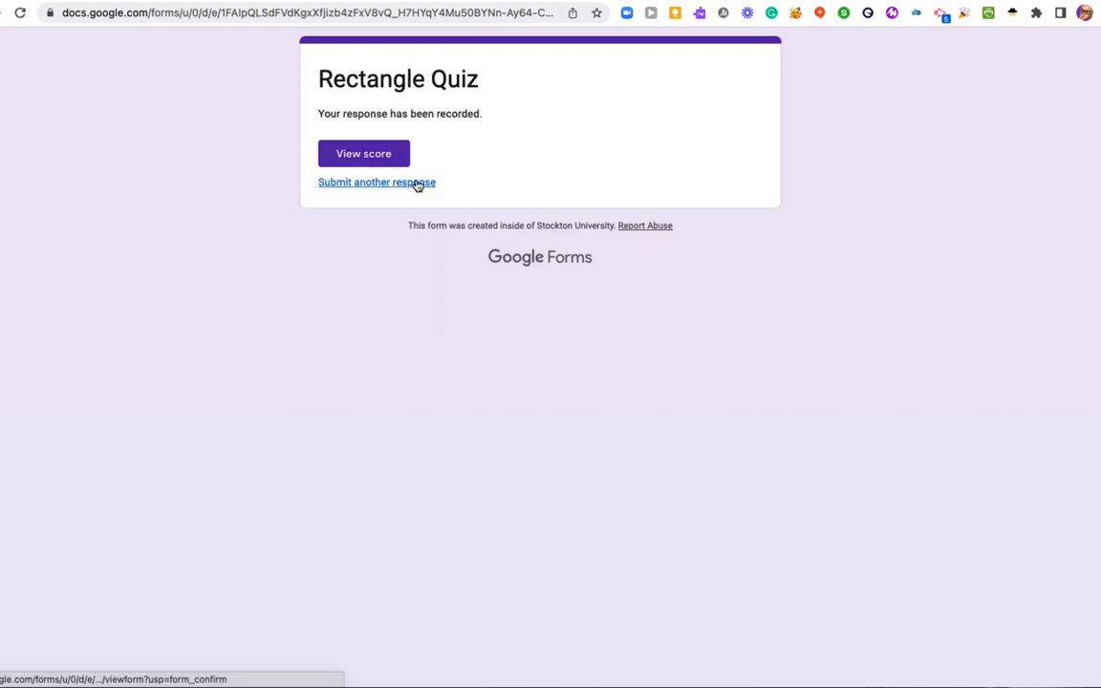
pyautogui.moveTo(750, 127)
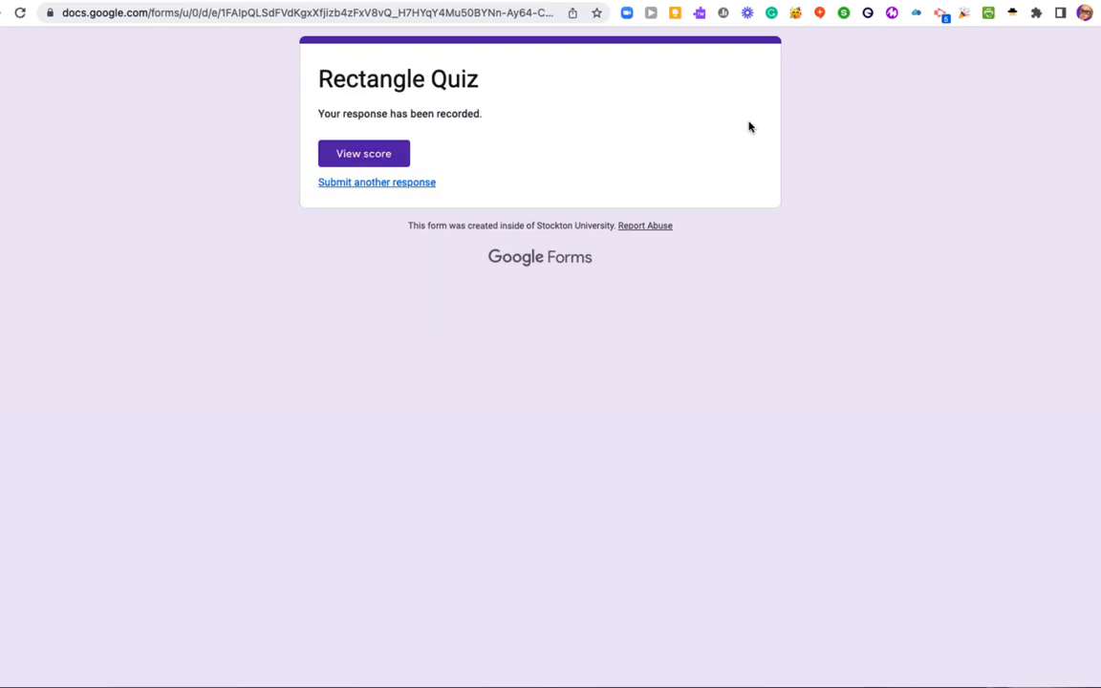